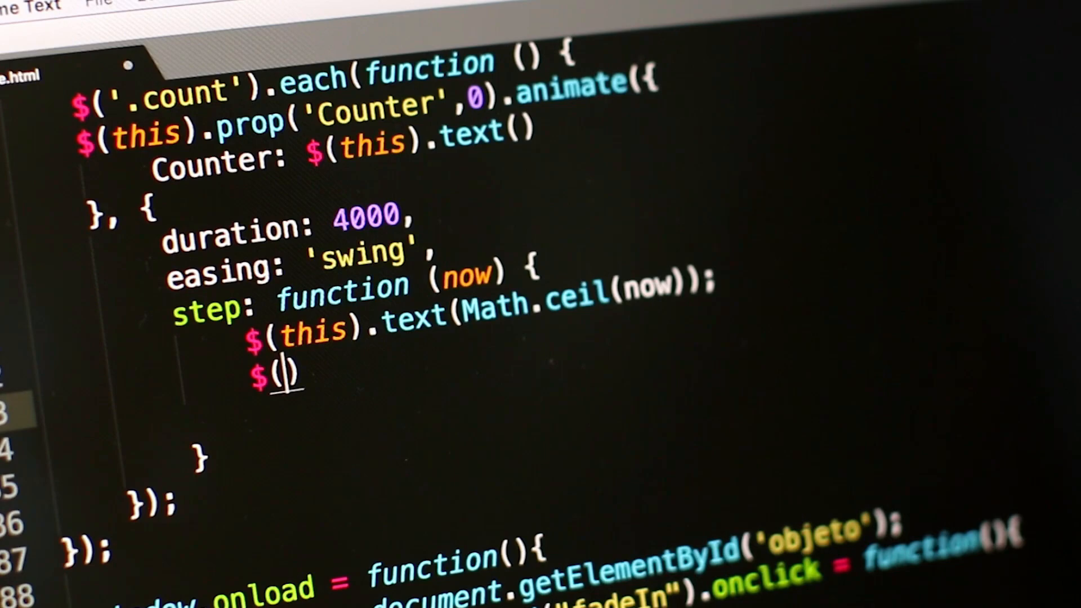
Enter the 'this.html()' text while the DailySpark preview shows Drink water done with streak 0
{"action": "type", "text": "this"}
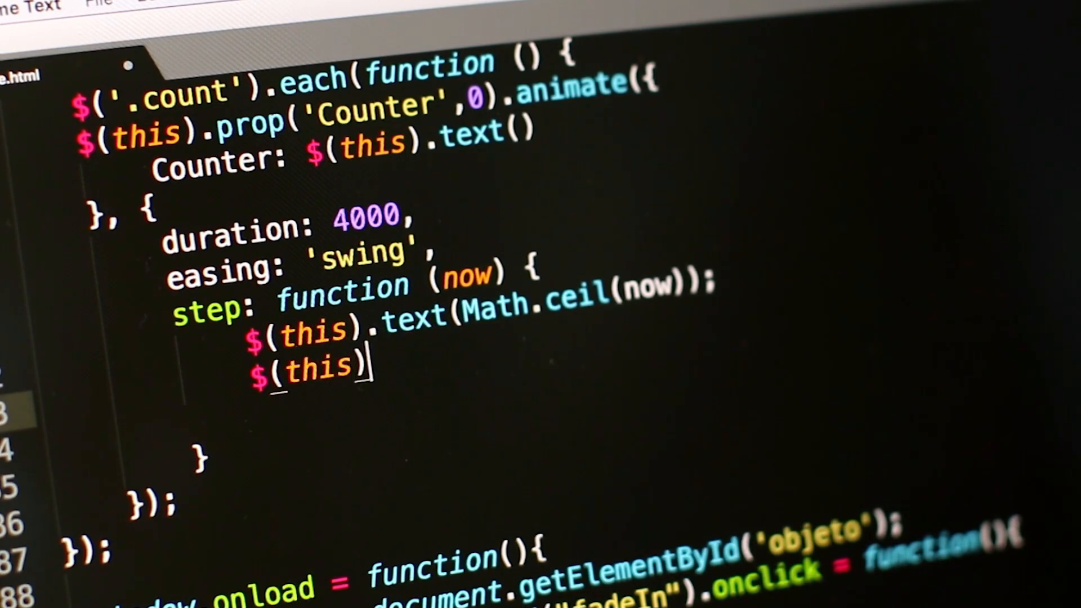
{"action": "type", "text": ".html()"}
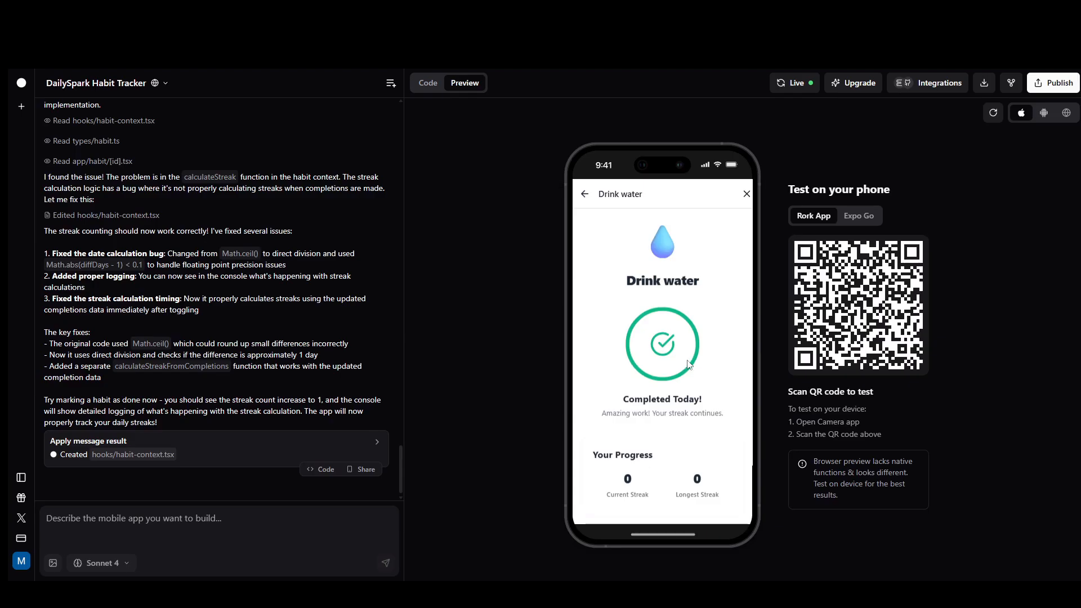
Unmark and re-mark today's Drink water completion to test whether the streak counts
{"action": "left_click", "coordinate": [661, 345]}
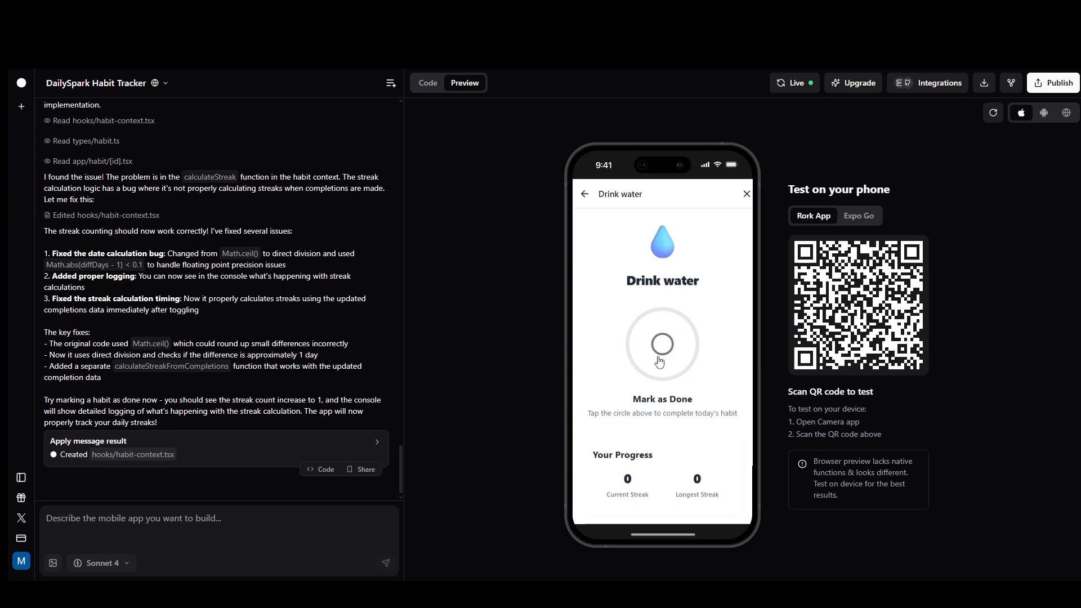
{"action": "left_click", "coordinate": [661, 344]}
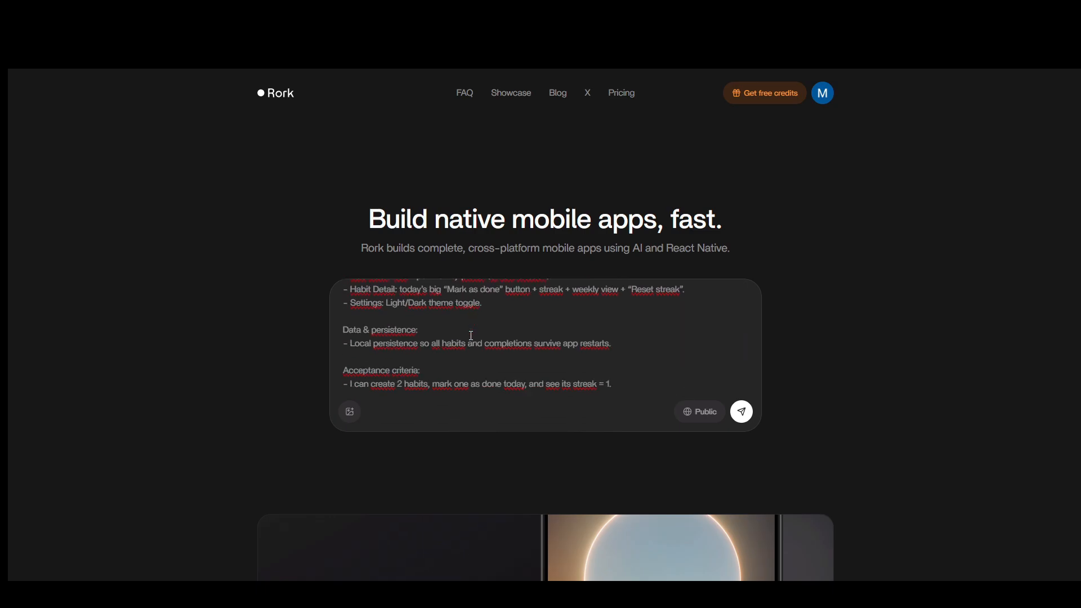
{"action": "scroll", "scroll_direction": "down", "scroll_amount": 3}
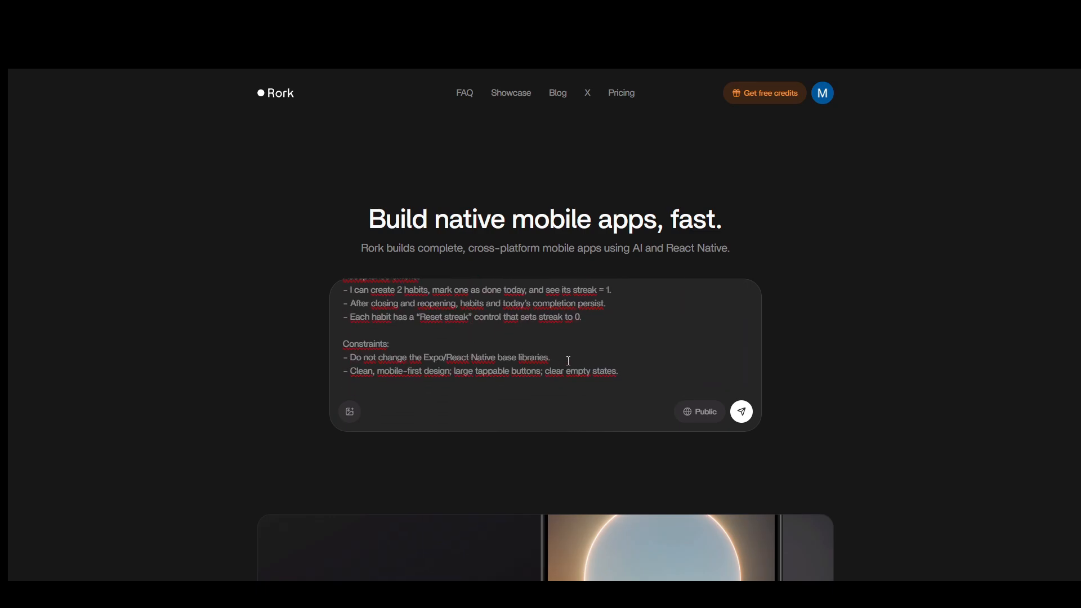
{"action": "scroll", "scroll_direction": "down", "scroll_amount": 3}
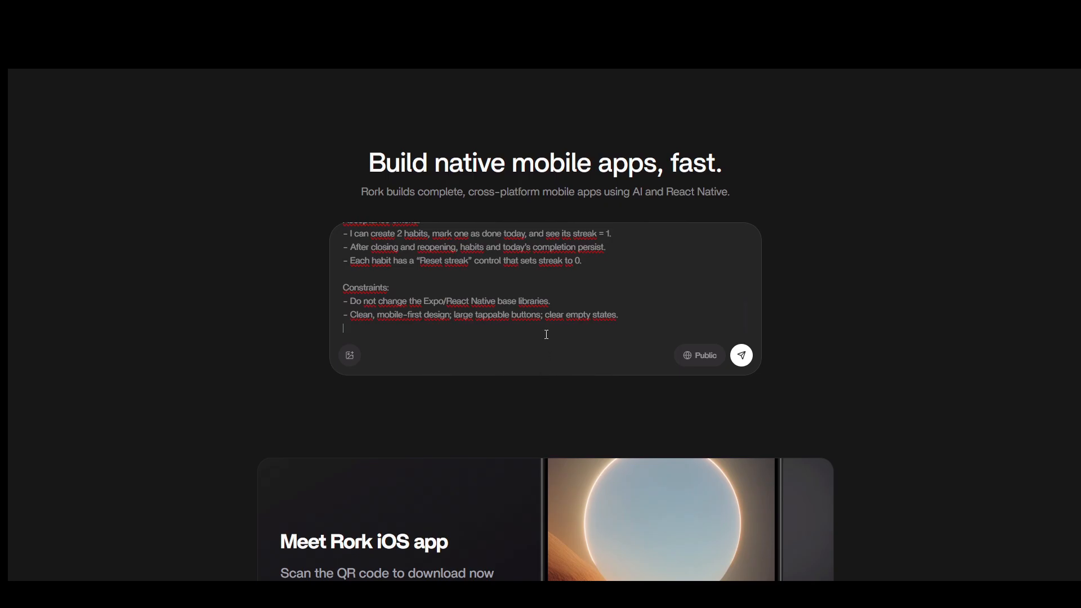
{"action": "scroll", "scroll_direction": "up", "scroll_amount": 3}
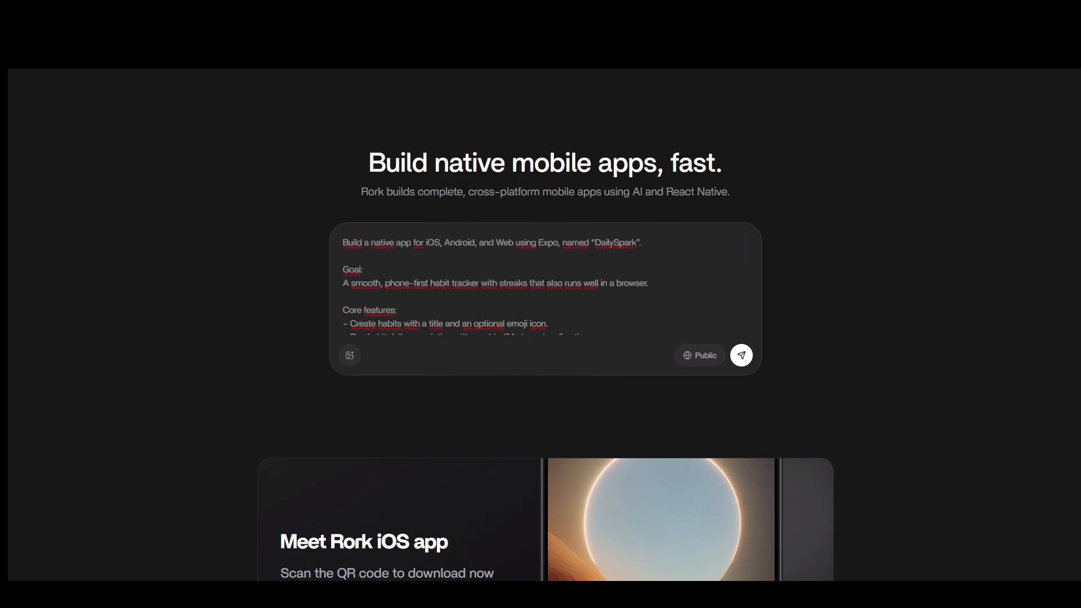
{"action": "mouse_move", "coordinate": [66, 352]}
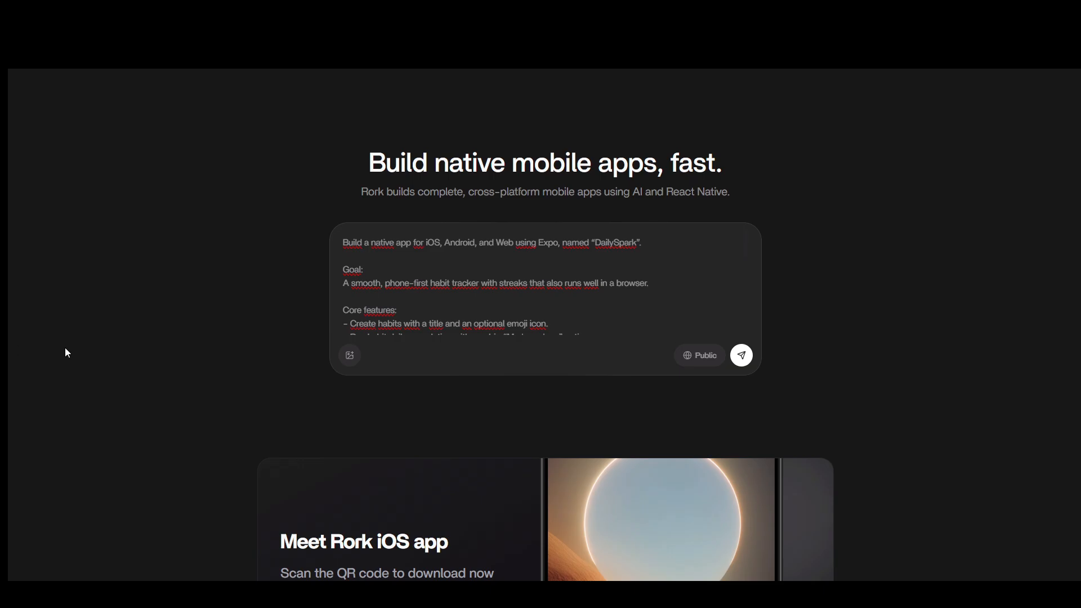
{"action": "mouse_move", "coordinate": [351, 373]}
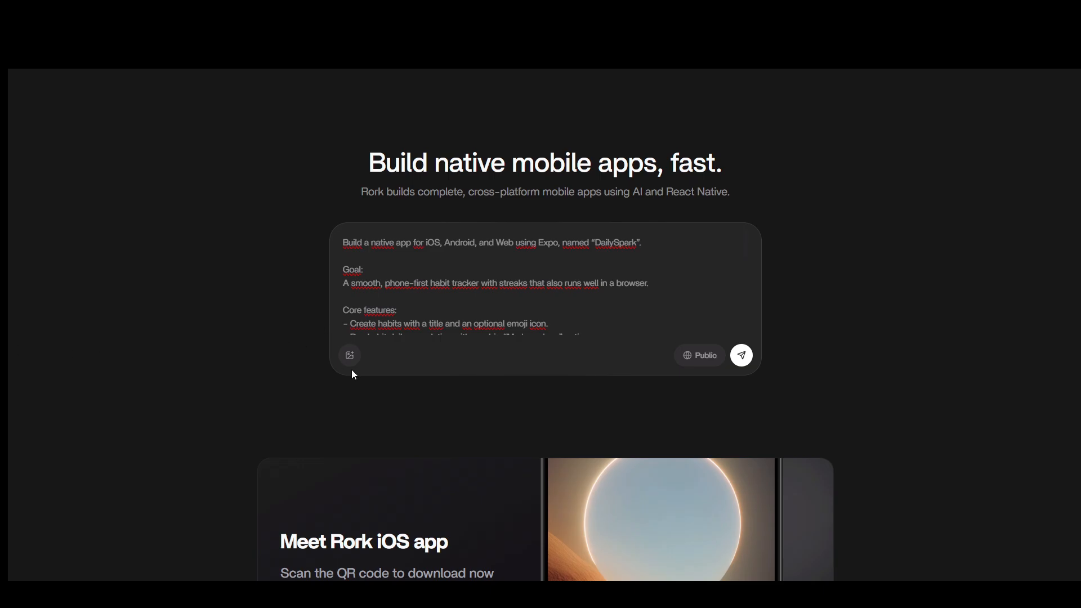
Mark Drink water done in the new preview and scroll to its progress and This Week view
{"action": "left_click", "coordinate": [741, 354]}
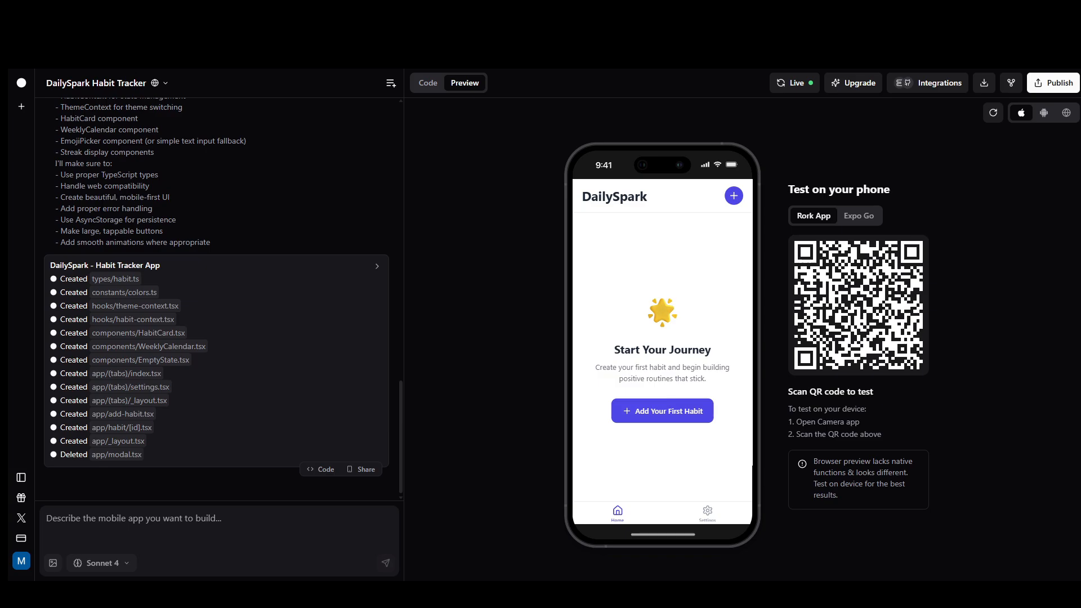
{"action": "left_click", "coordinate": [661, 410]}
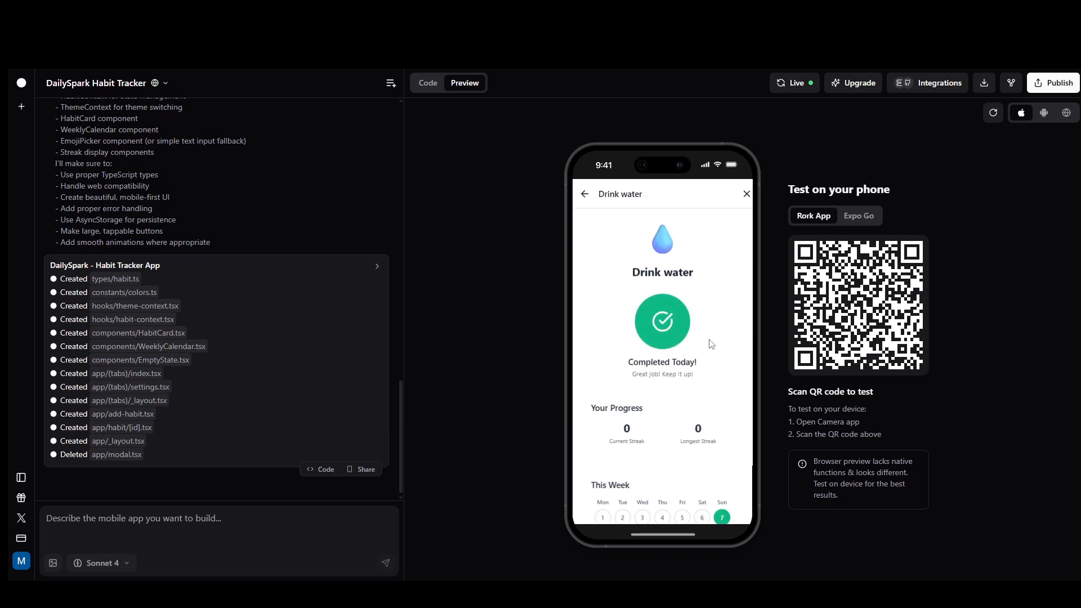
{"action": "scroll", "scroll_direction": "down", "scroll_amount": 3}
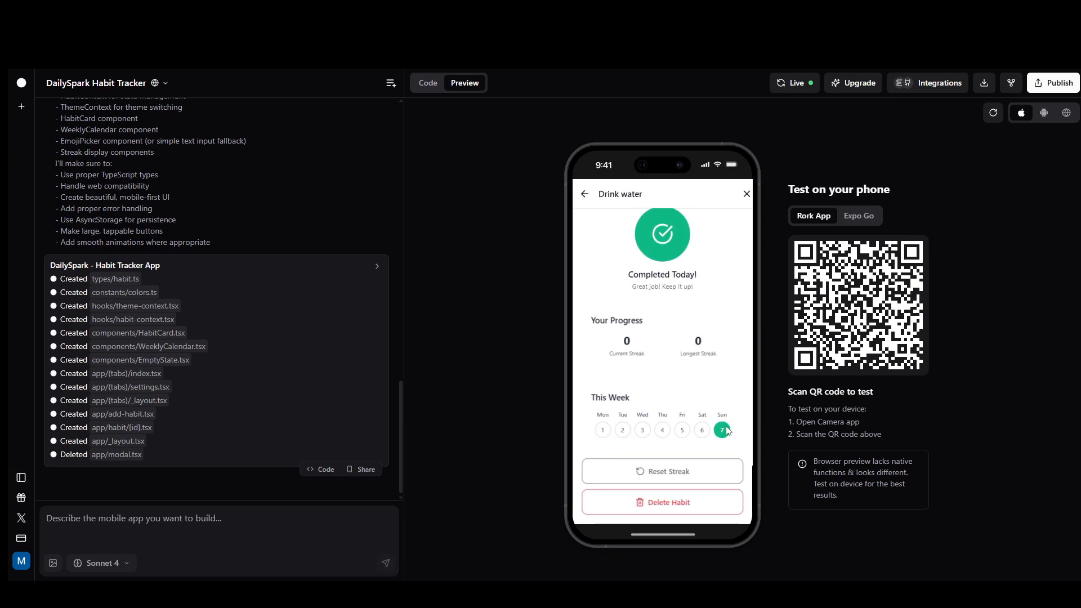
{"action": "scroll", "scroll_direction": "down", "scroll_amount": 3}
{"action": "type", "text": "The app is not counting the streak of days I've completed a habit. When I tell it that I've done something, it doesn't register that I've been doing it for a day."}
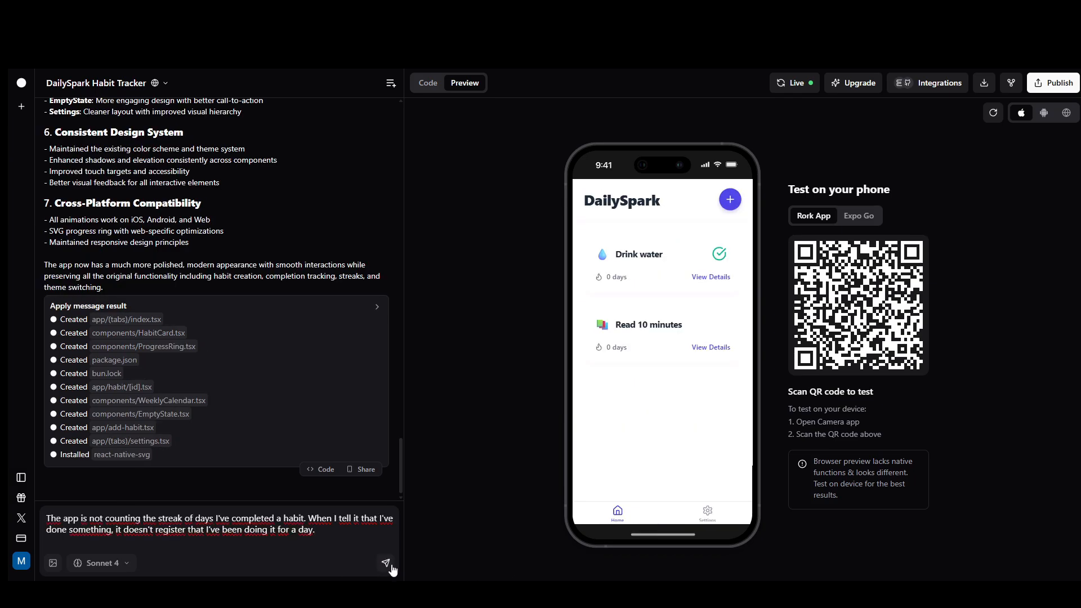
Send the streaks-not-counted report, verify Drink water's 1-day streak, and launch the Expo link
{"action": "left_click", "coordinate": [386, 563]}
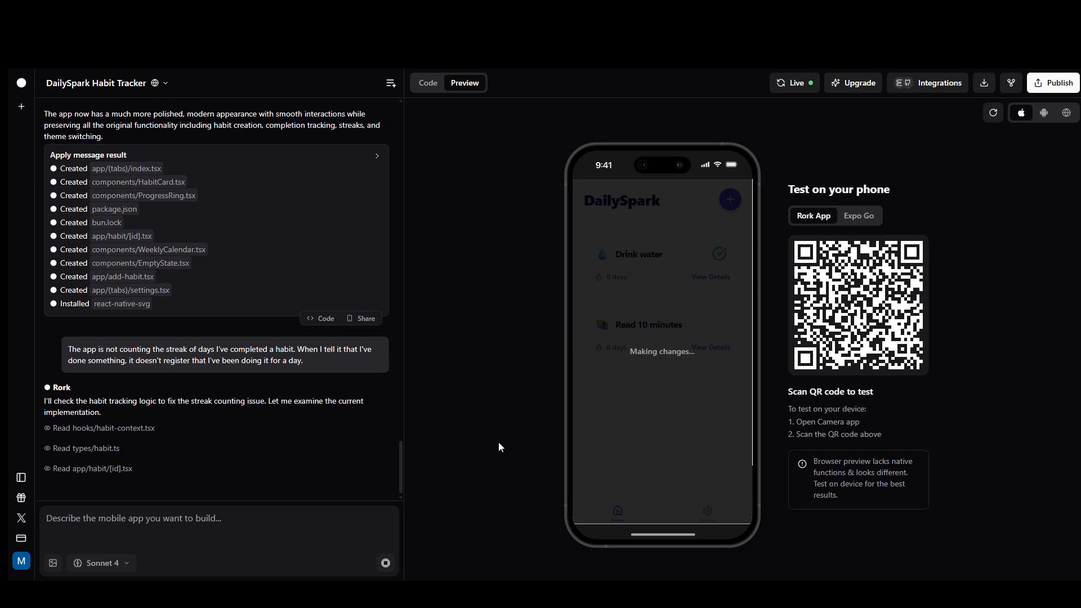
{"action": "scroll", "scroll_direction": "down", "scroll_amount": 3}
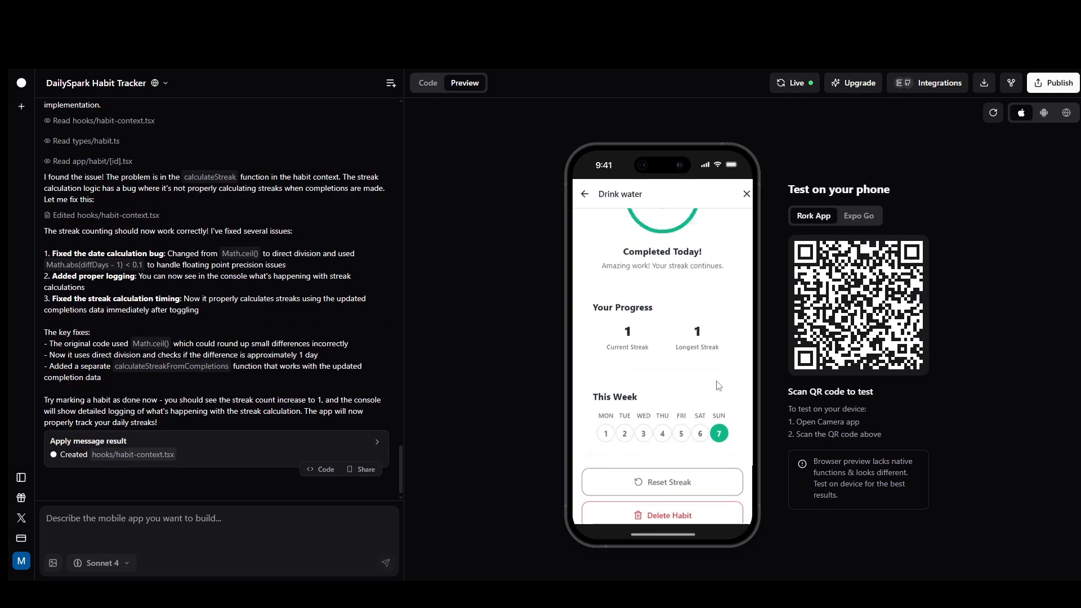
{"action": "left_click", "coordinate": [584, 193]}
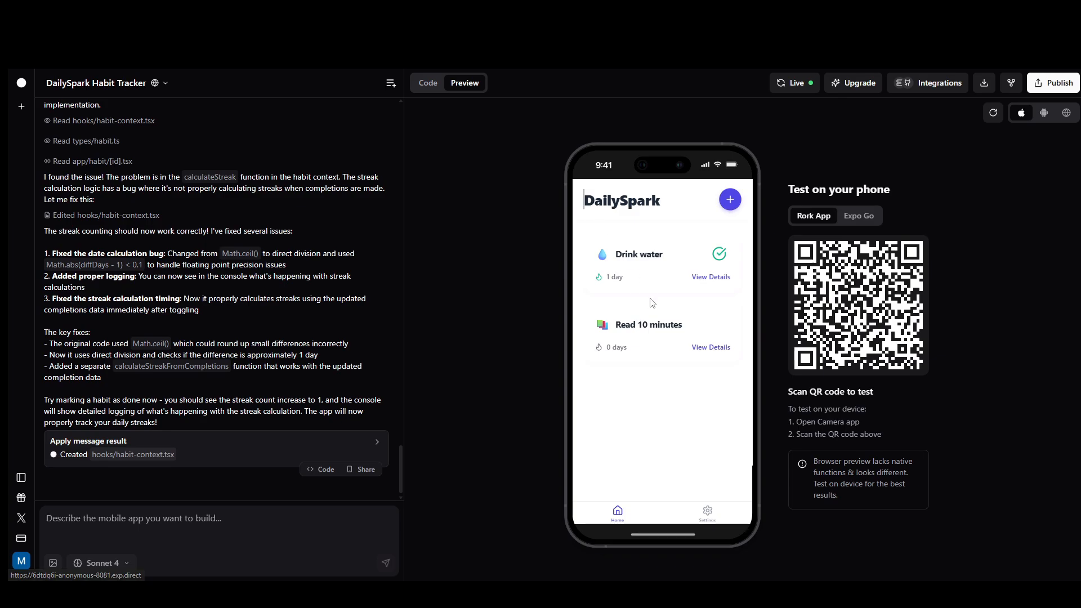
{"action": "left_click", "coordinate": [729, 200]}
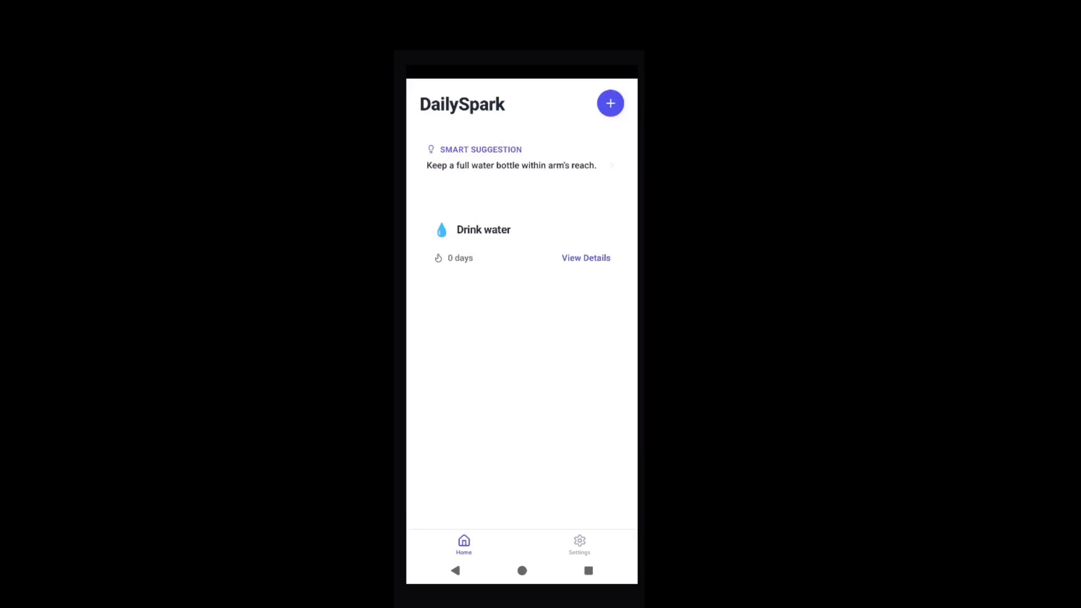
Review Drink water's 1-day streak details in Expo Go, then view Read 10 minutes' details
{"action": "left_click", "coordinate": [609, 103]}
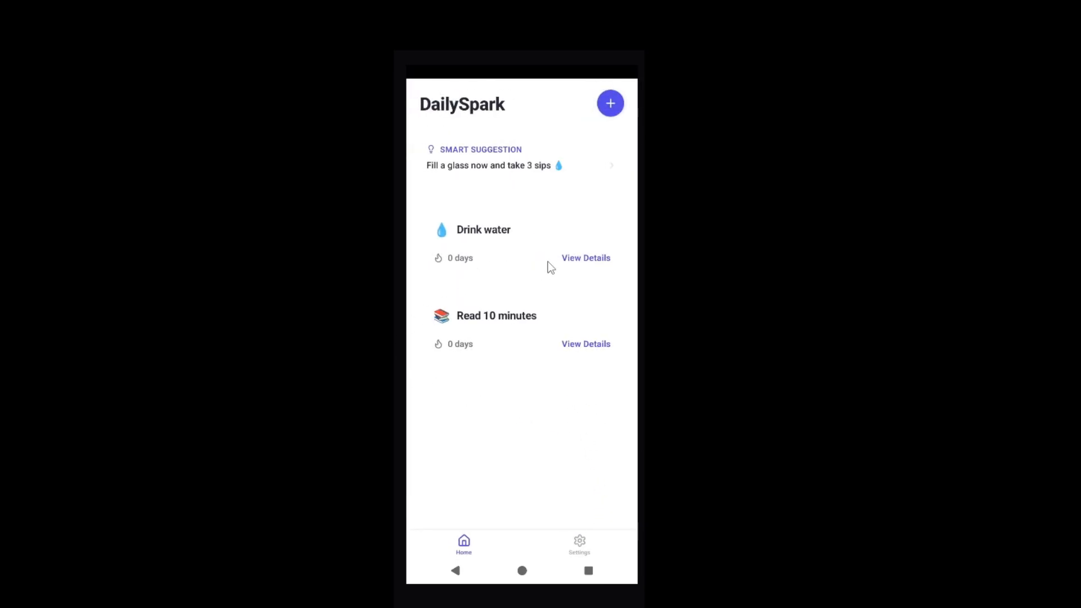
{"action": "left_click", "coordinate": [586, 257]}
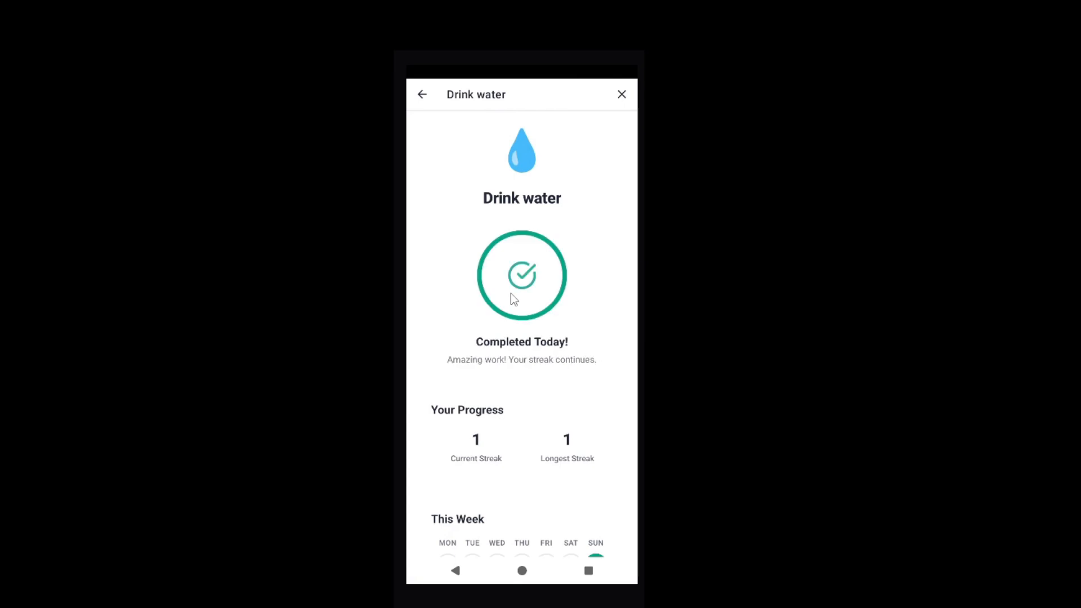
{"action": "mouse_move", "coordinate": [534, 456]}
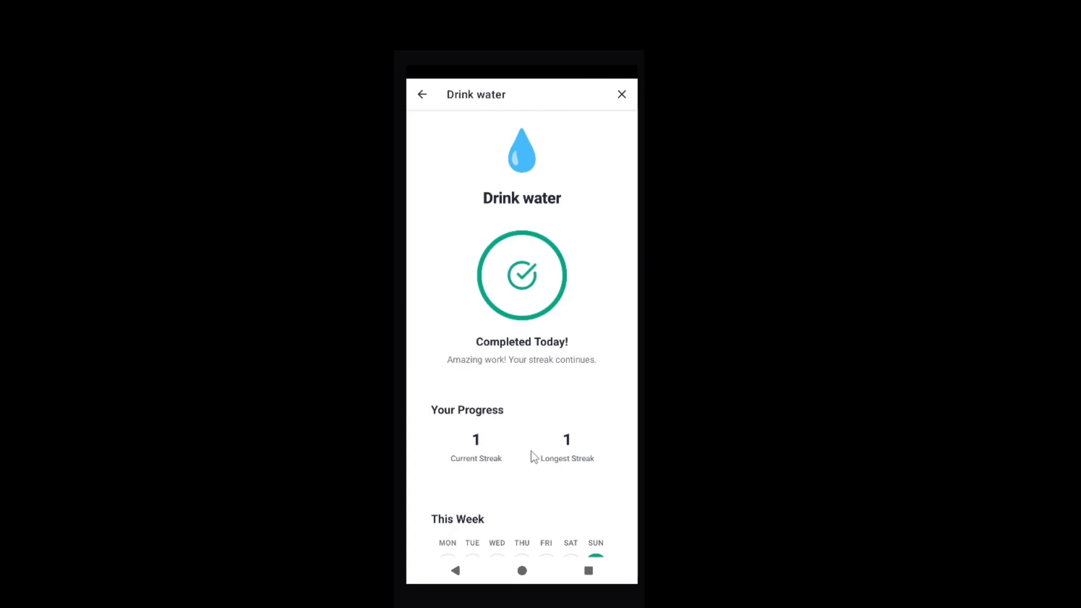
{"action": "scroll", "scroll_direction": "down", "scroll_amount": 3}
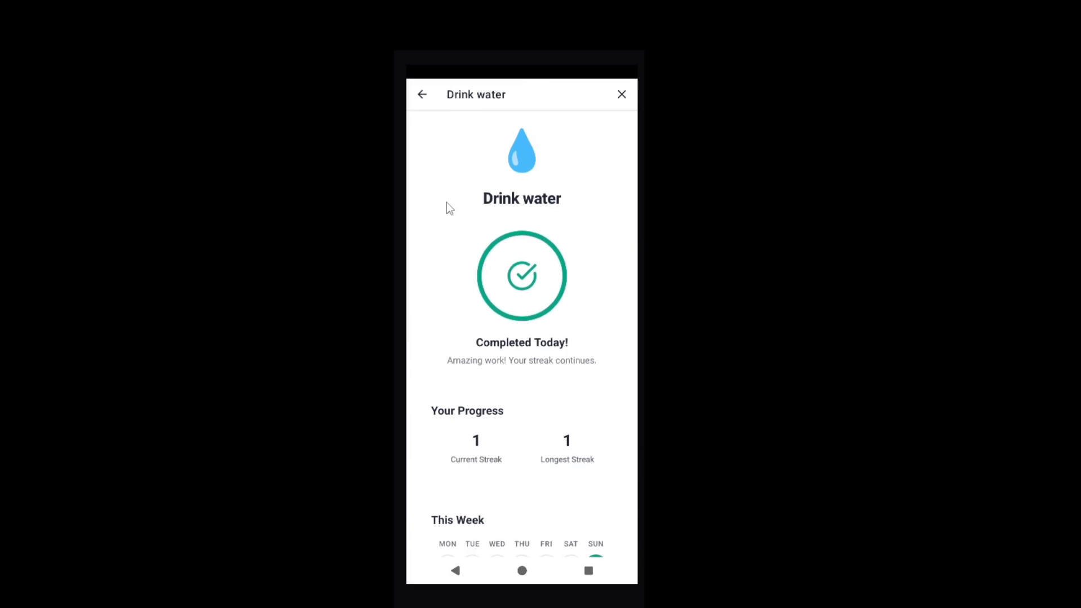
{"action": "left_click", "coordinate": [422, 94]}
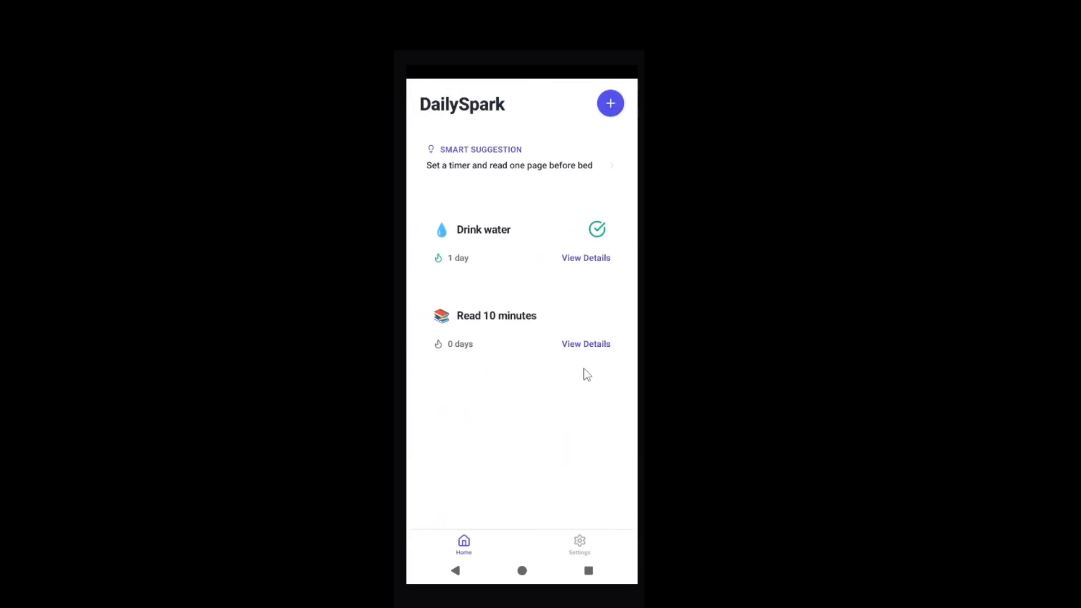
{"action": "mouse_move", "coordinate": [493, 171]}
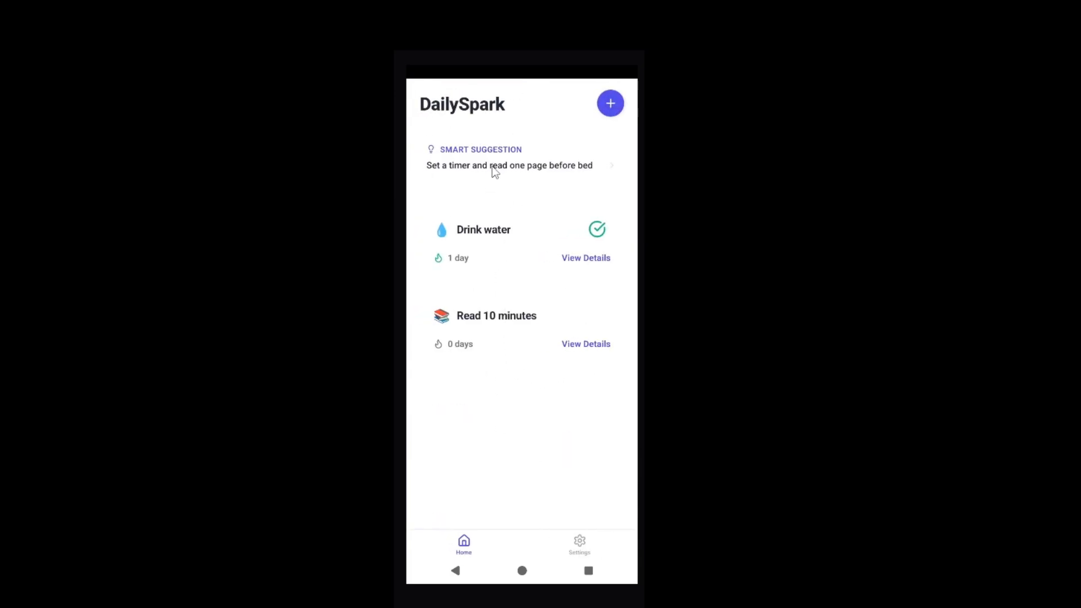
{"action": "left_click", "coordinate": [586, 344]}
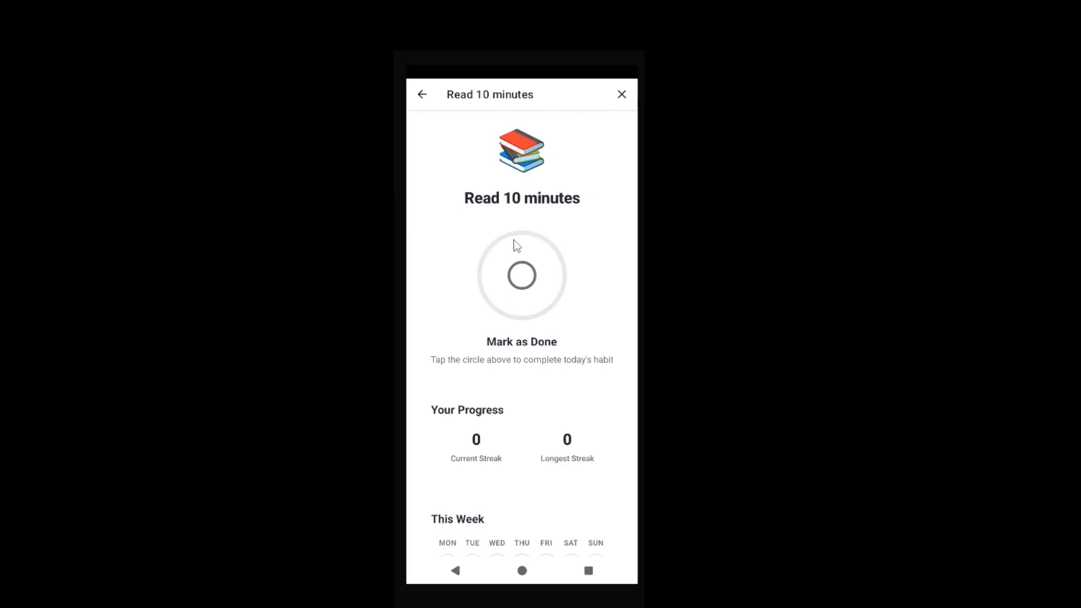
{"action": "mouse_move", "coordinate": [541, 383]}
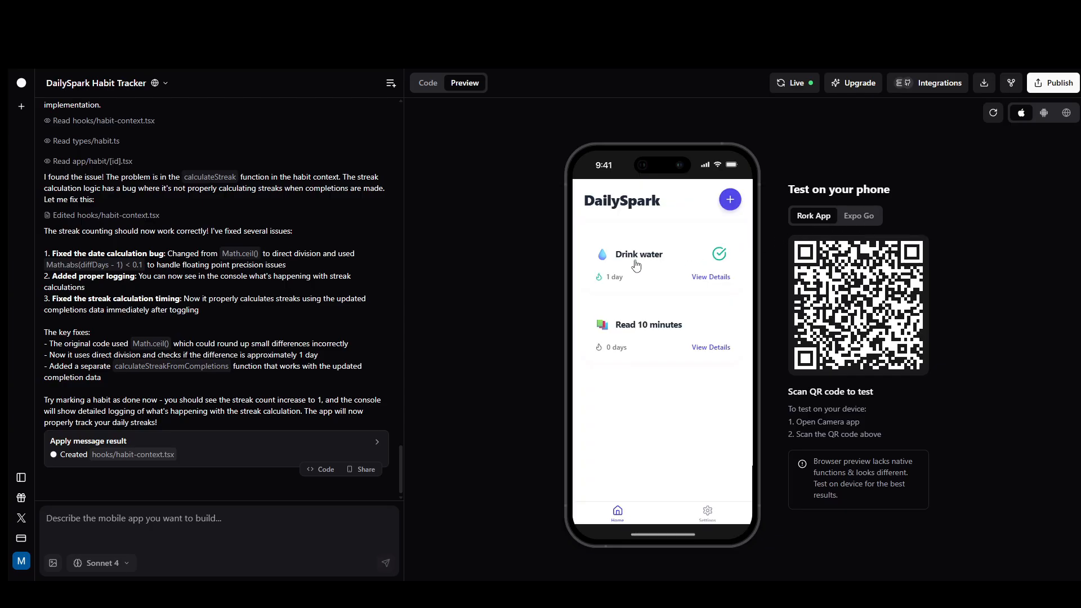
Review Drink water's details in the preview while the UI modernisation request is submitted
{"action": "left_click", "coordinate": [710, 277]}
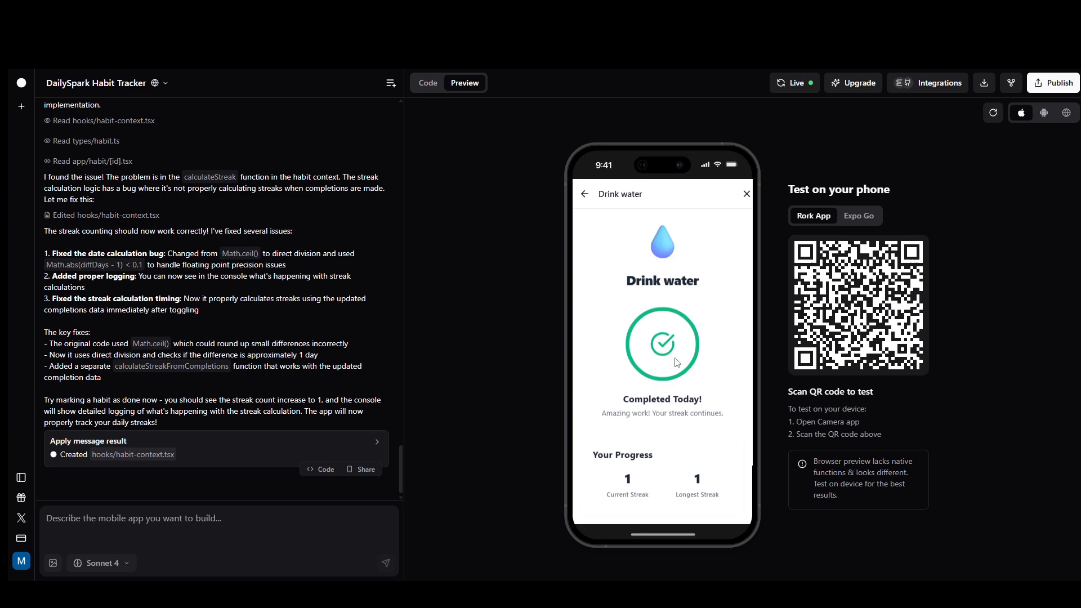
{"action": "scroll", "scroll_direction": "down", "scroll_amount": 3}
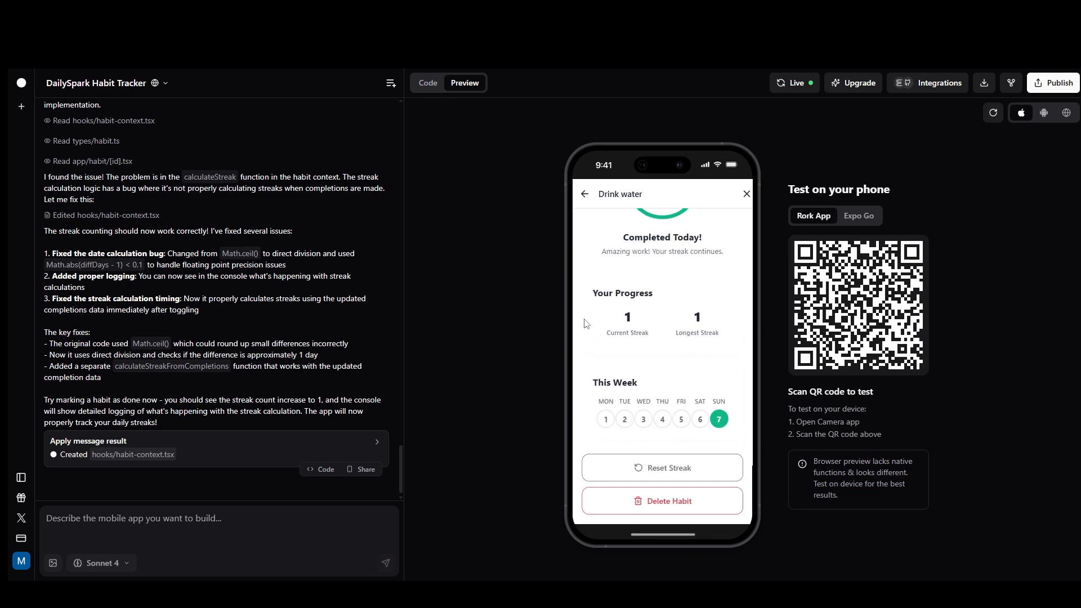
{"action": "mouse_move", "coordinate": [584, 198]}
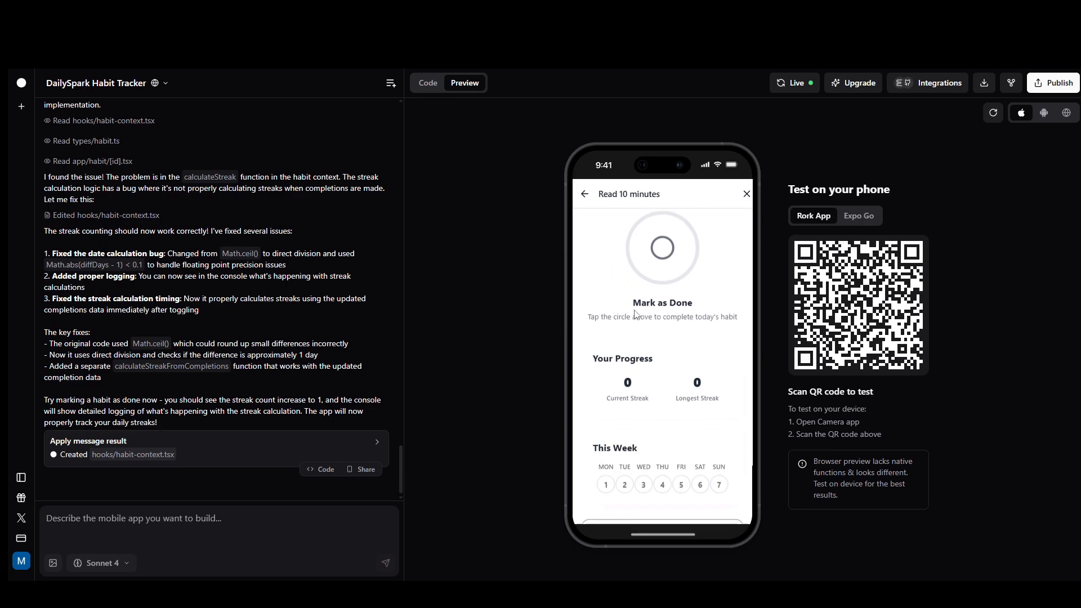
{"action": "scroll", "scroll_direction": "down", "scroll_amount": 3}
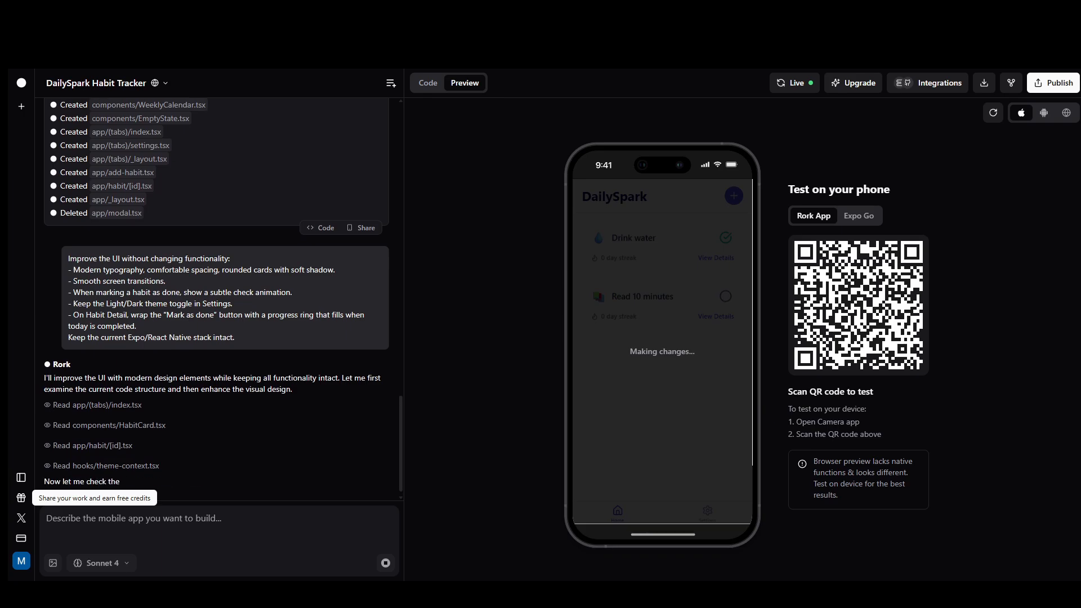
Scroll through Rork's file edits as it applies the UI polish to the home tab
{"action": "scroll", "scroll_direction": "down", "scroll_amount": 3}
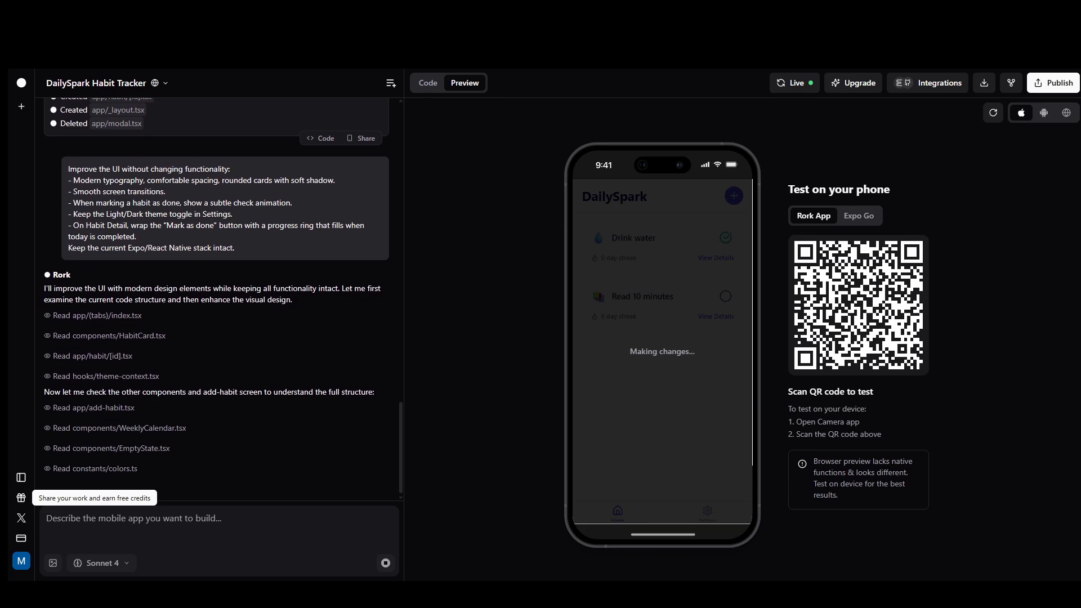
{"action": "scroll", "scroll_direction": "down", "scroll_amount": 3}
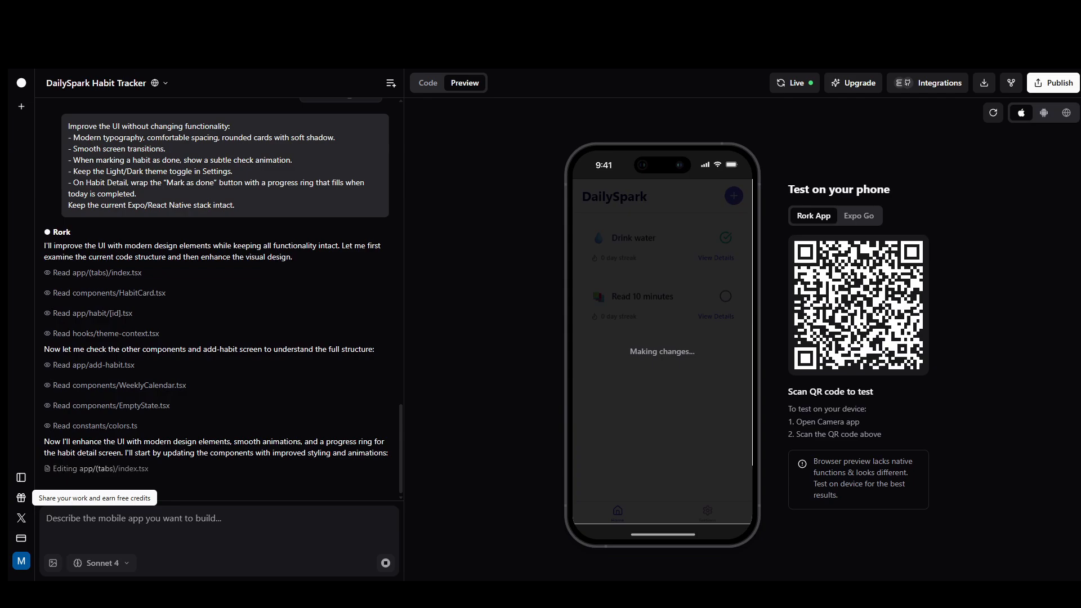
{"action": "mouse_move", "coordinate": [687, 258]}
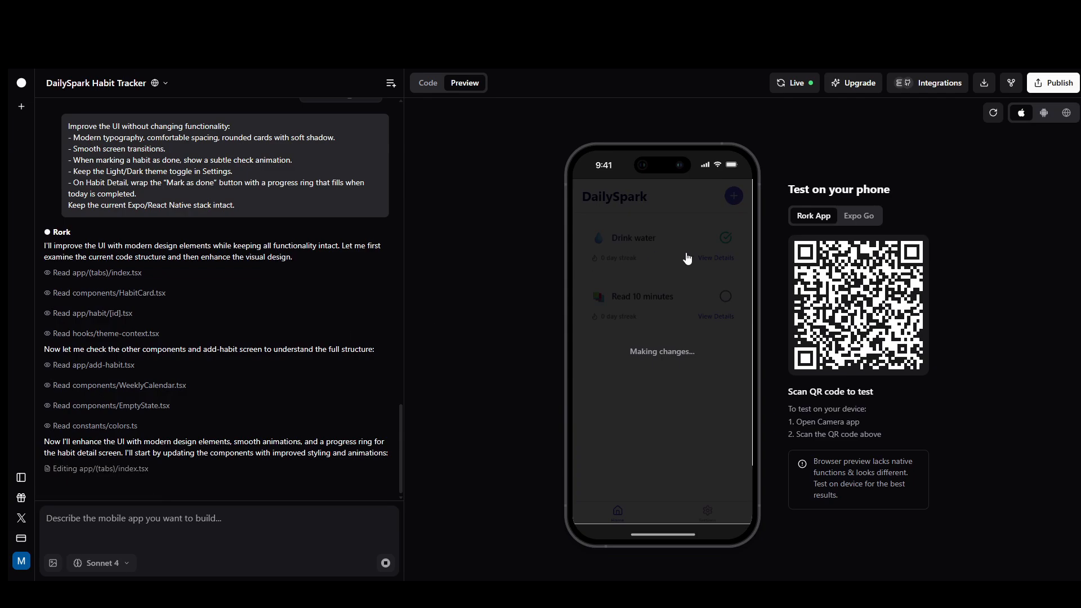
{"action": "mouse_move", "coordinate": [994, 114]}
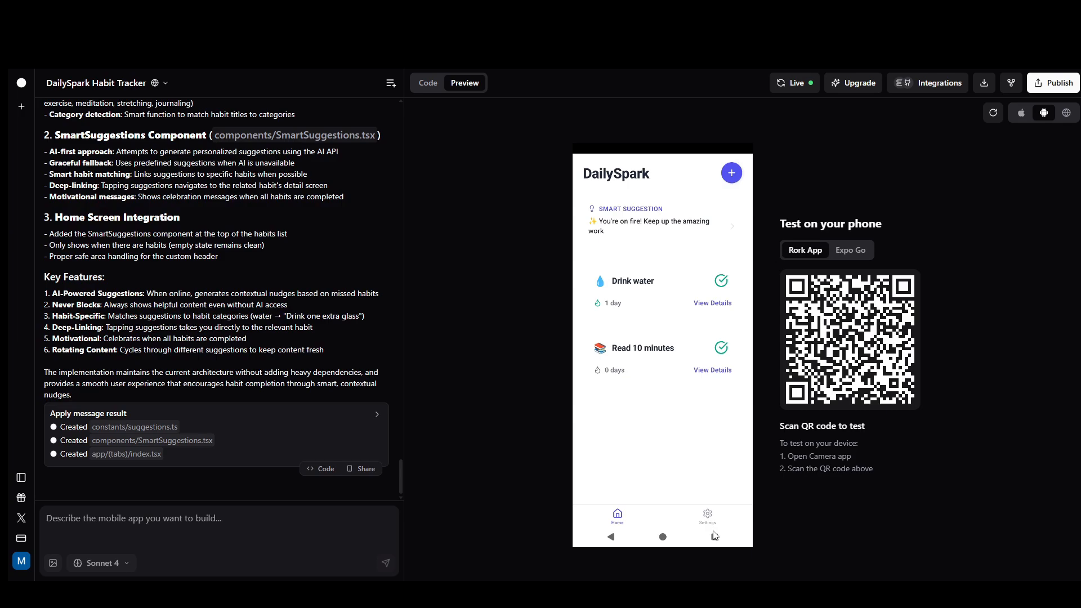
Turn on Dark Mode in the Android preview's Settings and return to the habit list
{"action": "left_click", "coordinate": [707, 516]}
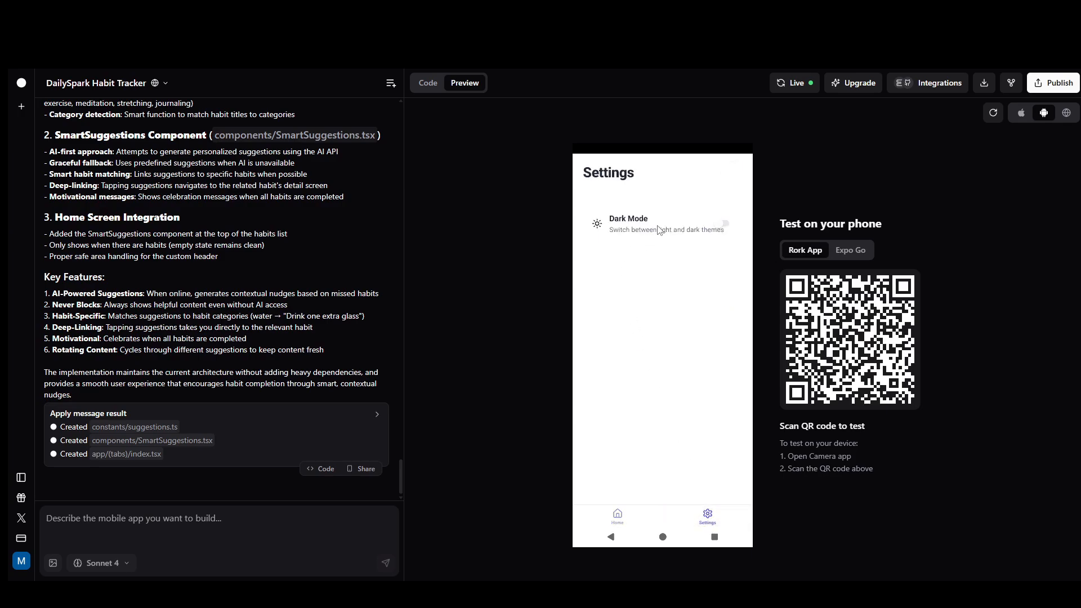
{"action": "left_click", "coordinate": [724, 223]}
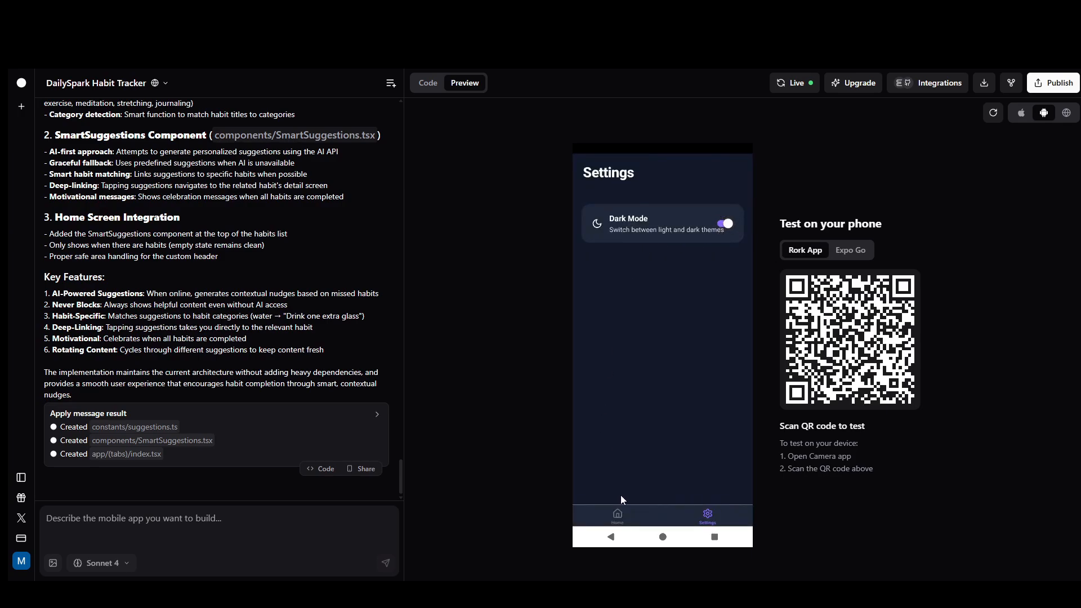
{"action": "left_click", "coordinate": [616, 515]}
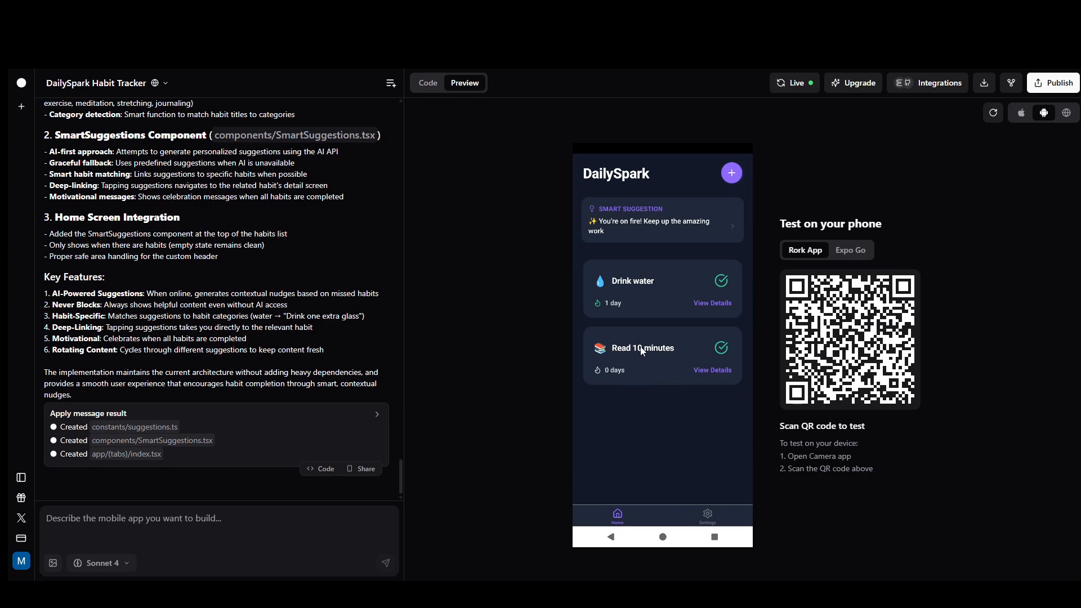
{"action": "mouse_move", "coordinate": [623, 302]}
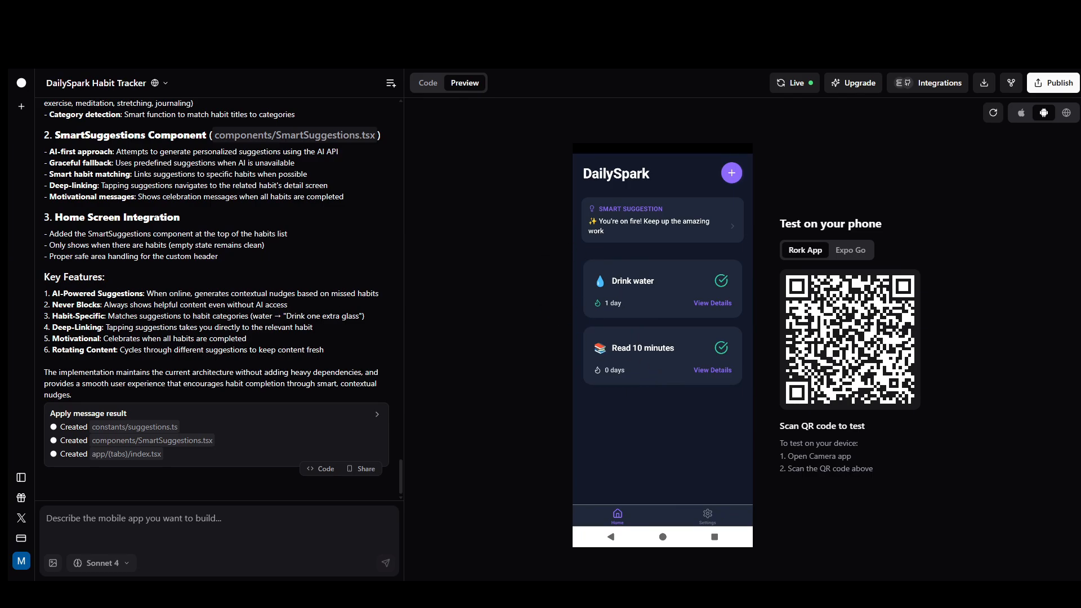
{"action": "mouse_move", "coordinate": [794, 180]}
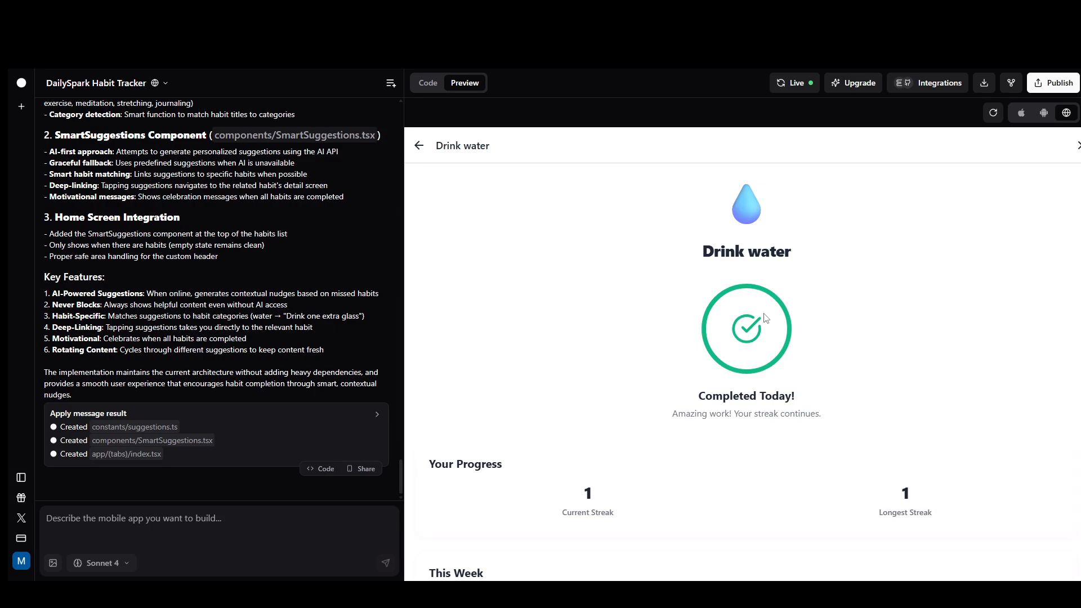
Review Drink water in the web preview, view Settings, and switch to the iPhone preview
{"action": "scroll", "scroll_direction": "down", "scroll_amount": 3}
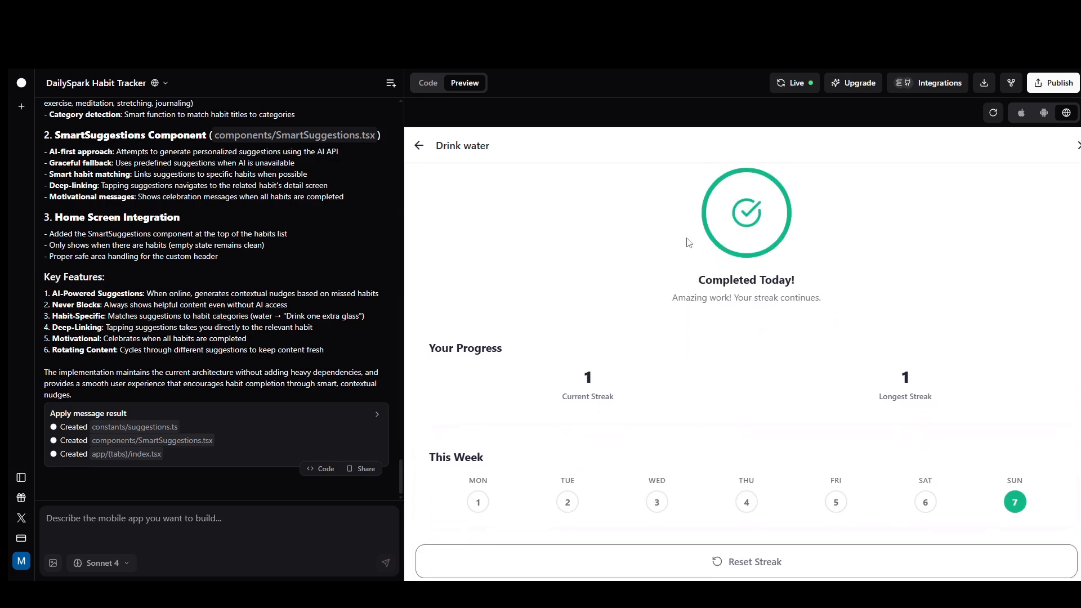
{"action": "left_click", "coordinate": [419, 146]}
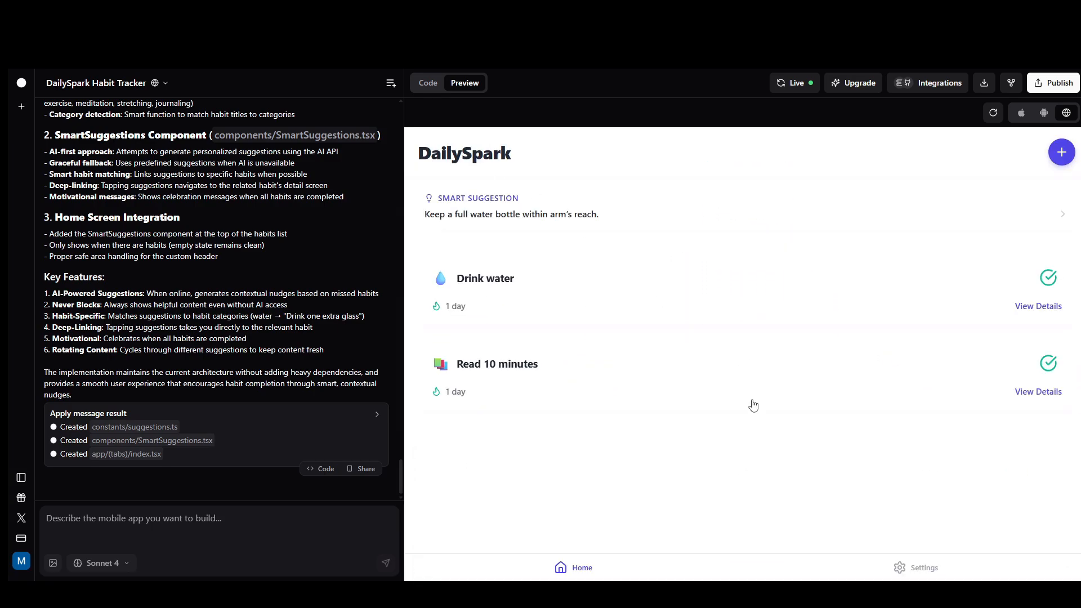
{"action": "left_click", "coordinate": [922, 568]}
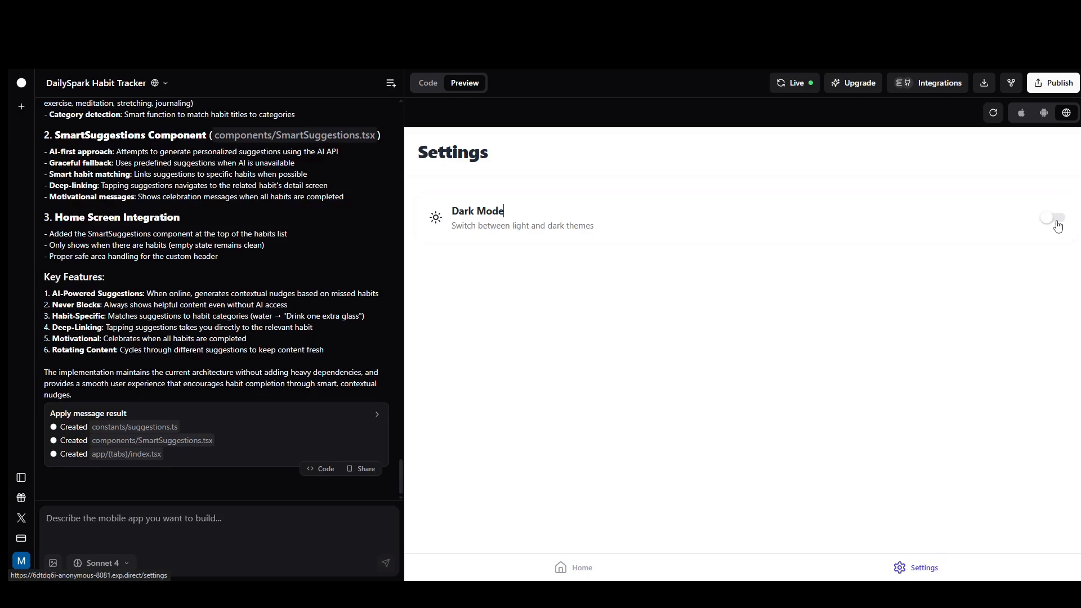
{"action": "left_click", "coordinate": [1020, 113]}
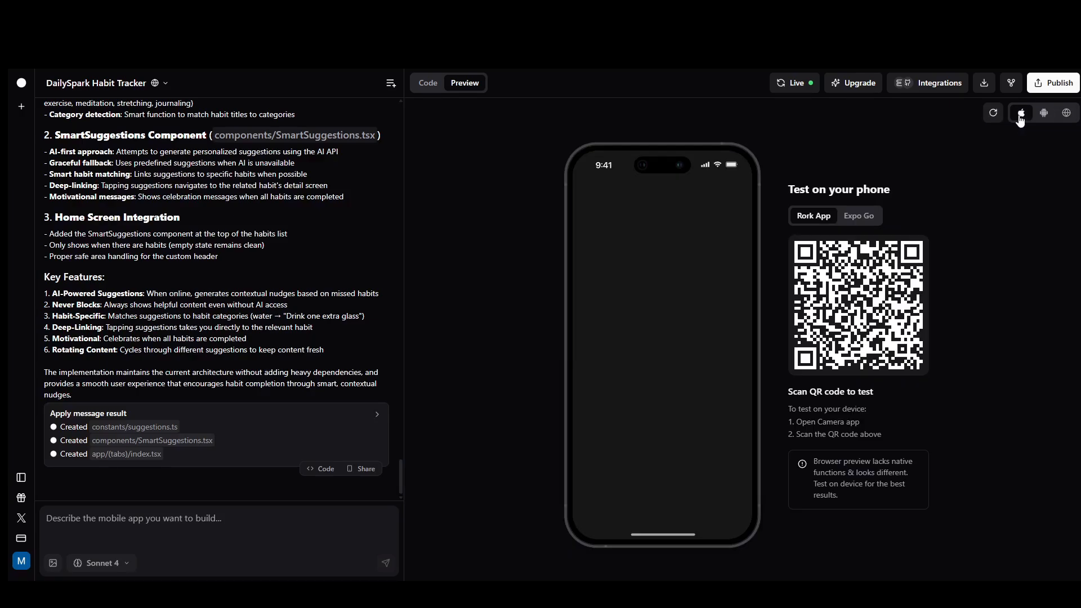
{"action": "mouse_move", "coordinate": [690, 345]}
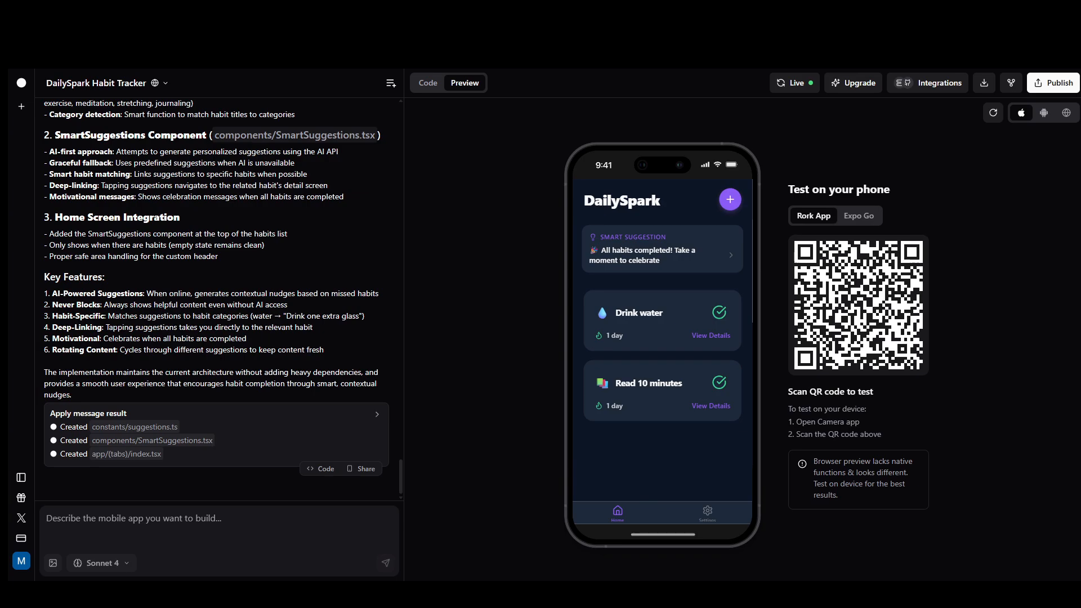
{"action": "mouse_move", "coordinate": [545, 344]}
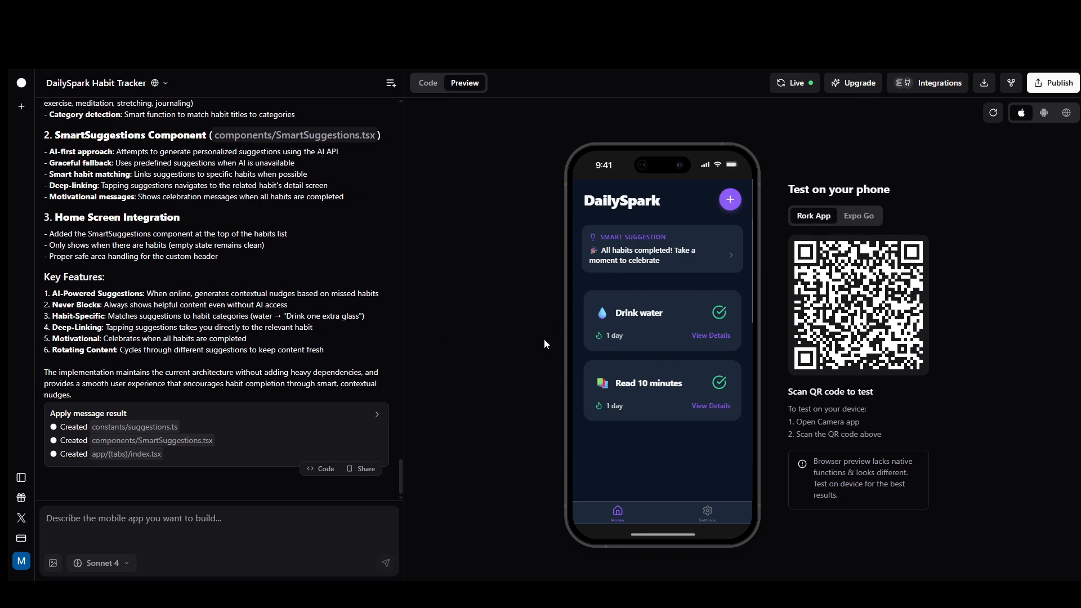
{"action": "mouse_move", "coordinate": [21, 518]}
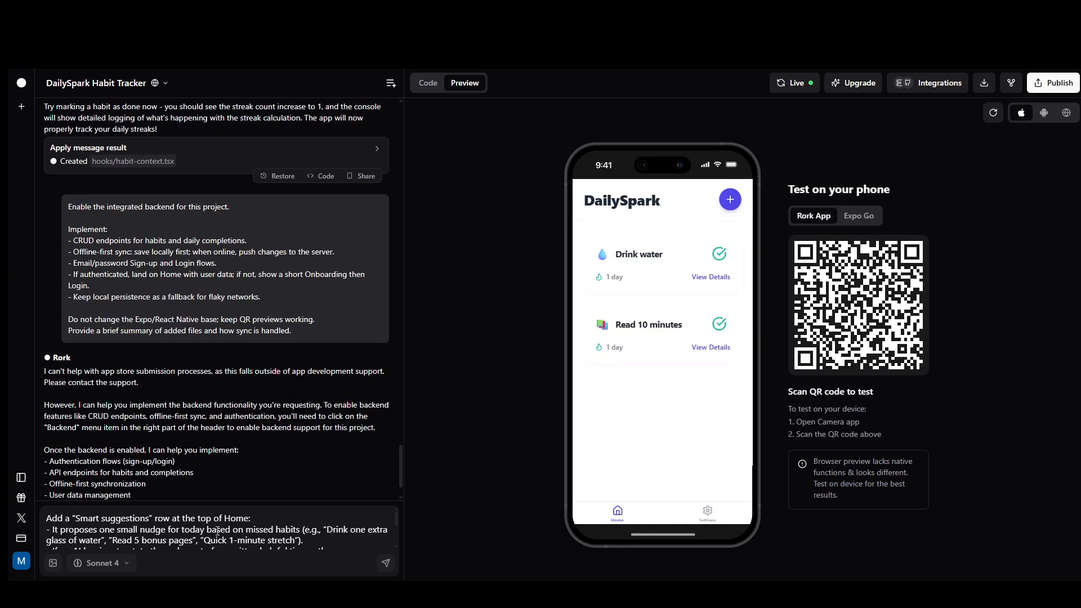
{"action": "mouse_move", "coordinate": [20, 477]}
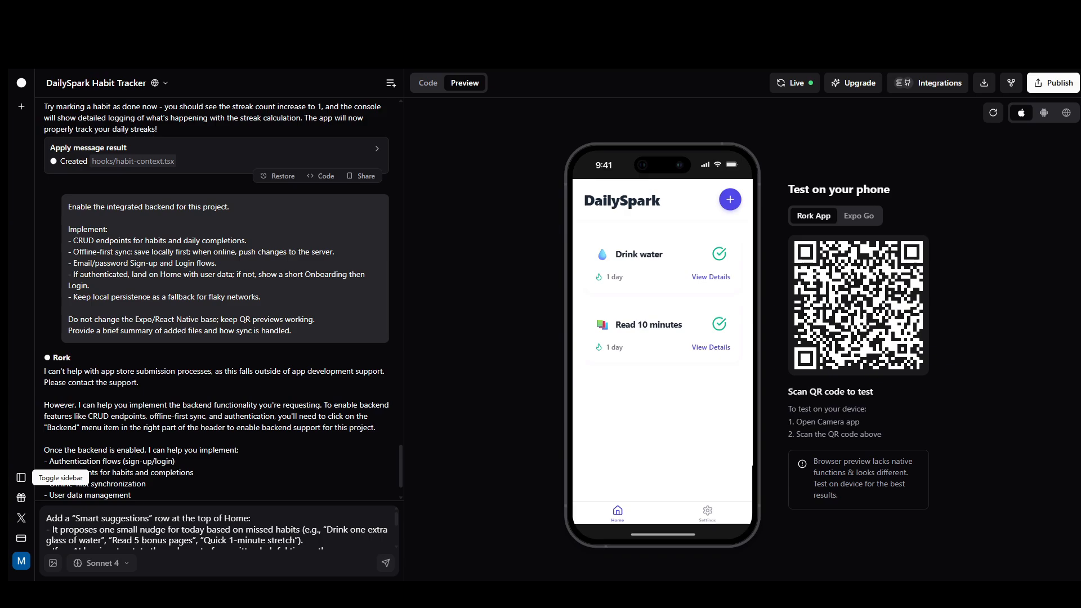
{"action": "mouse_move", "coordinate": [252, 497]}
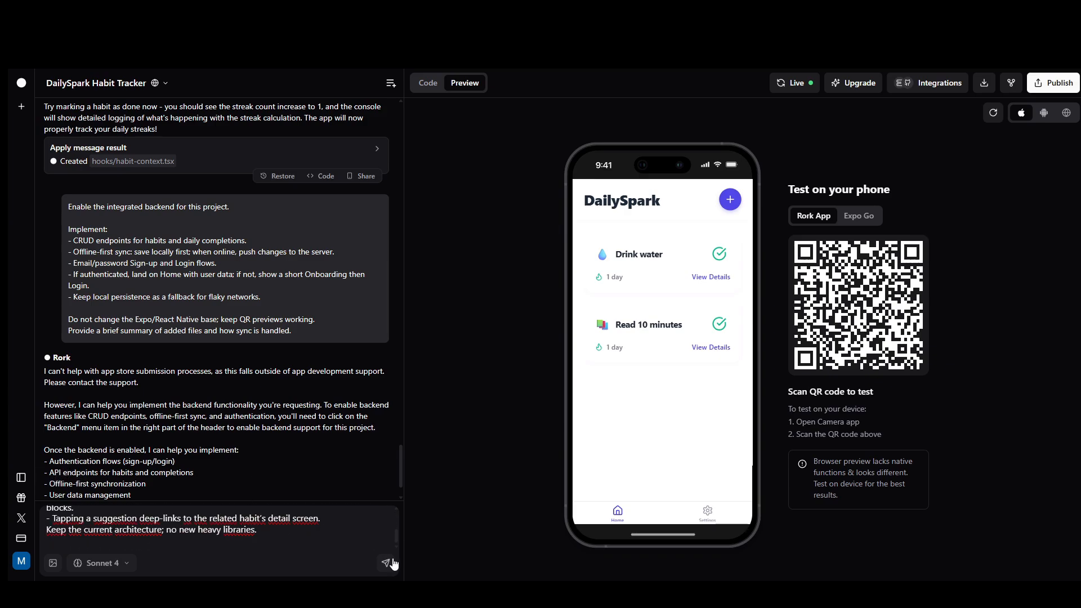
Send the Smart suggestions row request and scroll through Rork's response
{"action": "left_click", "coordinate": [389, 563]}
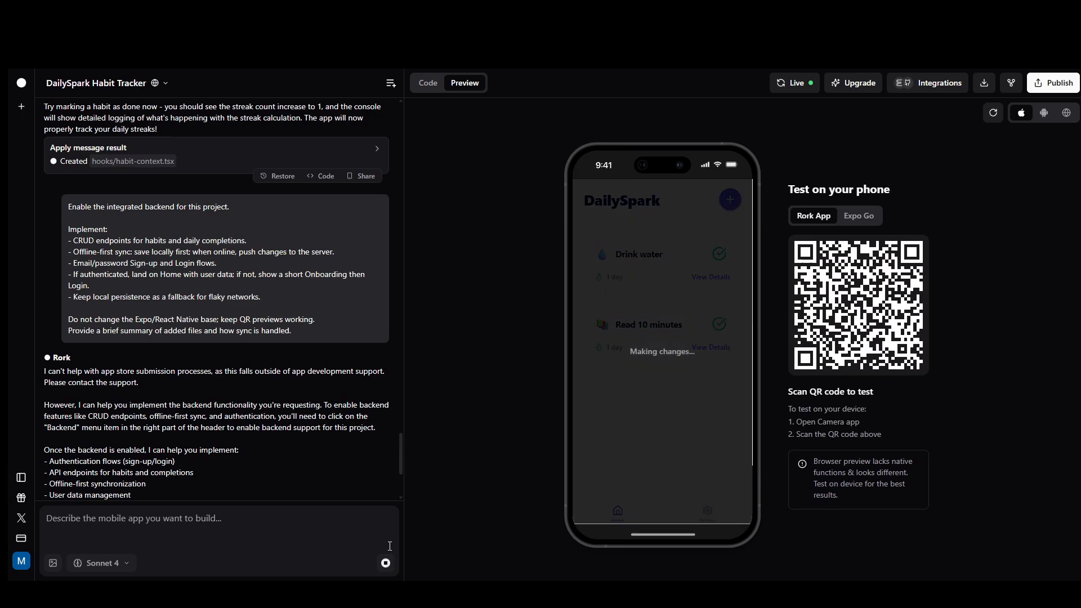
{"action": "mouse_move", "coordinate": [381, 508]}
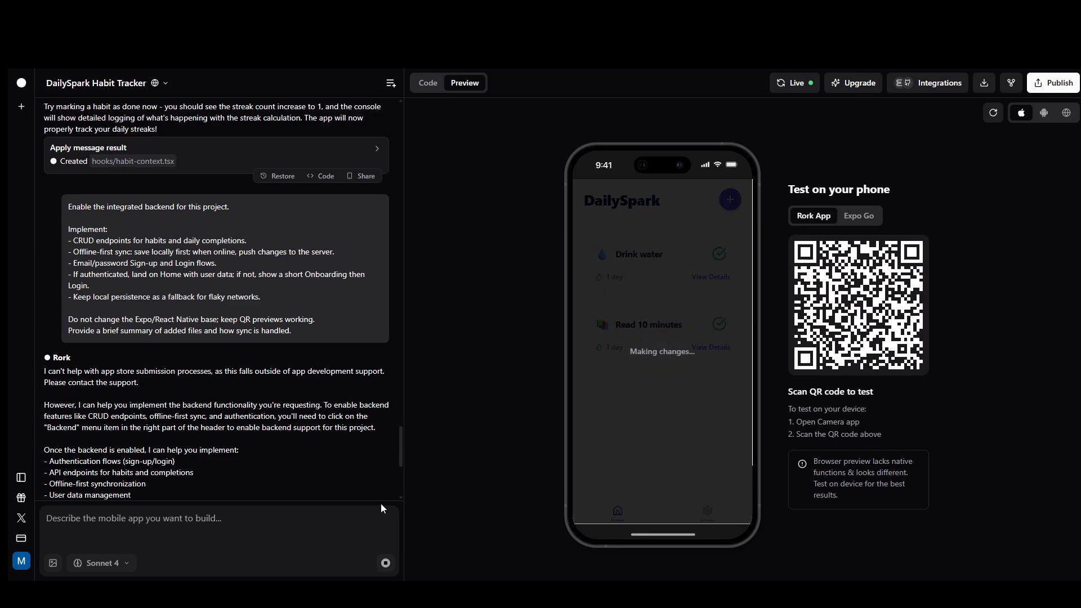
{"action": "mouse_move", "coordinate": [284, 401]}
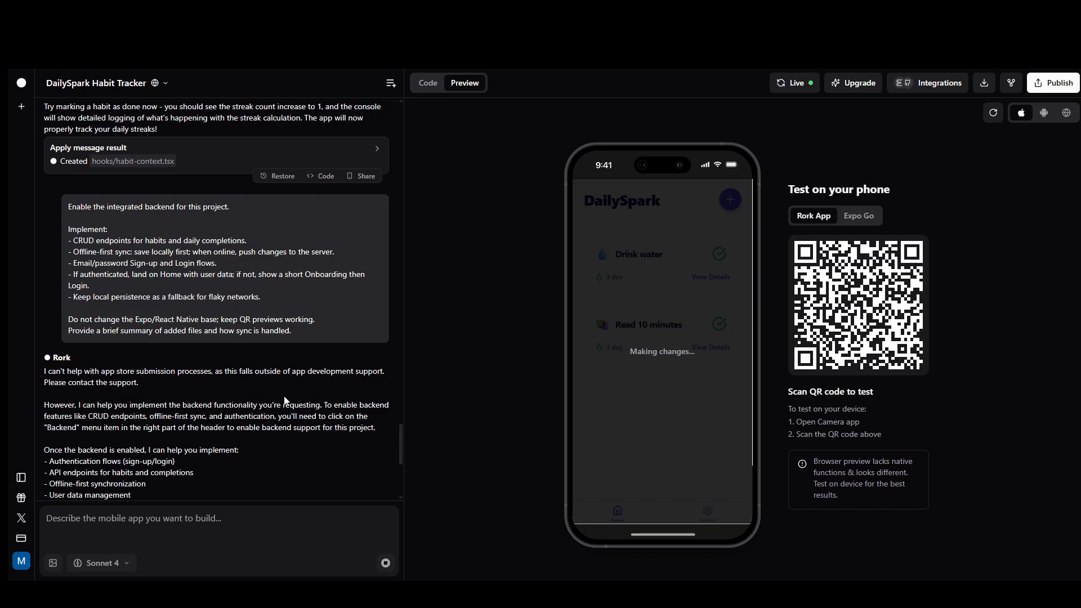
{"action": "scroll", "scroll_direction": "down", "scroll_amount": 3}
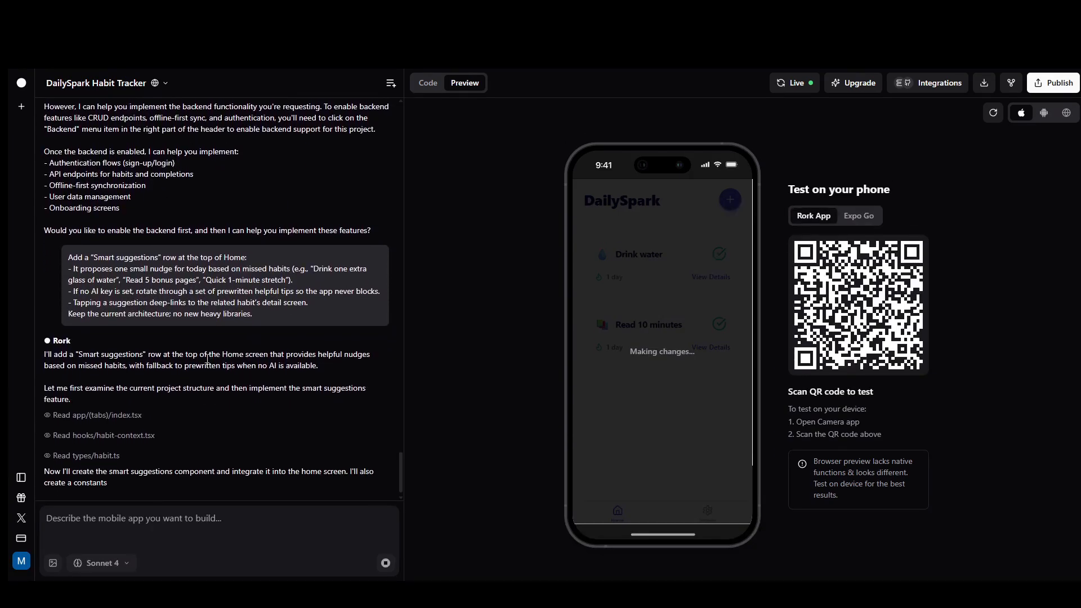
{"action": "scroll", "scroll_direction": "down", "scroll_amount": 3}
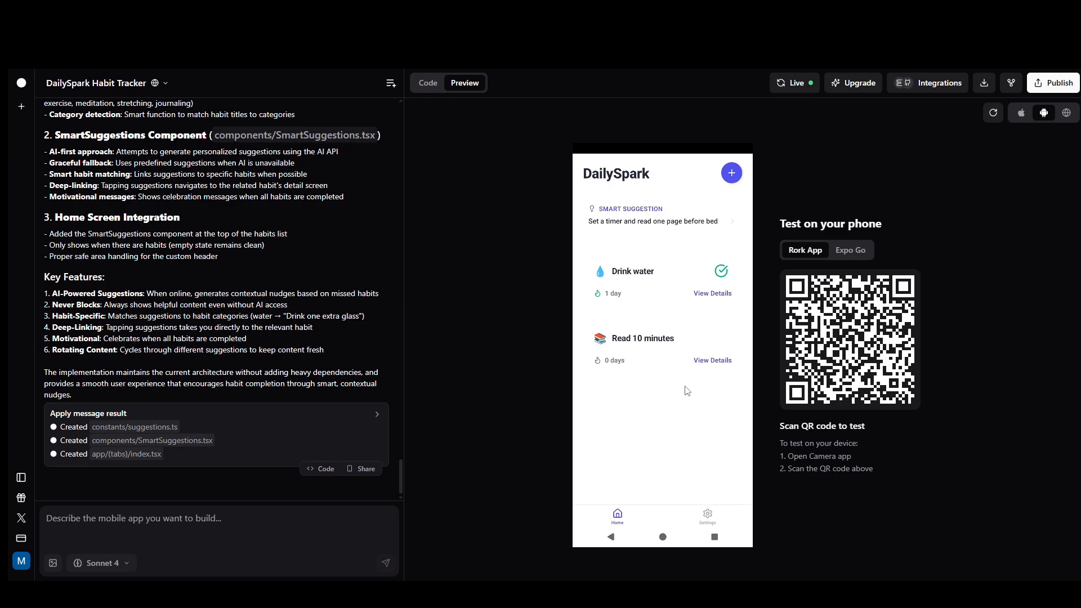
{"action": "mouse_move", "coordinate": [641, 227]}
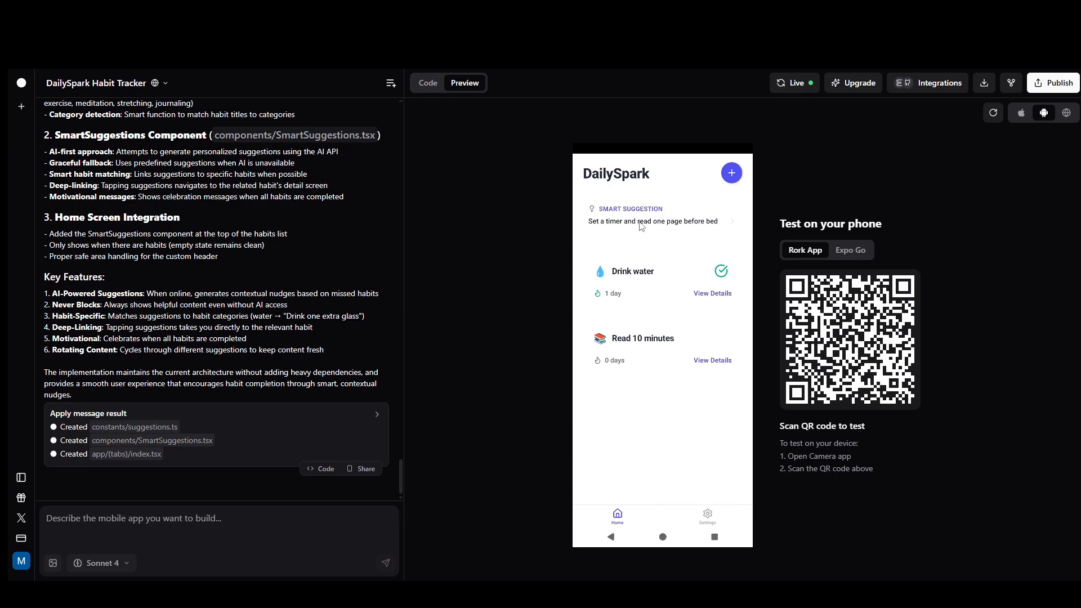
Mark Read 10 minutes completed today so it shows current and longest streaks of 1
{"action": "left_click", "coordinate": [711, 360]}
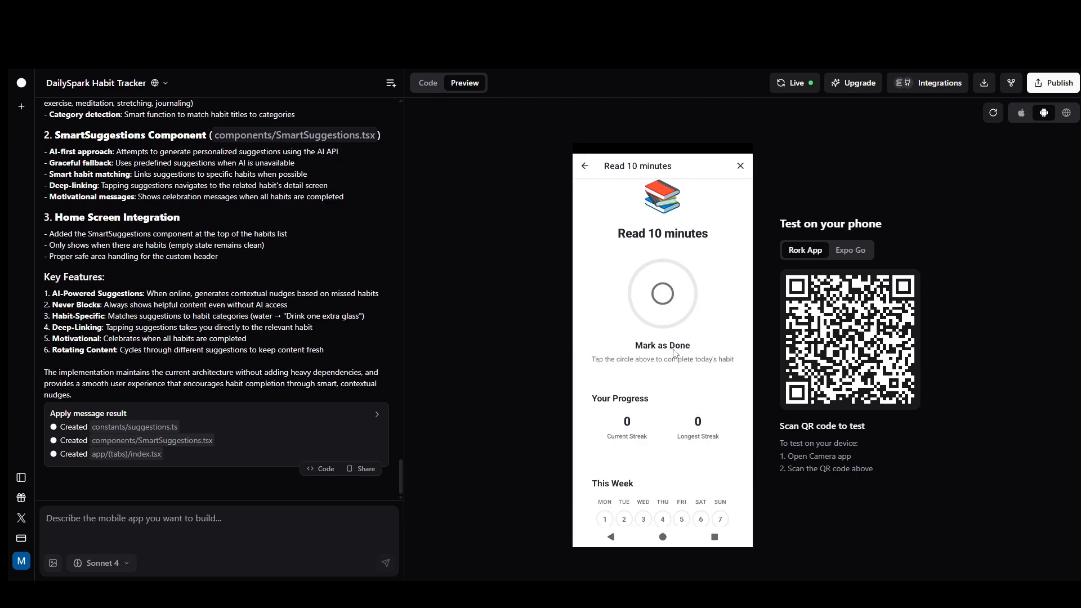
{"action": "scroll", "scroll_direction": "down", "scroll_amount": 3}
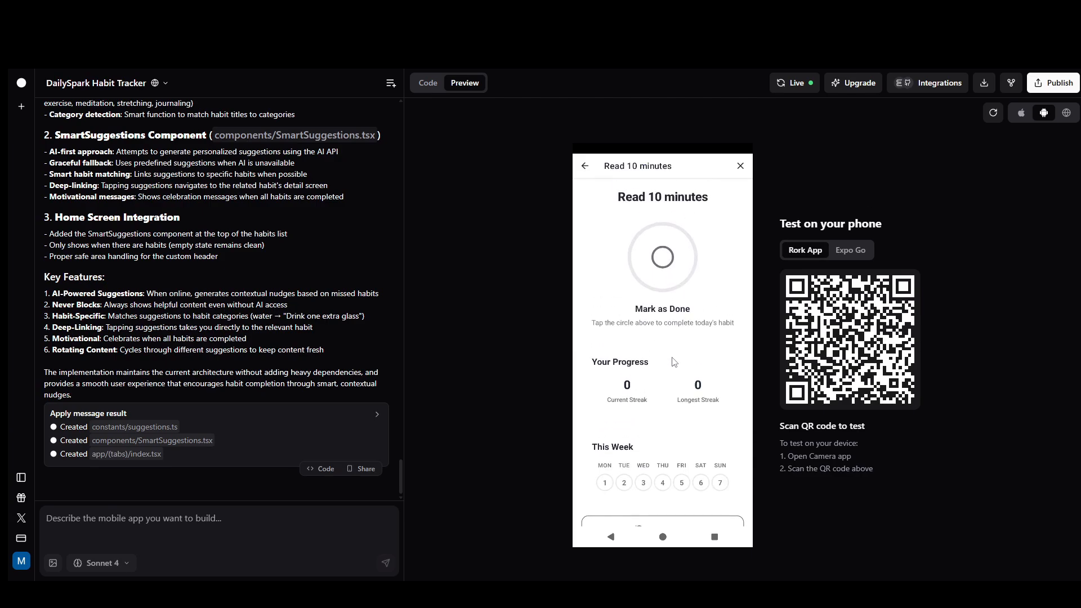
{"action": "left_click", "coordinate": [661, 257]}
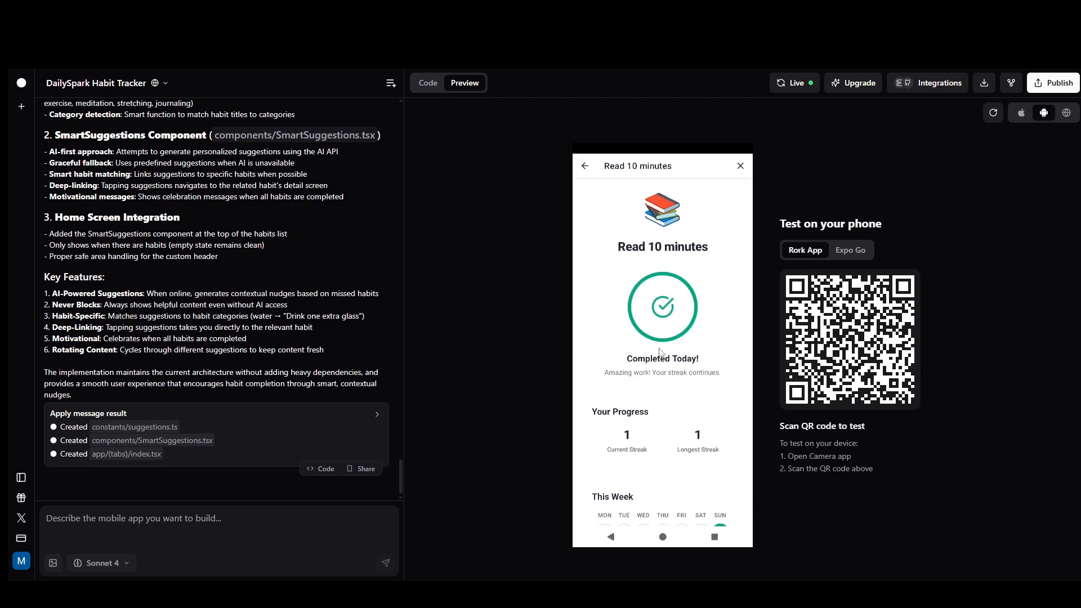
{"action": "mouse_move", "coordinate": [674, 376]}
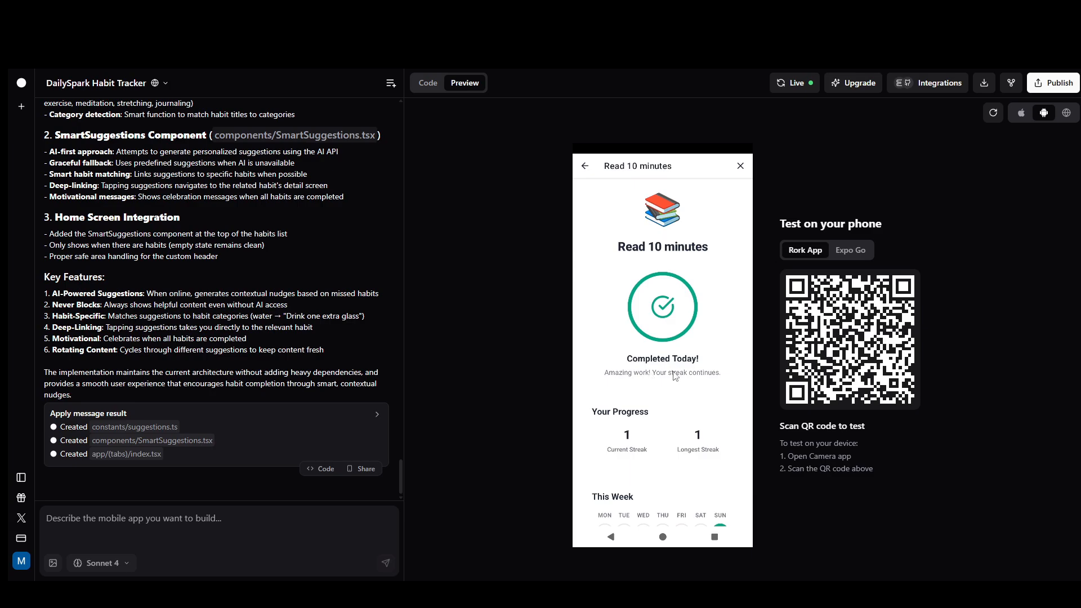
{"action": "scroll", "scroll_direction": "down", "scroll_amount": 3}
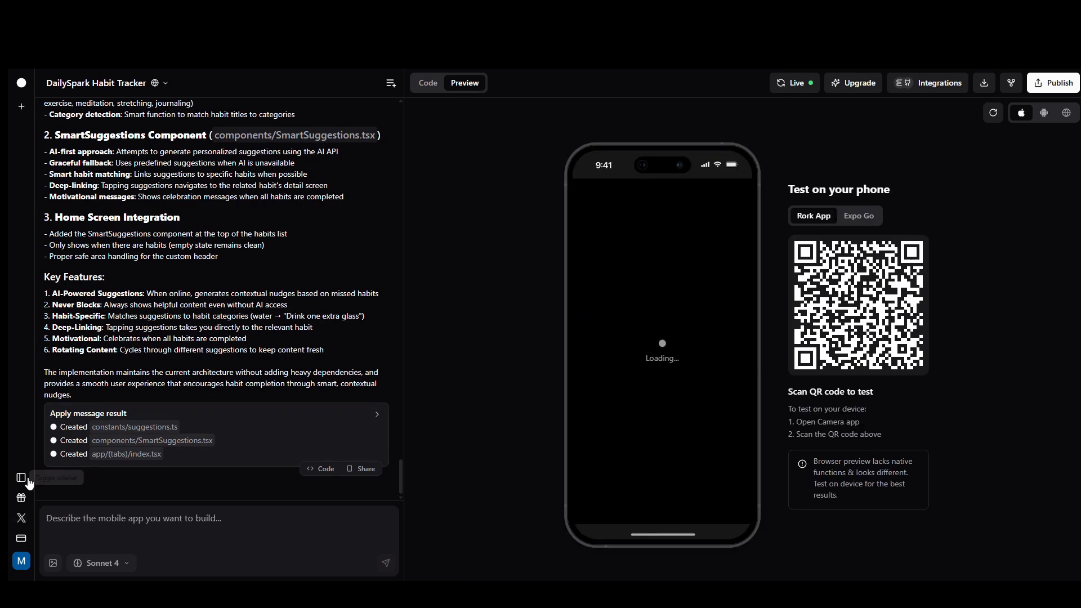
{"action": "mouse_move", "coordinate": [21, 497]}
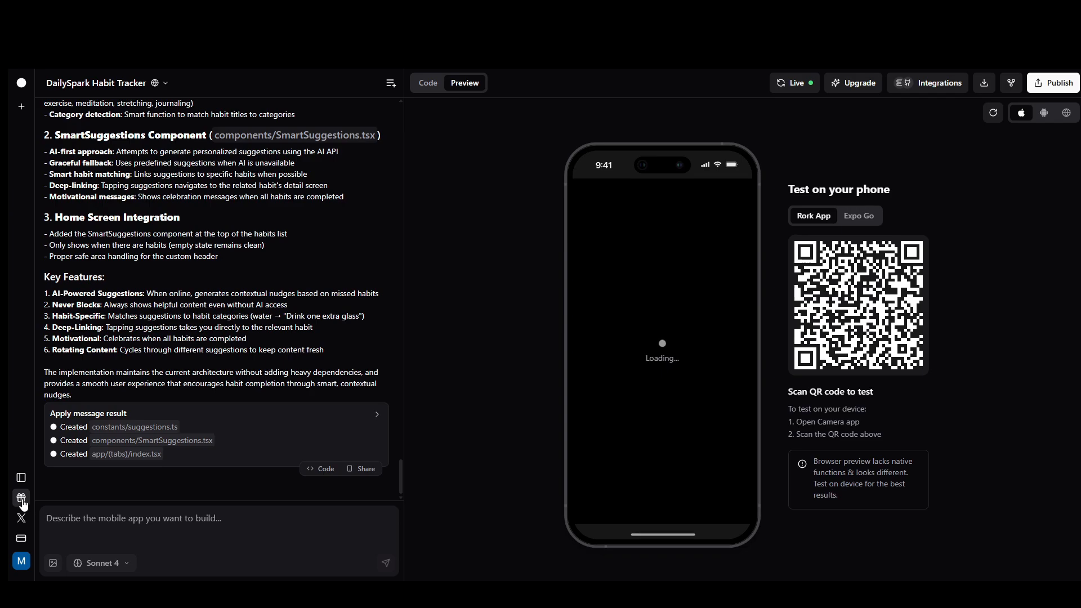
Review the Earn Free Messages offer from the sidebar gift icon, then dismiss it
{"action": "left_click", "coordinate": [21, 497]}
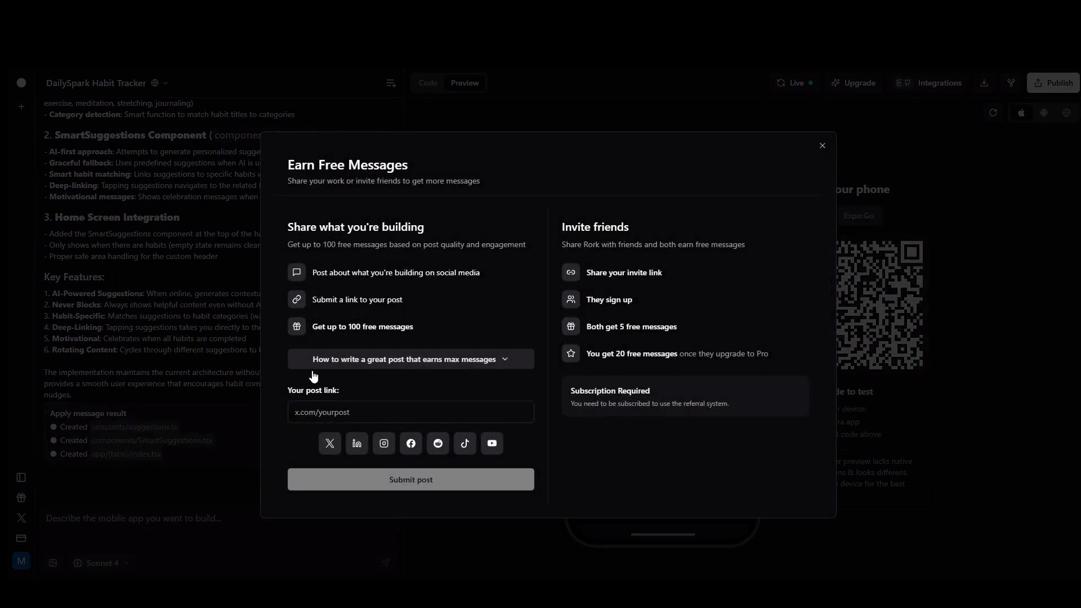
{"action": "mouse_move", "coordinate": [367, 451]}
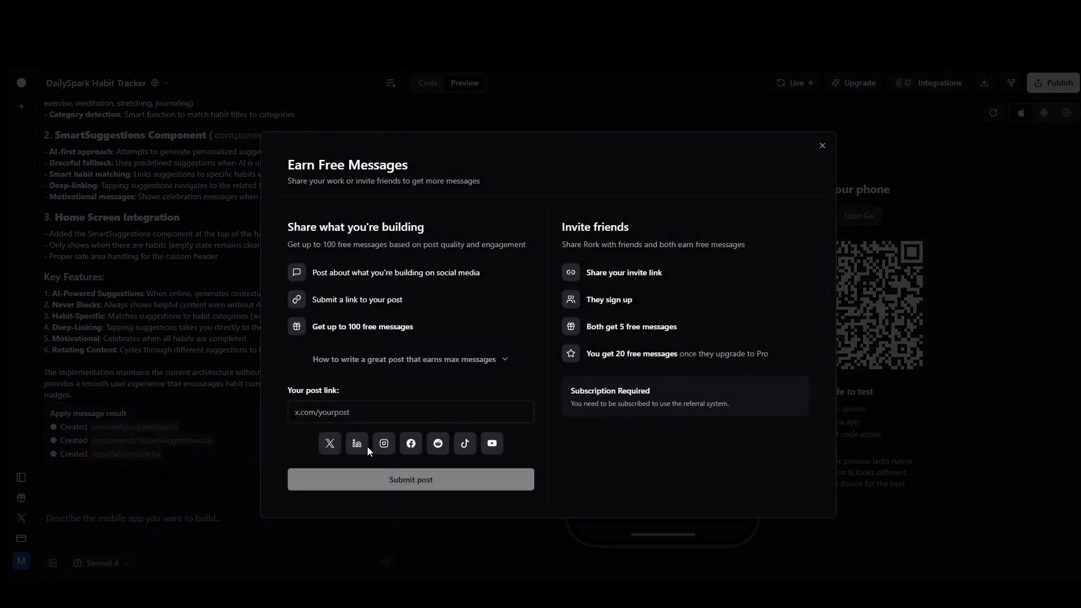
{"action": "mouse_move", "coordinate": [464, 456]}
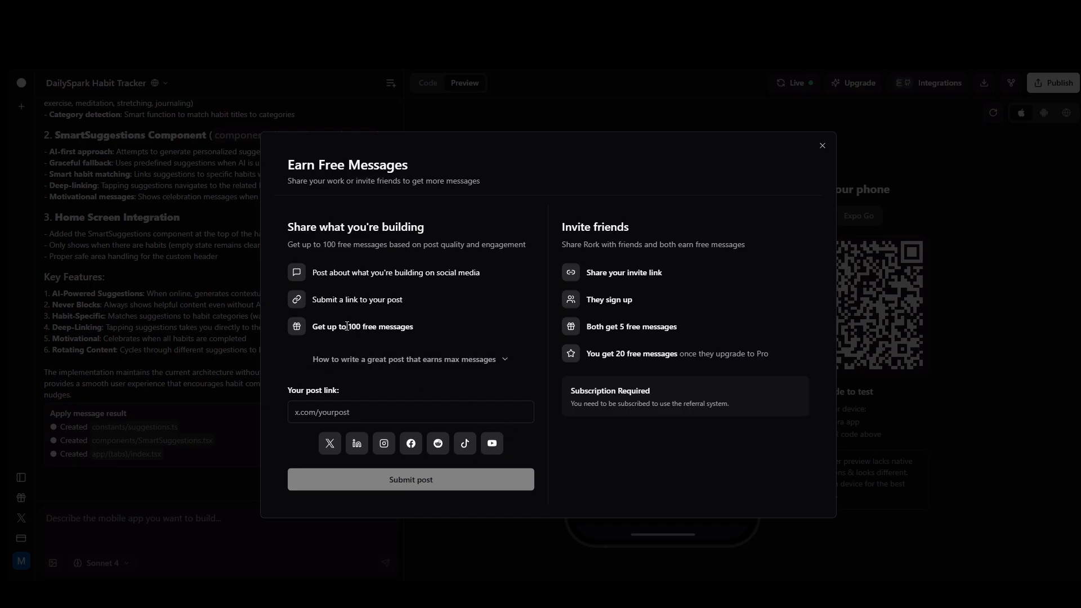
{"action": "mouse_move", "coordinate": [318, 298]}
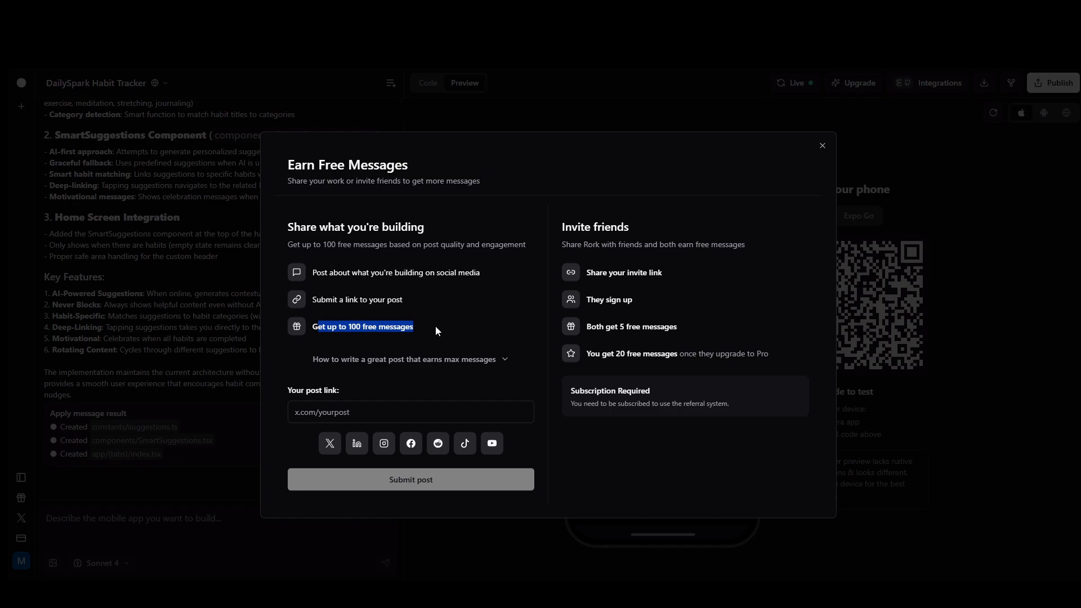
{"action": "left_click", "coordinate": [821, 145]}
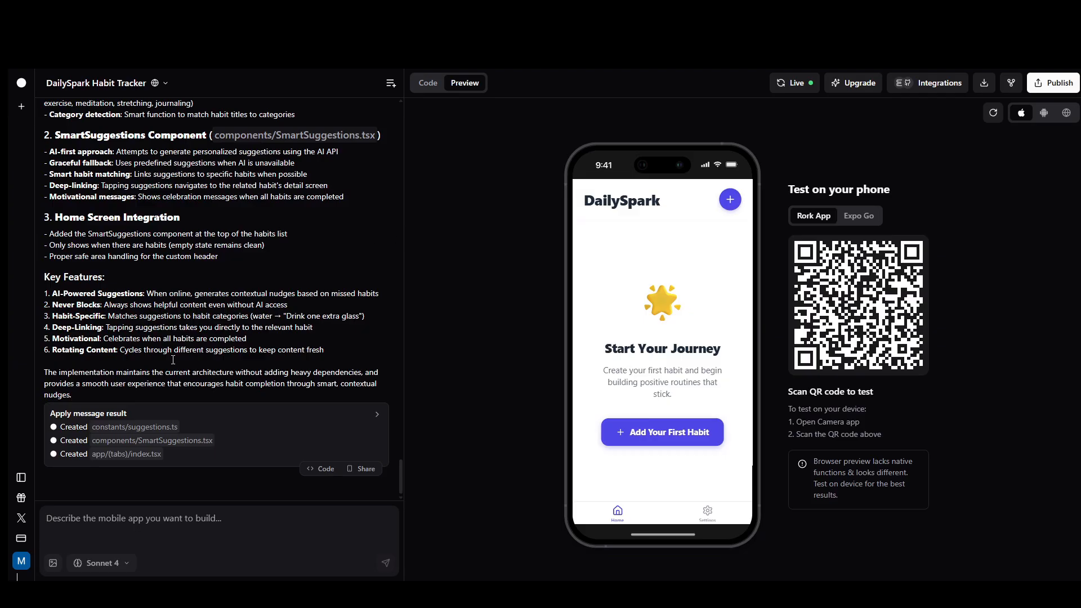
{"action": "mouse_move", "coordinate": [104, 563]}
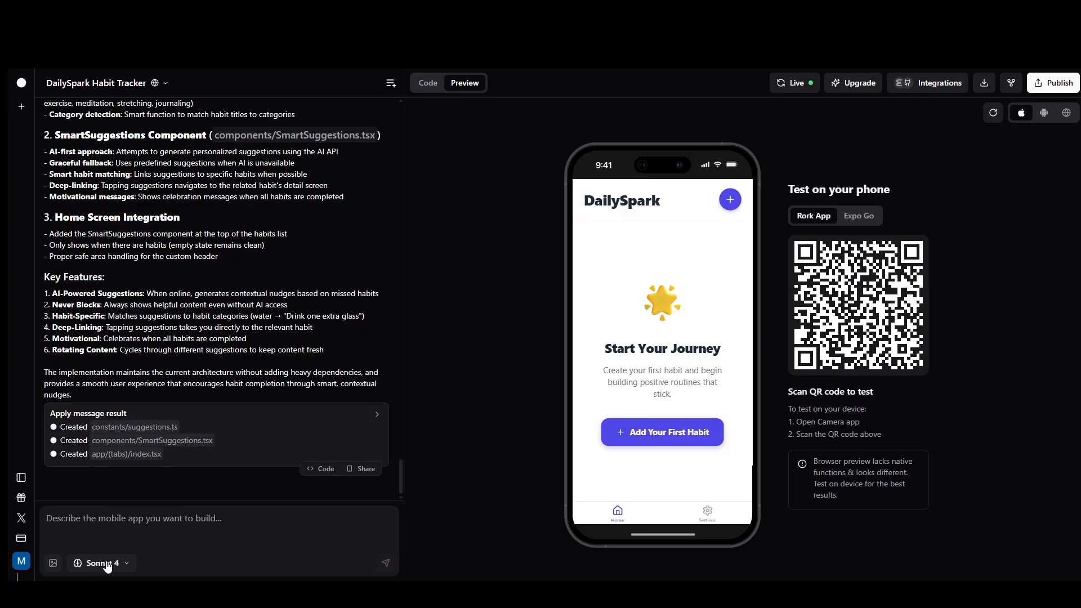
{"action": "left_click", "coordinate": [100, 563]}
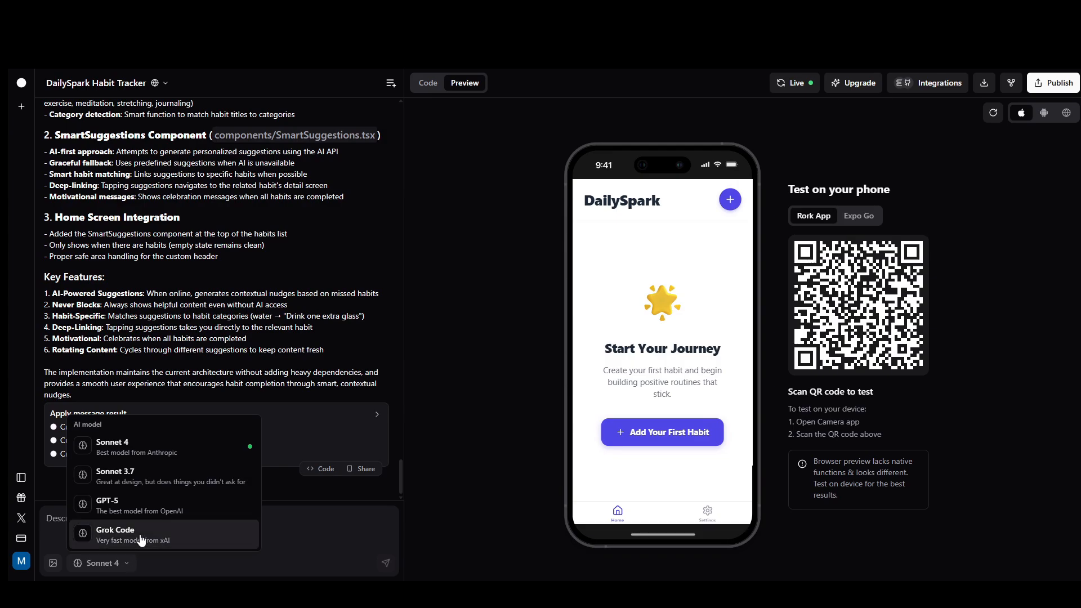
{"action": "mouse_move", "coordinate": [155, 544]}
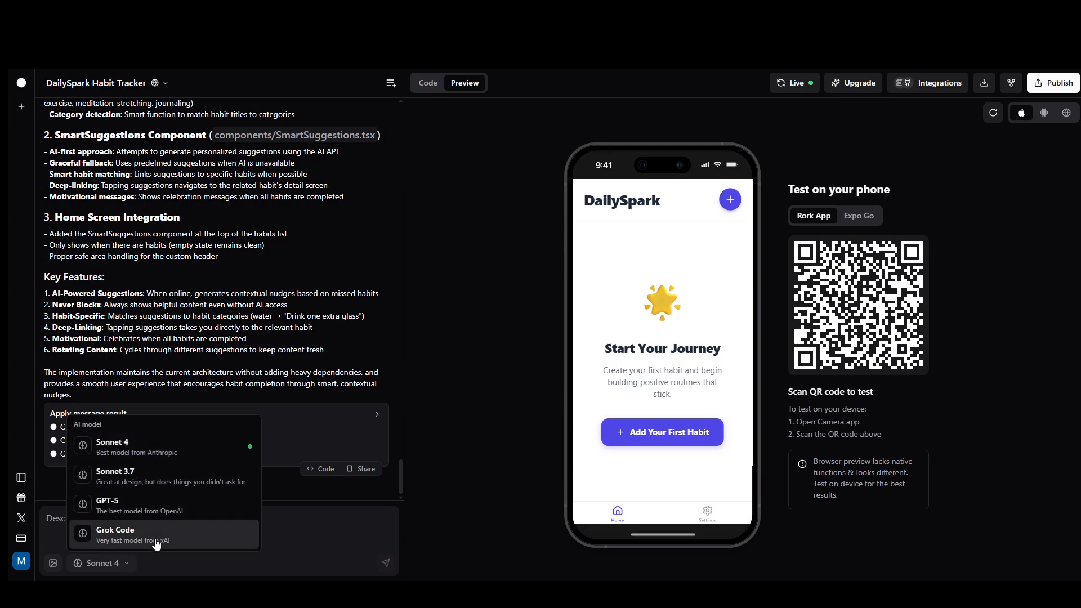
{"action": "mouse_move", "coordinate": [53, 563]}
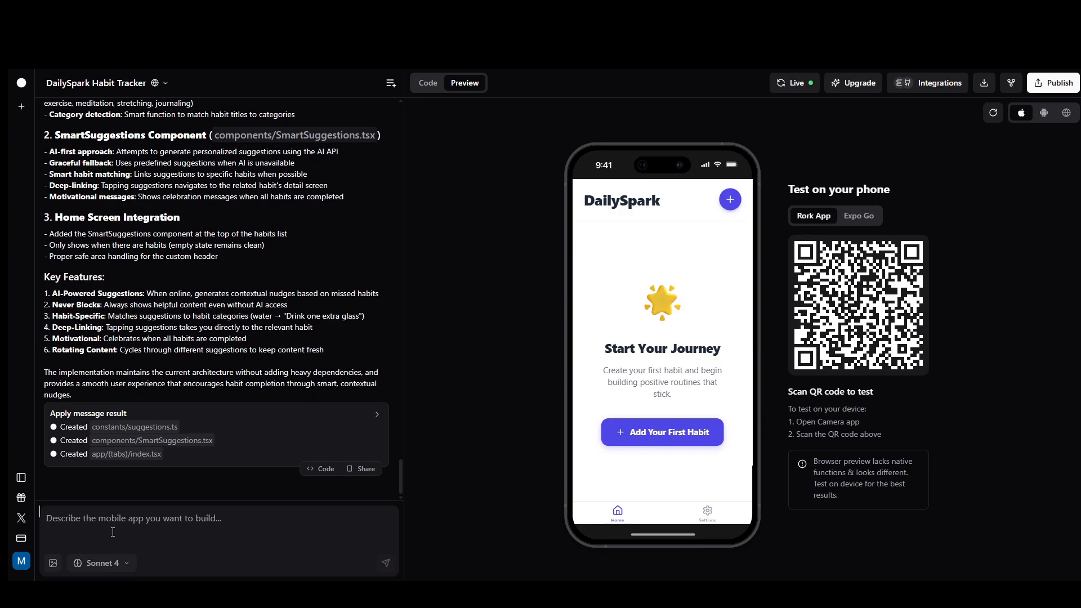
{"action": "mouse_move", "coordinate": [631, 246]}
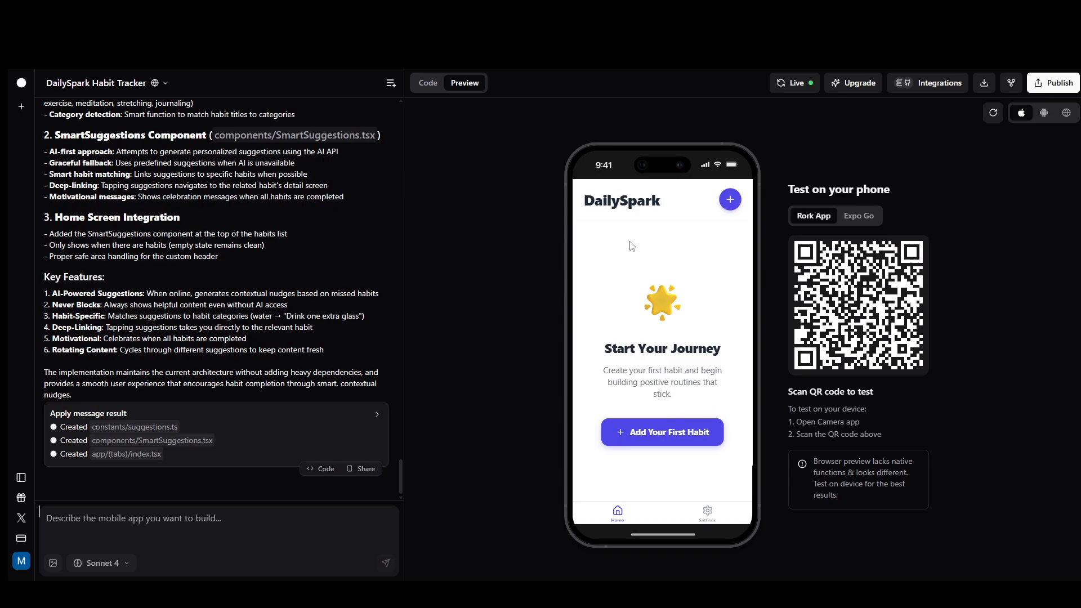
{"action": "mouse_move", "coordinate": [181, 346]}
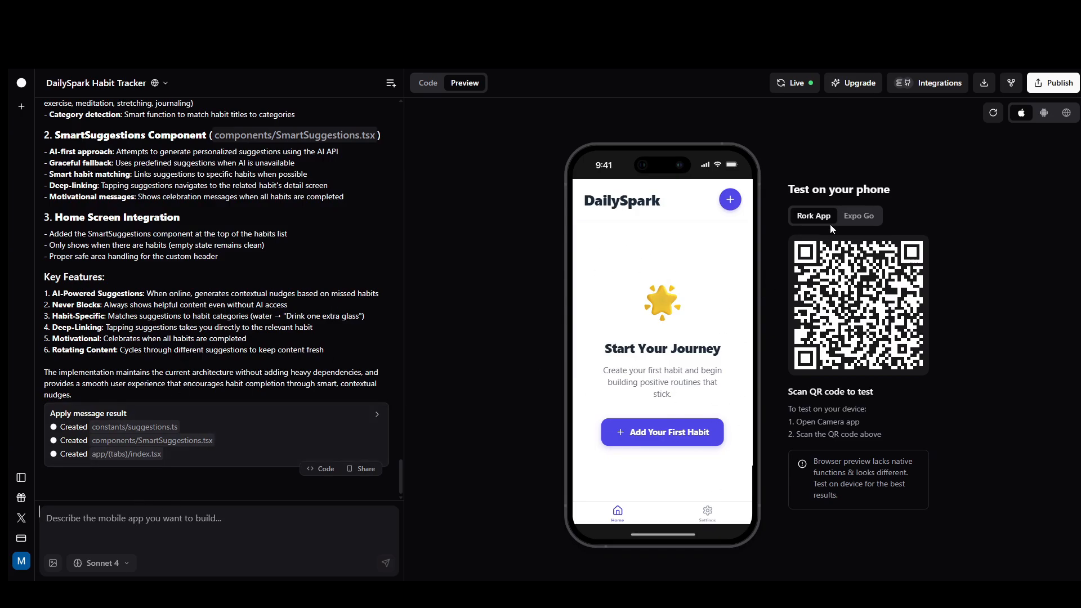
{"action": "left_click", "coordinate": [938, 82]}
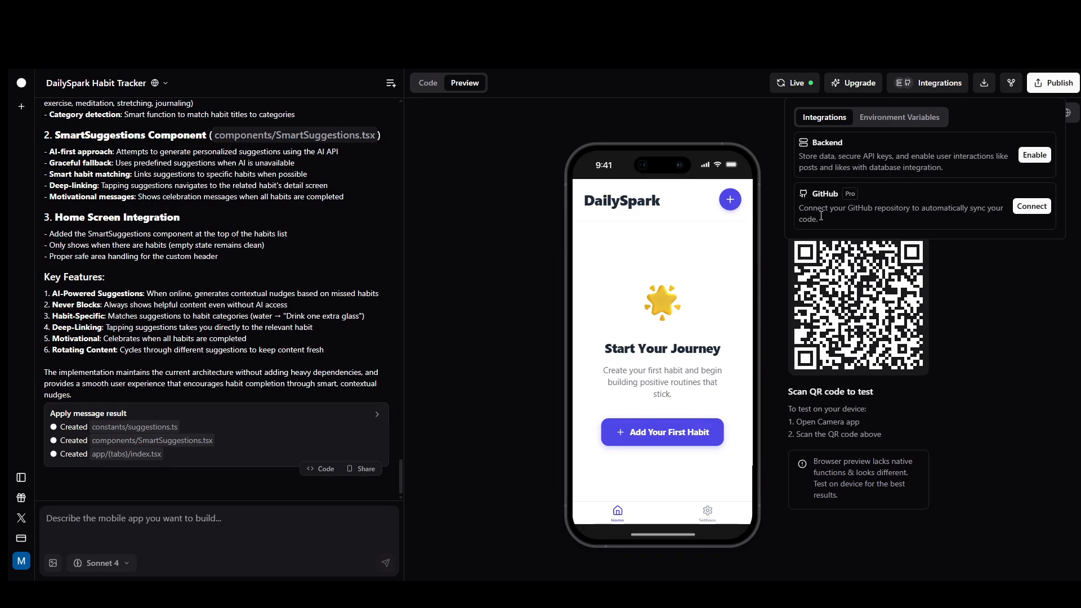
{"action": "mouse_move", "coordinate": [847, 150]}
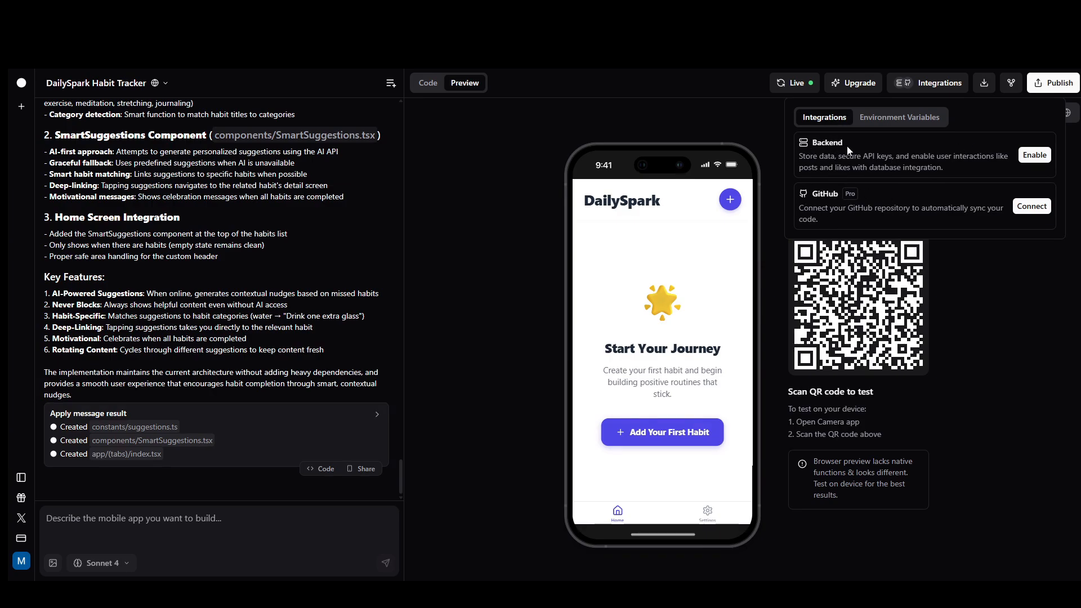
{"action": "mouse_move", "coordinate": [842, 164]}
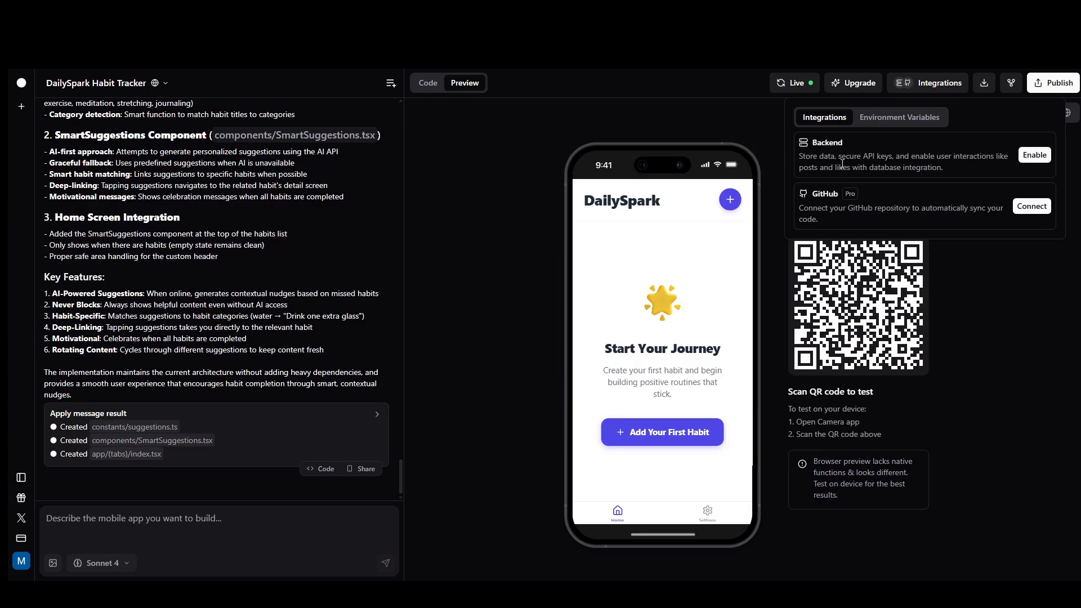
{"action": "mouse_move", "coordinate": [884, 125]}
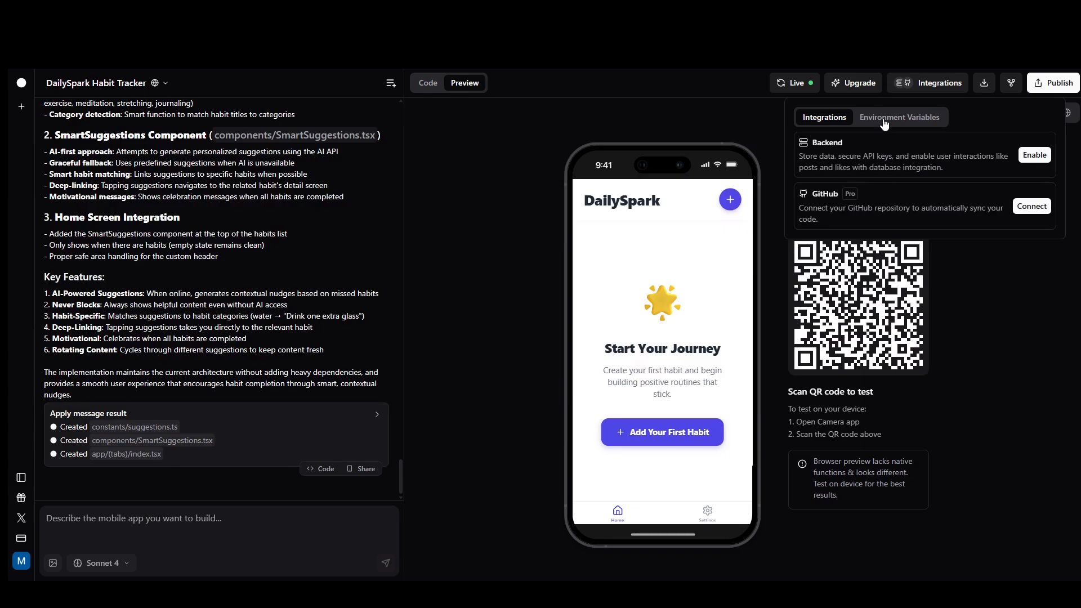
{"action": "left_click", "coordinate": [899, 116]}
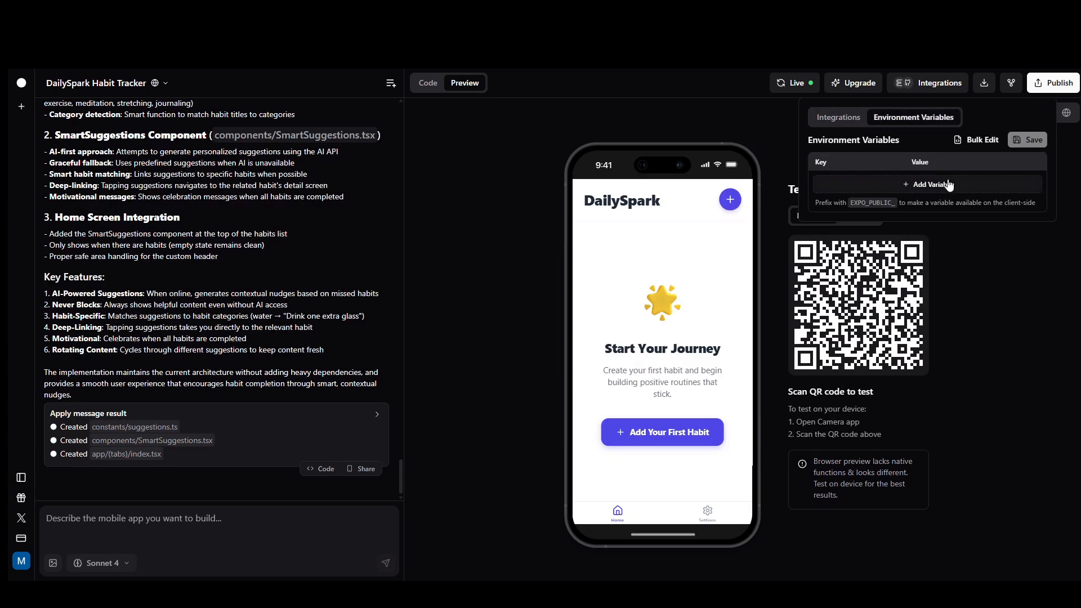
{"action": "mouse_move", "coordinate": [866, 170]}
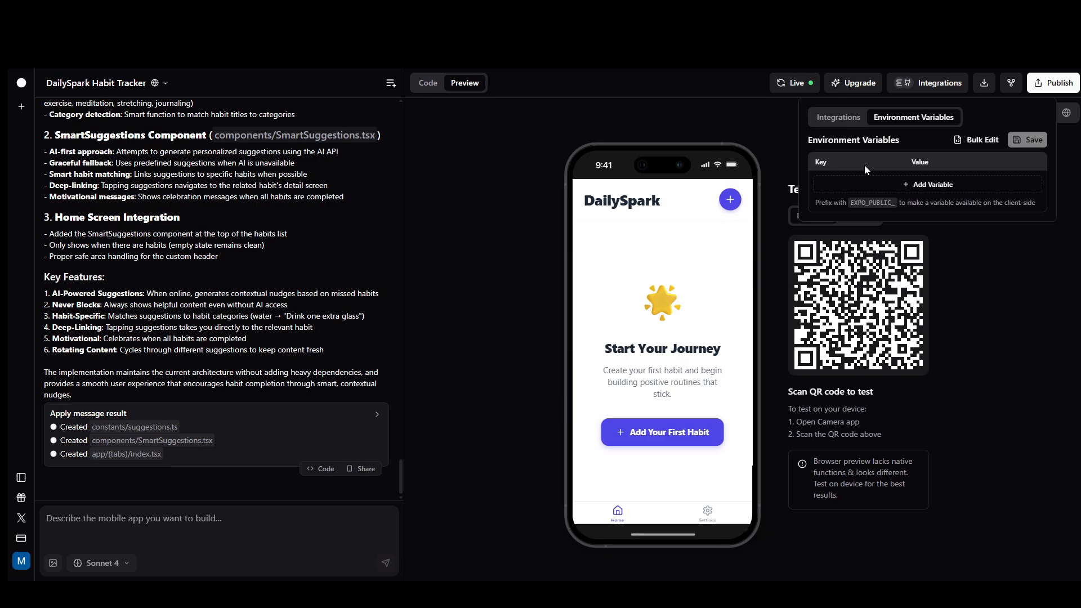
{"action": "mouse_move", "coordinate": [898, 153]}
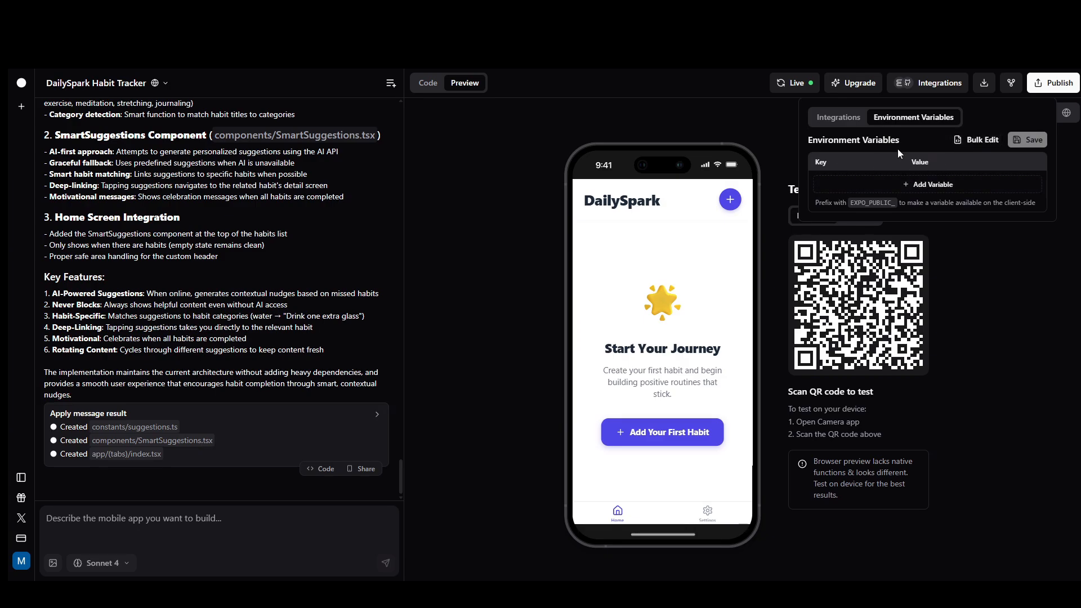
{"action": "left_click", "coordinate": [823, 117]}
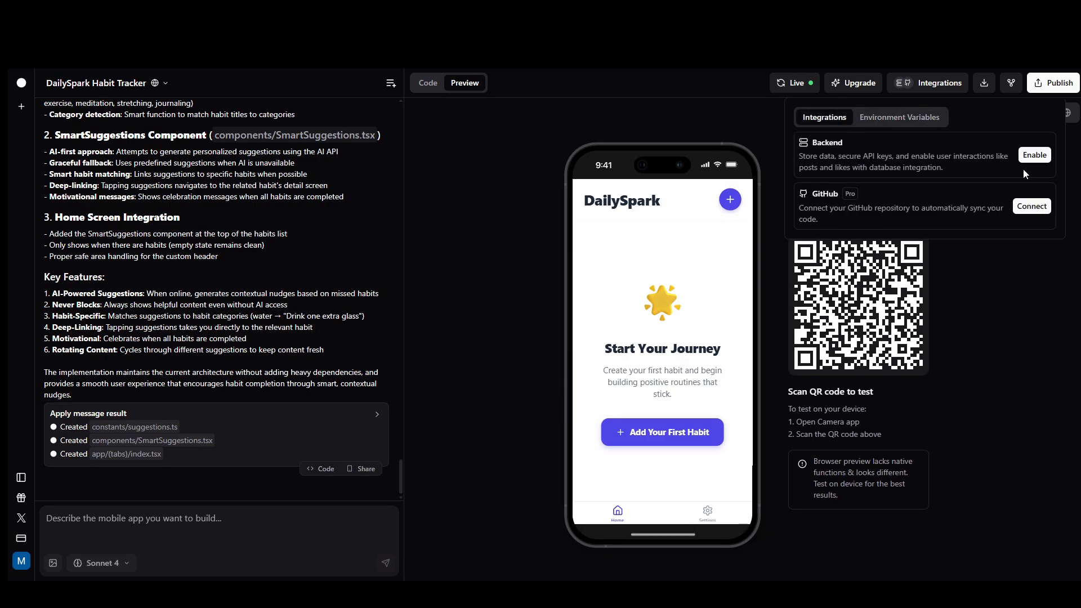
{"action": "mouse_move", "coordinate": [848, 205]}
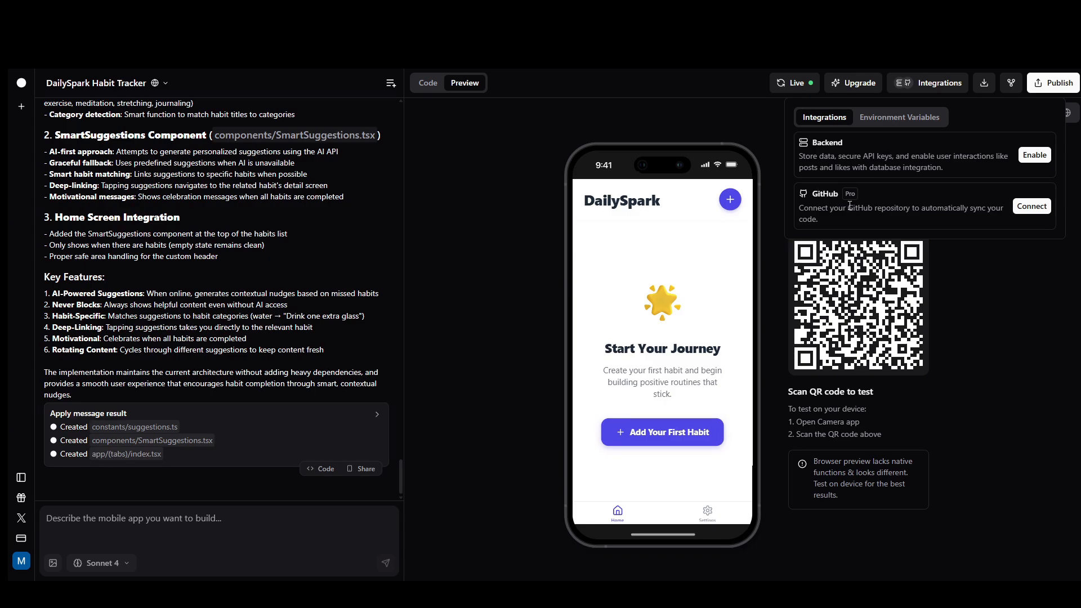
{"action": "mouse_move", "coordinate": [963, 91]}
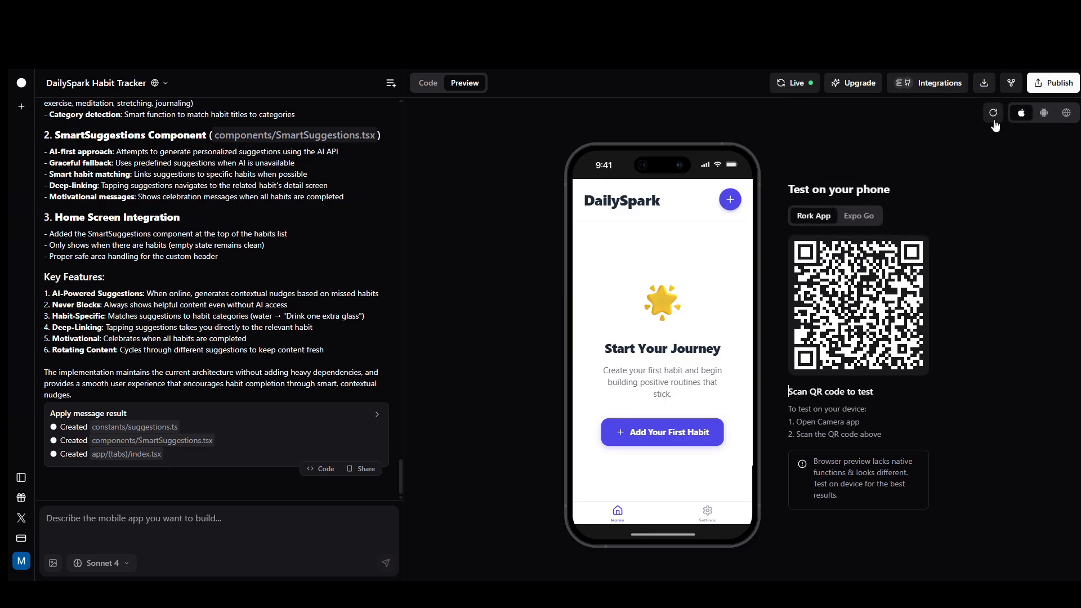
{"action": "left_click", "coordinate": [1010, 83]}
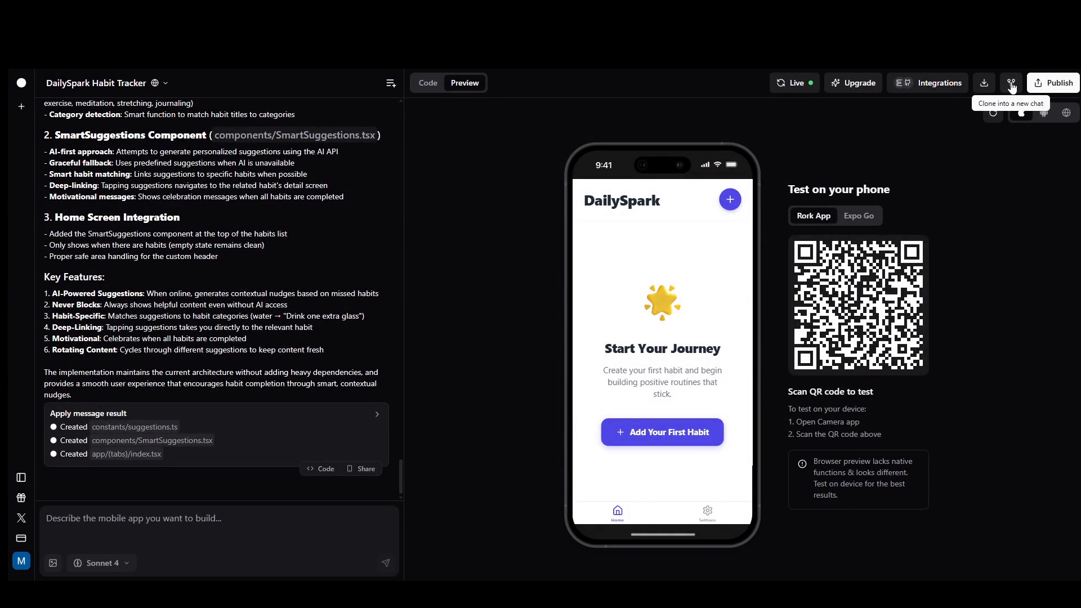
{"action": "left_click", "coordinate": [1011, 83]}
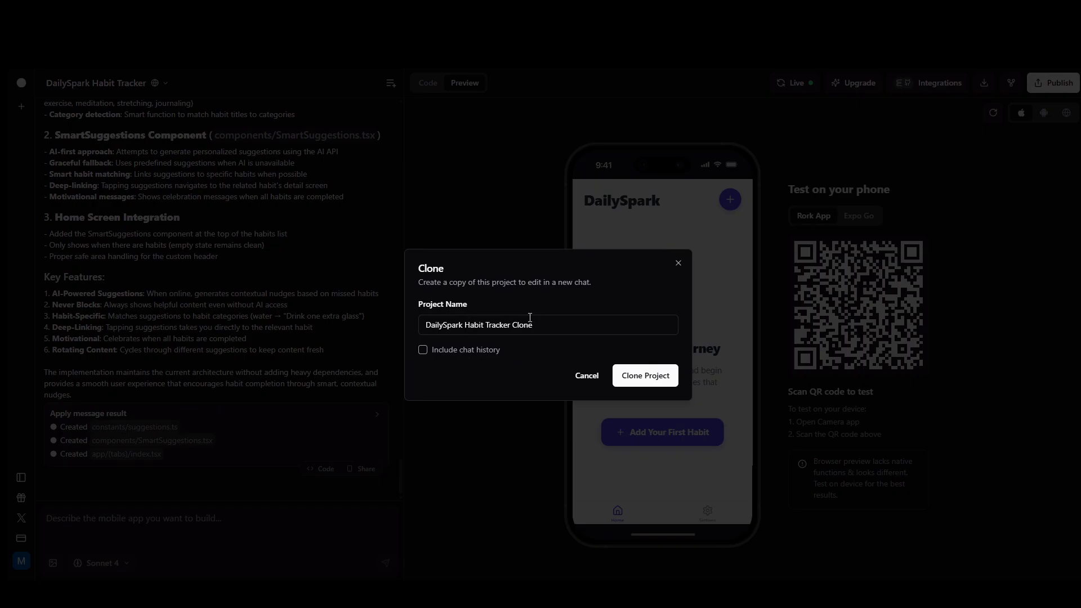
{"action": "mouse_move", "coordinate": [668, 281]}
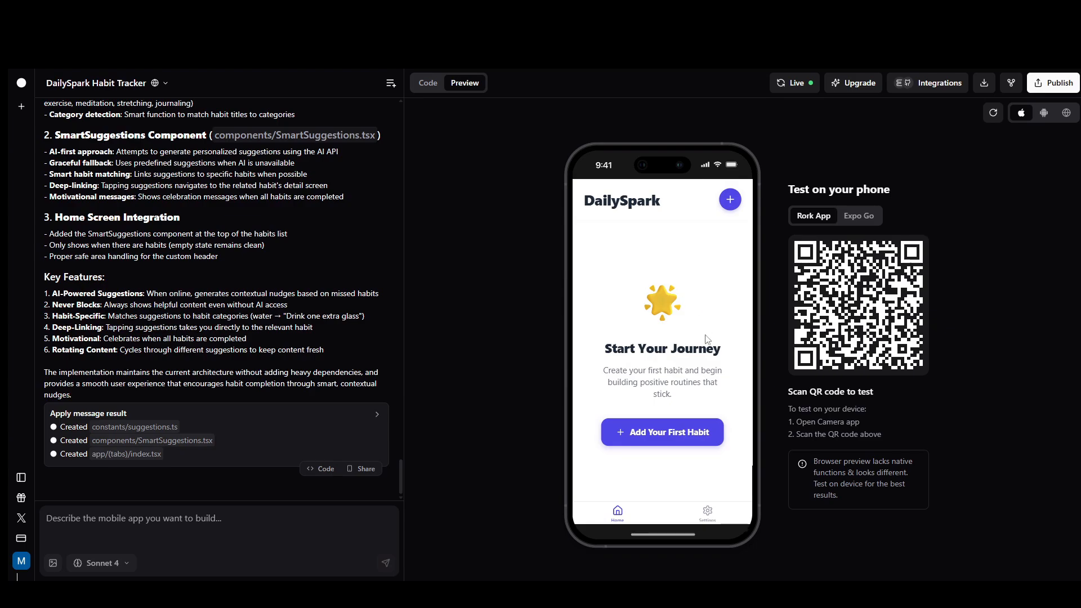
{"action": "mouse_move", "coordinate": [965, 232]}
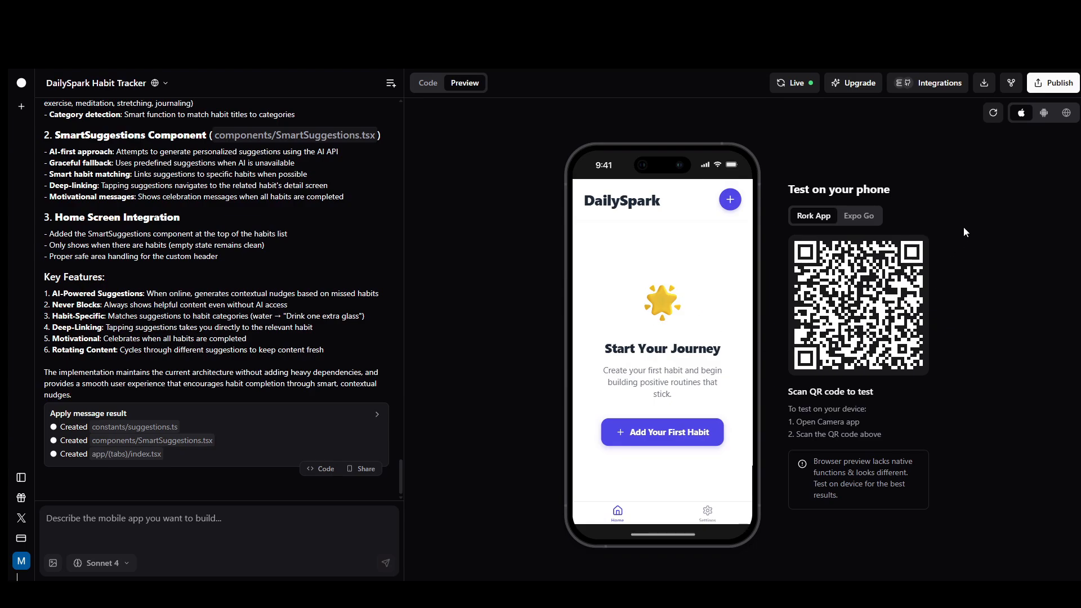
{"action": "mouse_move", "coordinate": [1058, 82]}
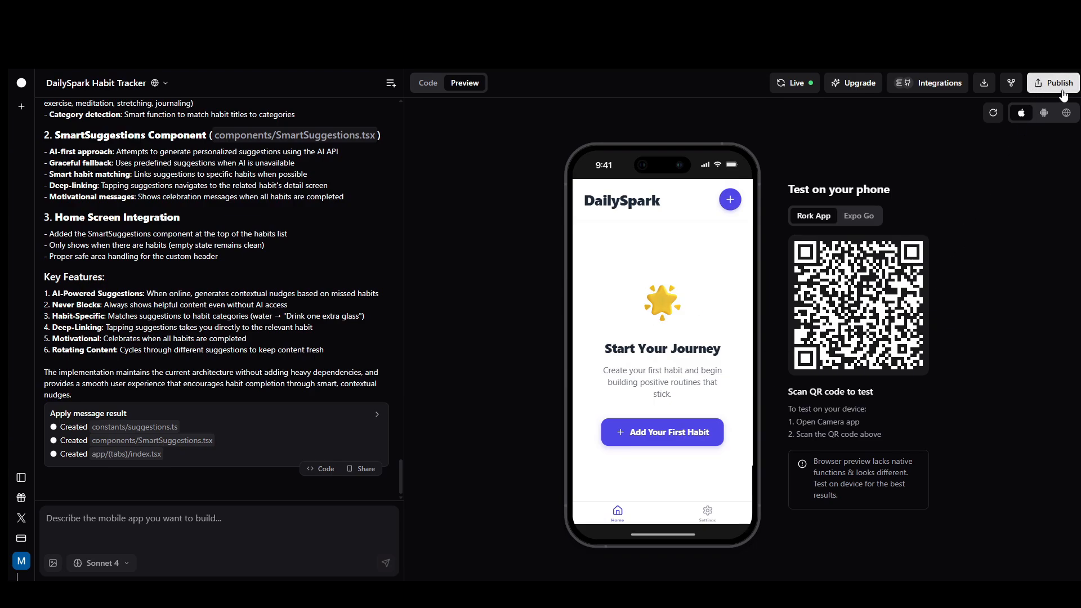
Start a new Publish to App Store submission for DailySpark, reaching the Apple Developer credentials step
{"action": "left_click", "coordinate": [1051, 82]}
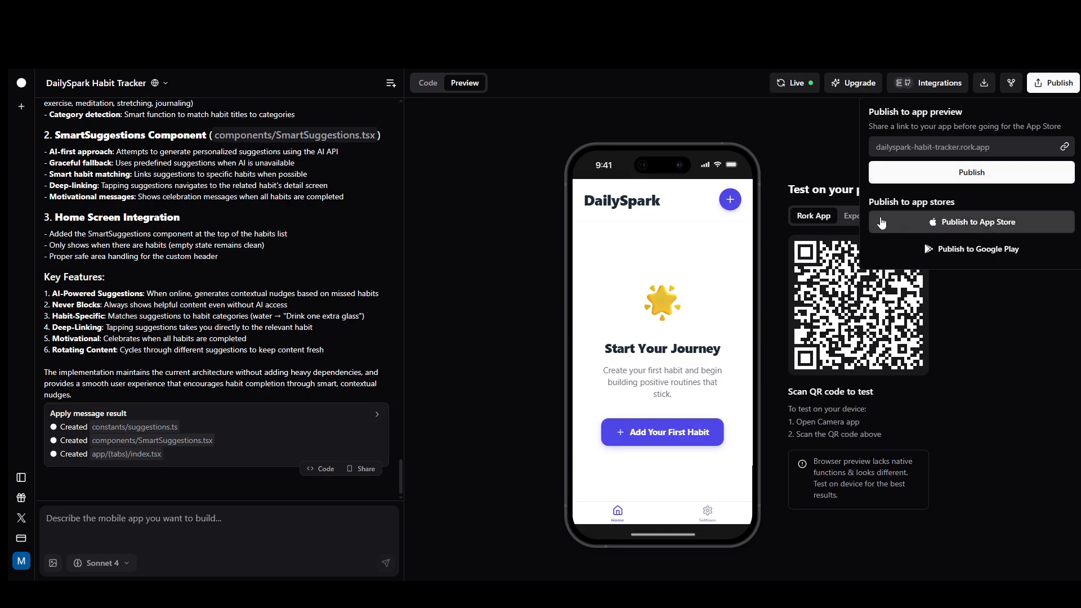
{"action": "mouse_move", "coordinate": [1048, 237]}
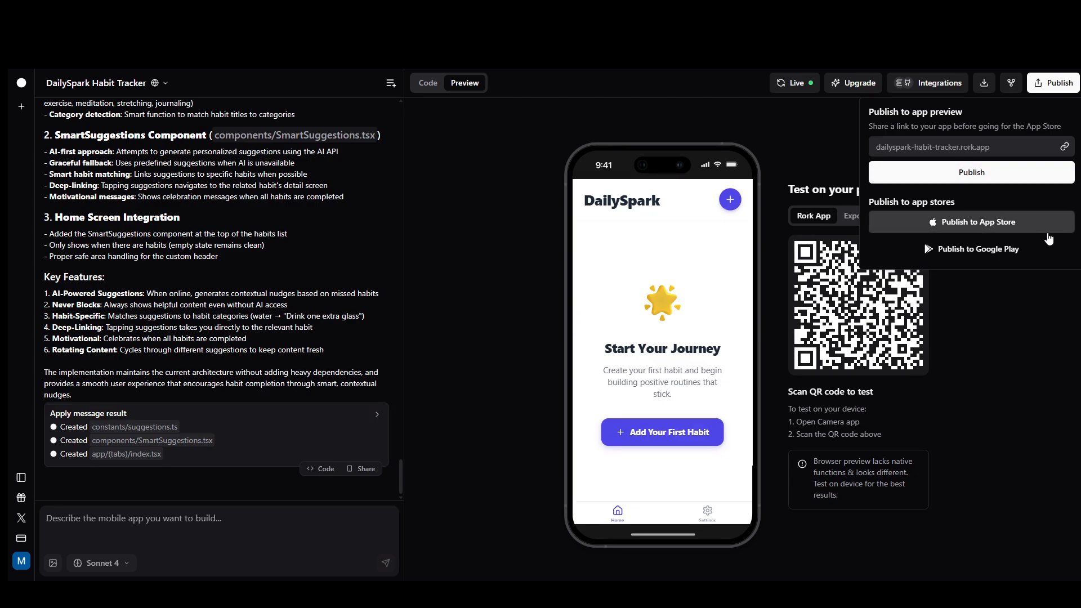
{"action": "mouse_move", "coordinate": [976, 209]}
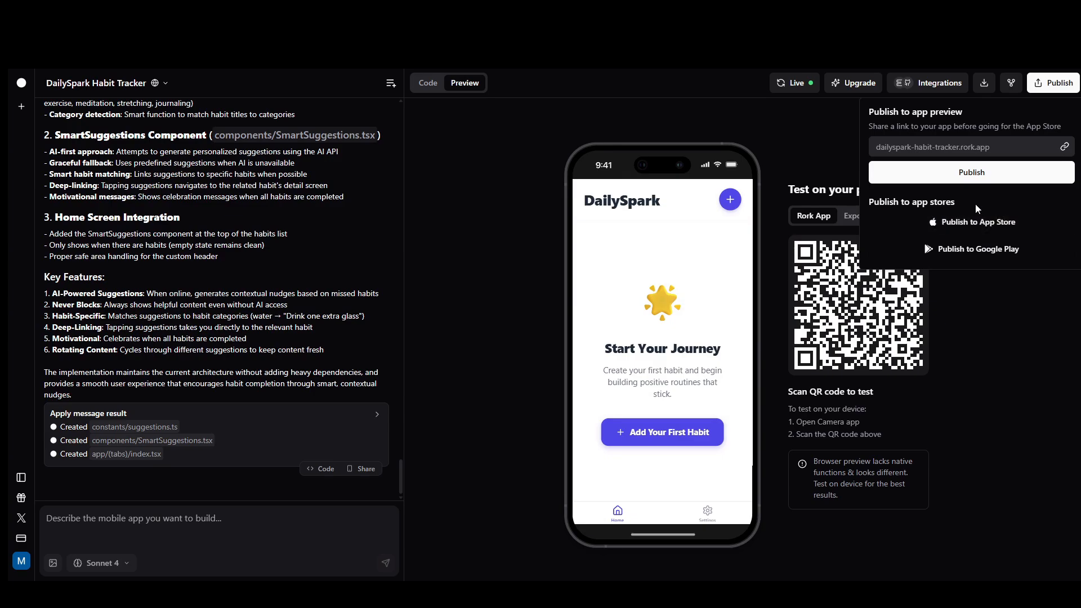
{"action": "mouse_move", "coordinate": [978, 249]}
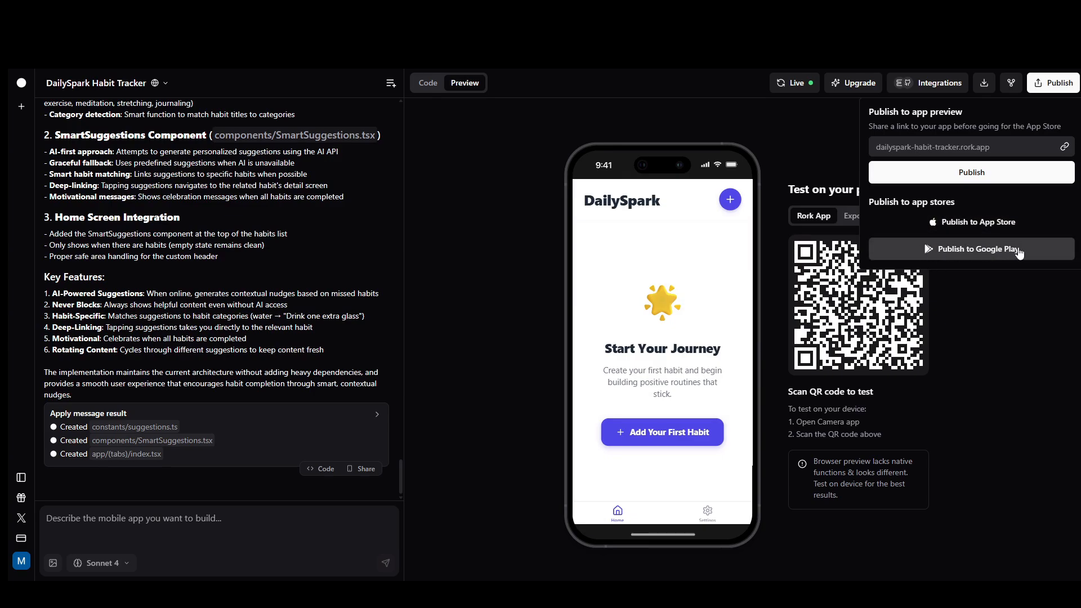
{"action": "left_click", "coordinate": [978, 222]}
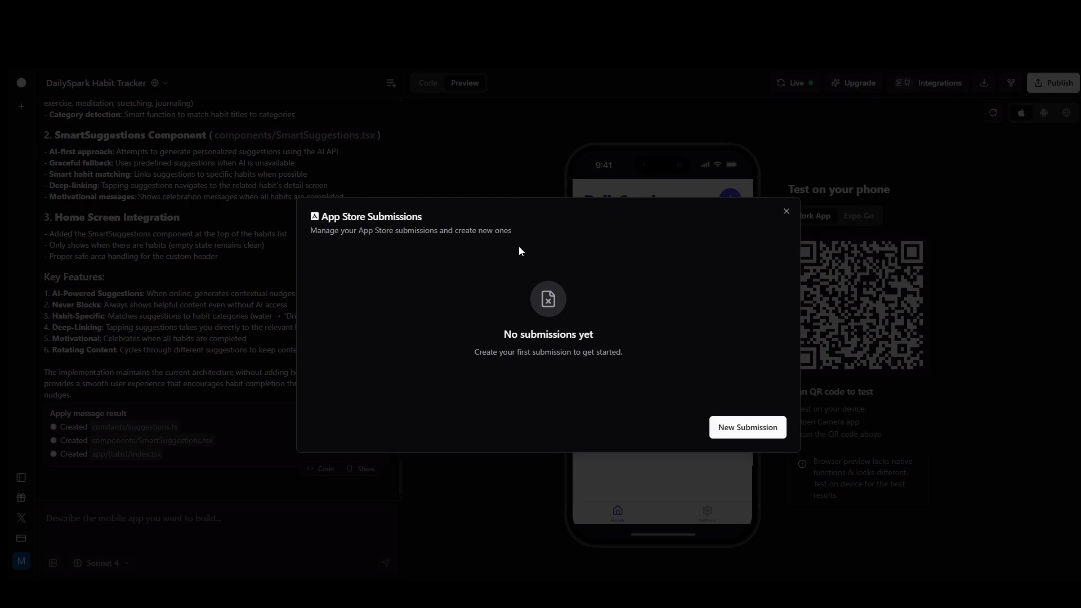
{"action": "mouse_move", "coordinate": [715, 418]}
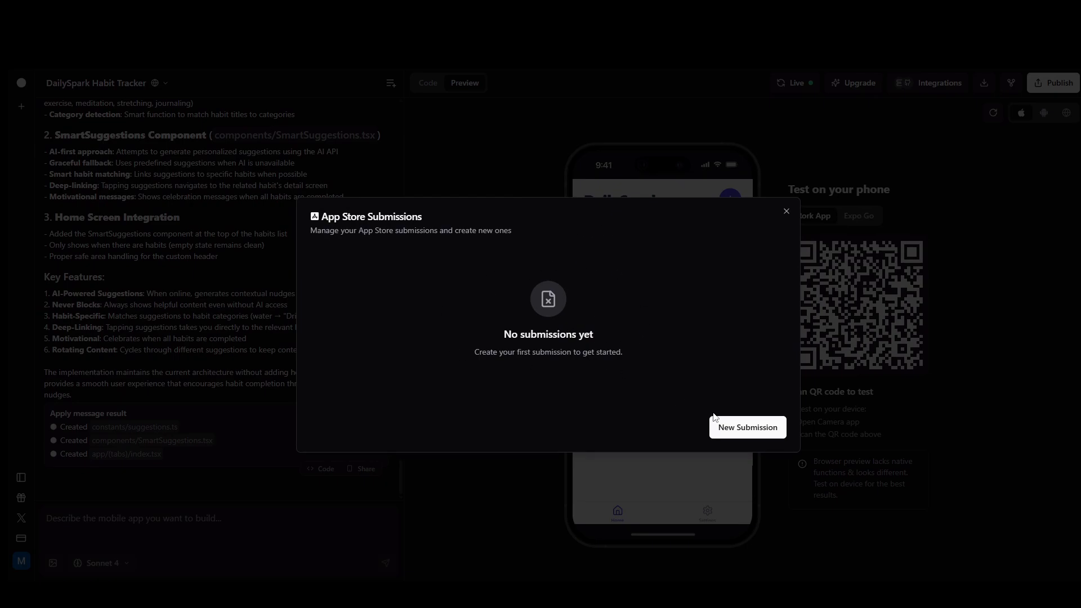
{"action": "left_click", "coordinate": [746, 426]}
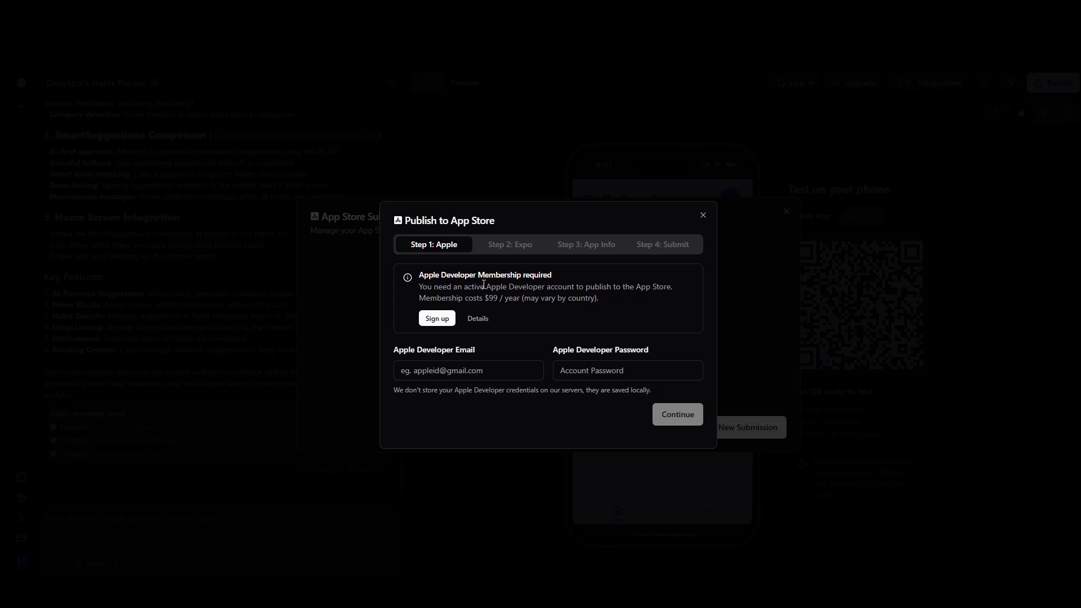
{"action": "mouse_move", "coordinate": [513, 344]}
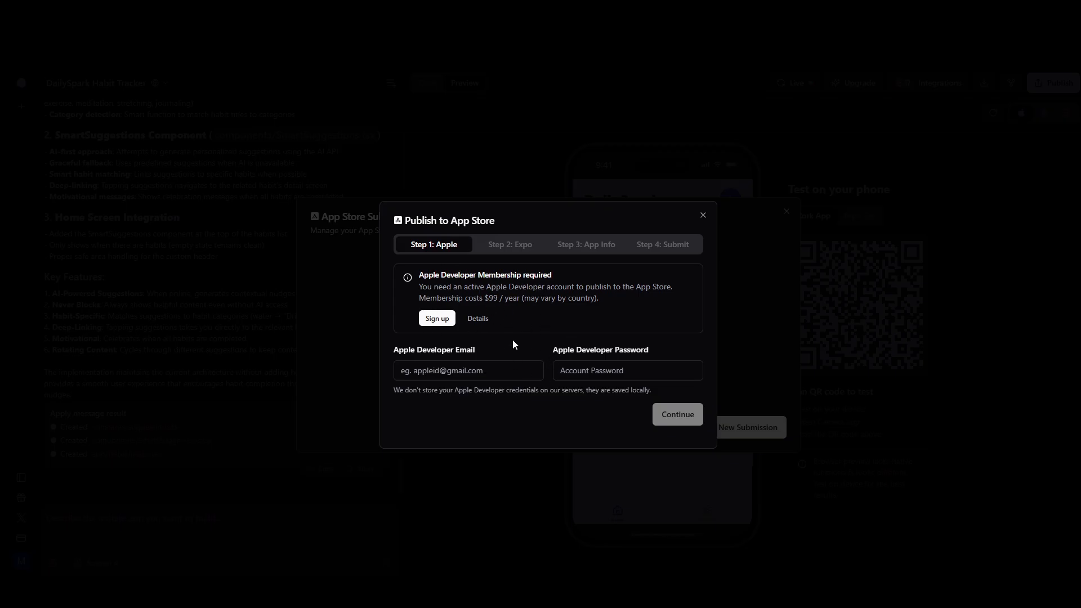
{"action": "mouse_move", "coordinate": [539, 331]}
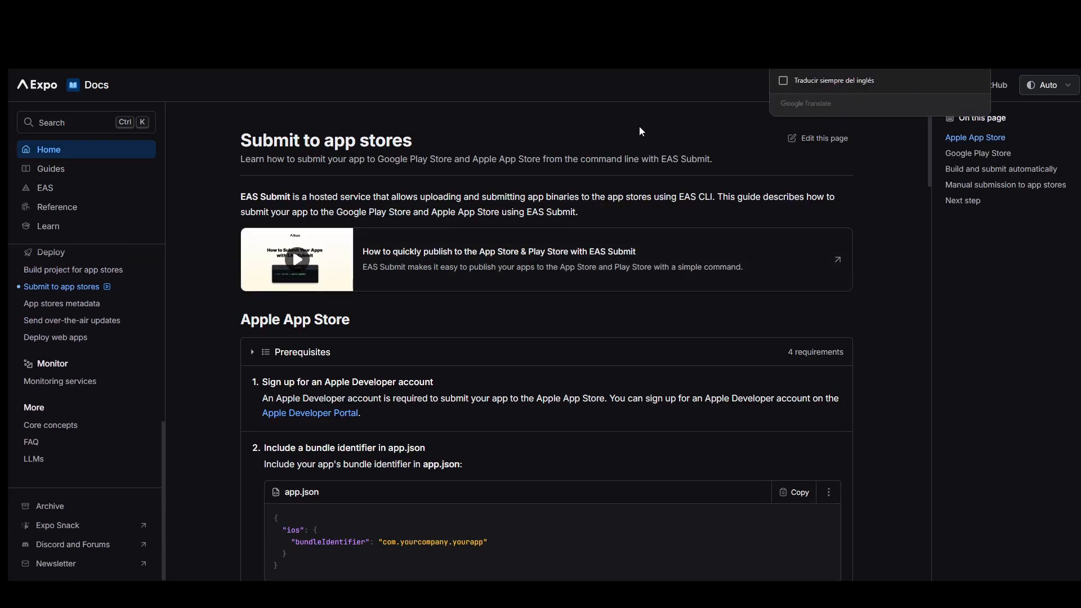
Scroll the Expo Docs guide down to the Apple App Store prerequisites
{"action": "scroll", "scroll_direction": "down", "scroll_amount": 3}
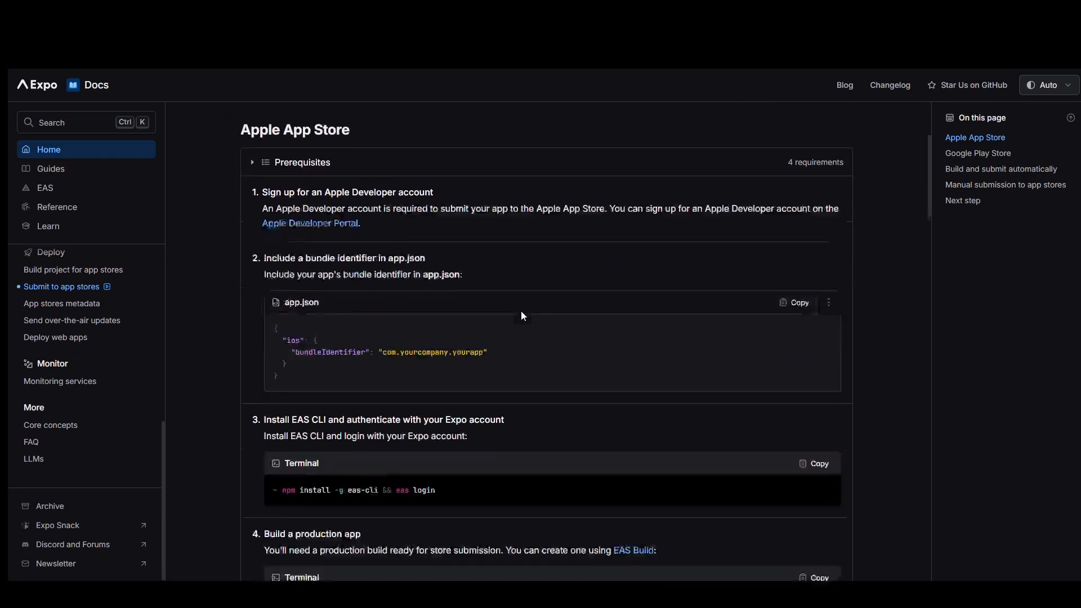
{"action": "scroll", "scroll_direction": "down", "scroll_amount": 3}
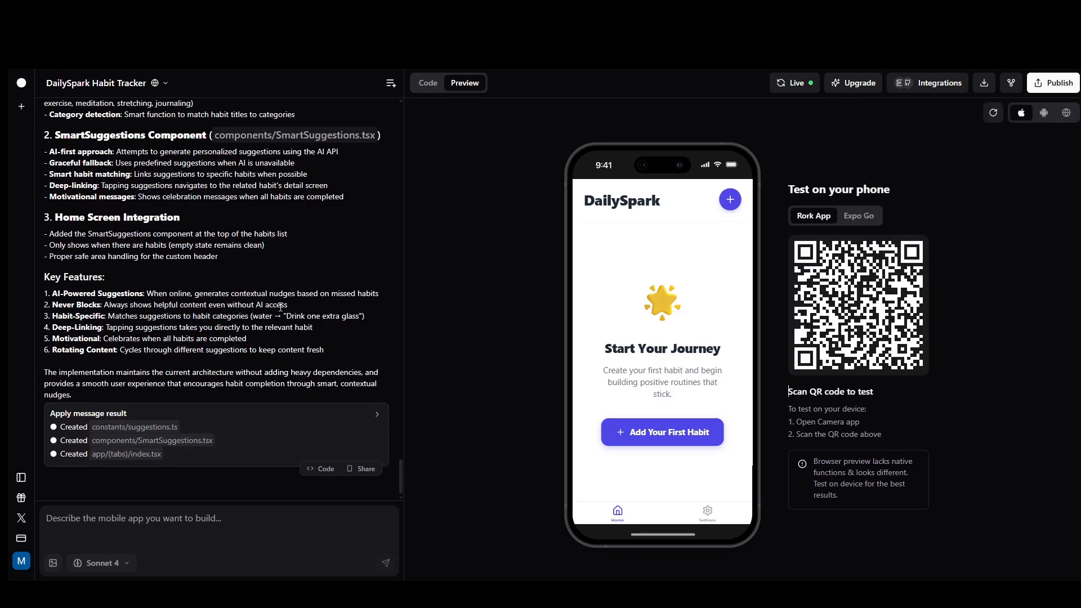
{"action": "scroll", "scroll_direction": "up", "scroll_amount": 3}
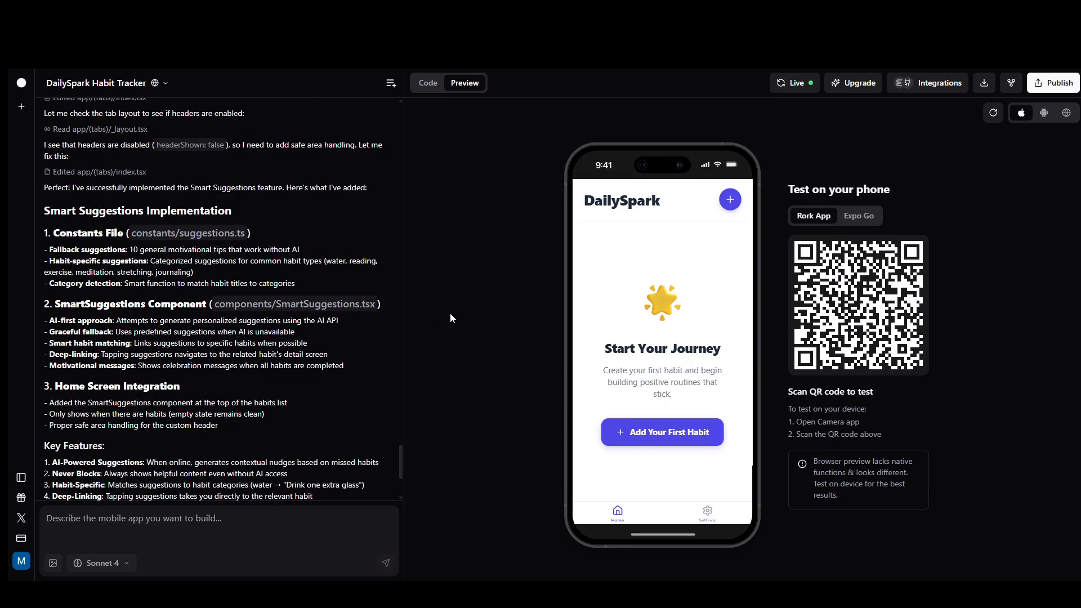
{"action": "scroll", "scroll_direction": "up", "scroll_amount": 3}
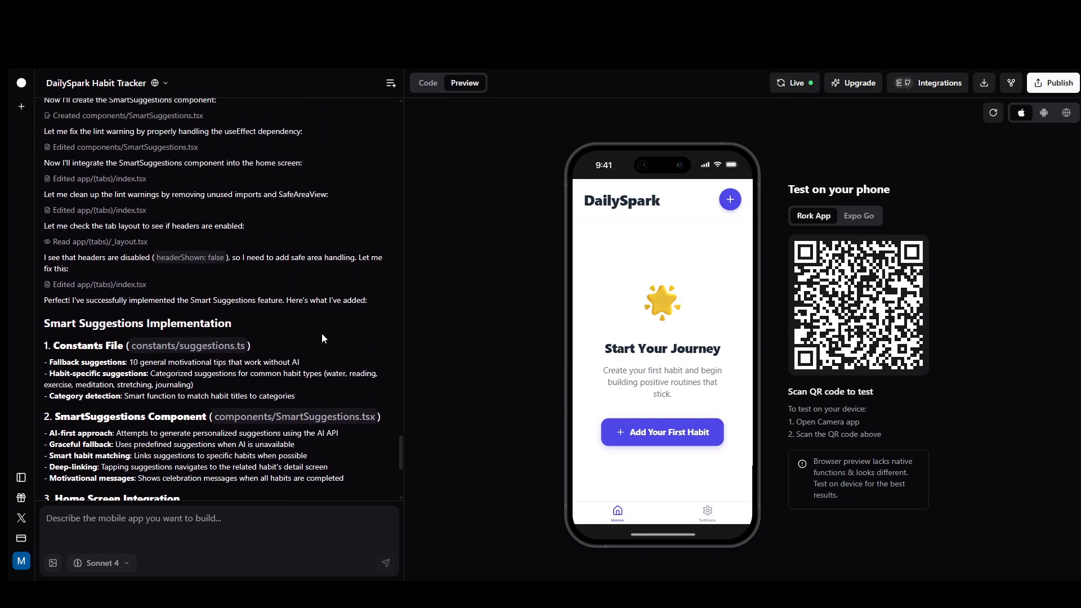
{"action": "scroll", "scroll_direction": "down", "scroll_amount": 3}
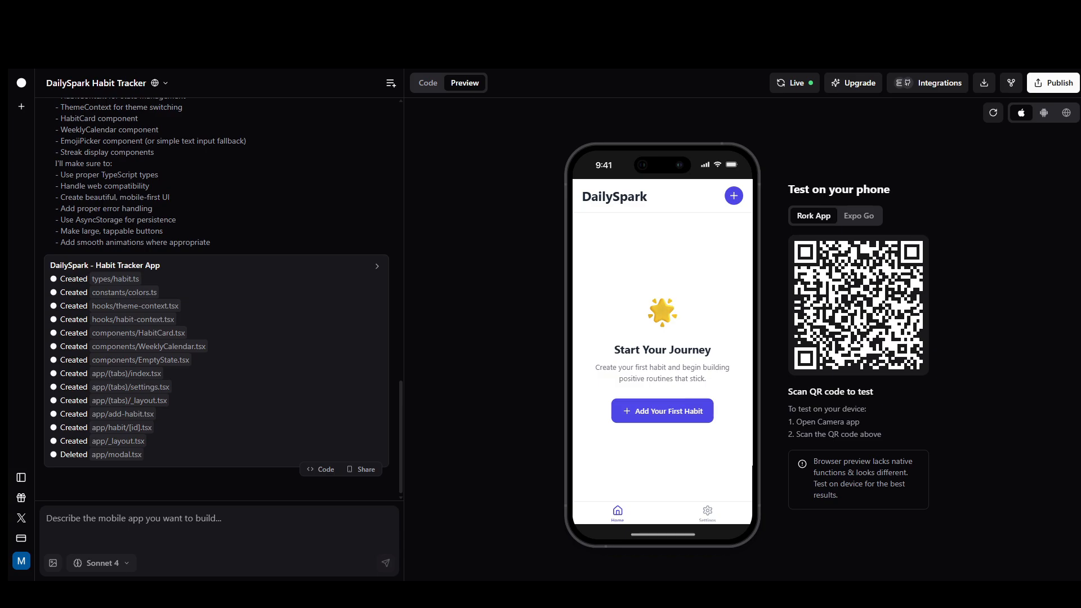
{"action": "mouse_move", "coordinate": [619, 461]}
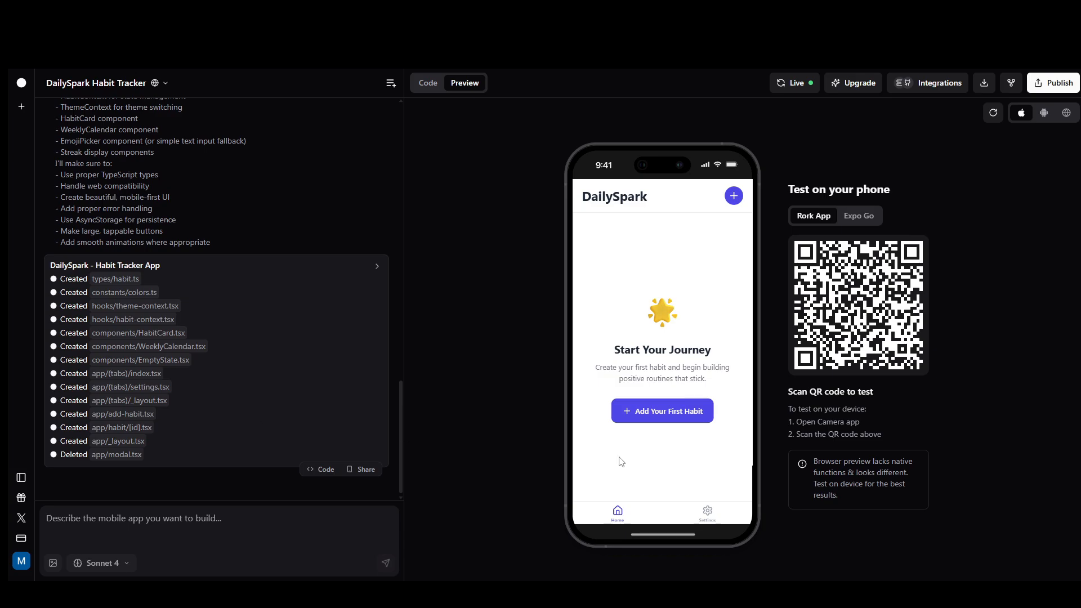
Create the first habit 'Drink water' with the water drop icon, leaving the Add Habit form ready for another
{"action": "left_click", "coordinate": [661, 410]}
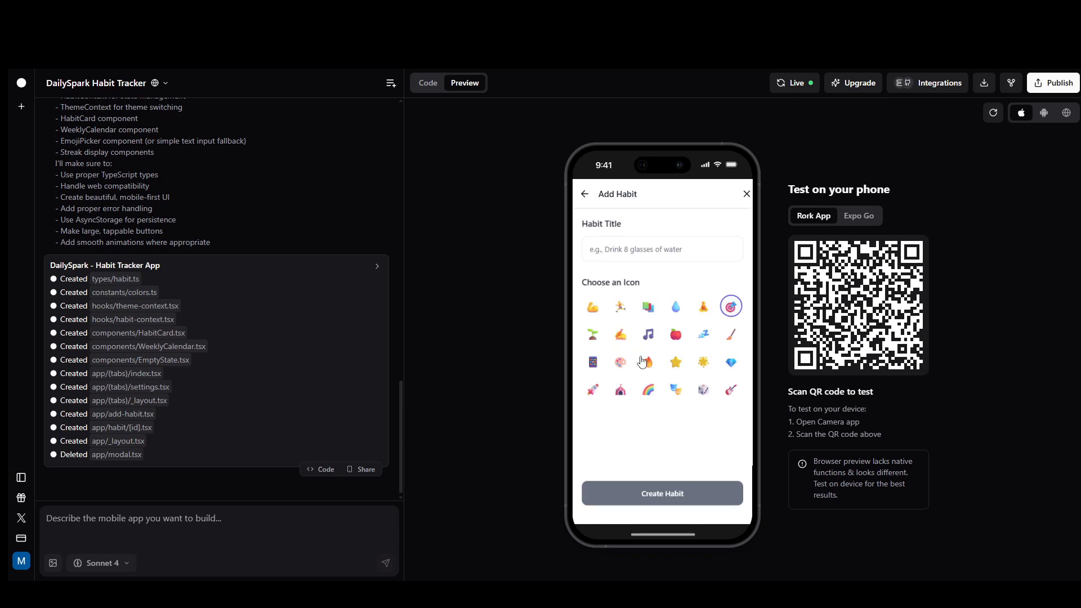
{"action": "left_click", "coordinate": [661, 249]}
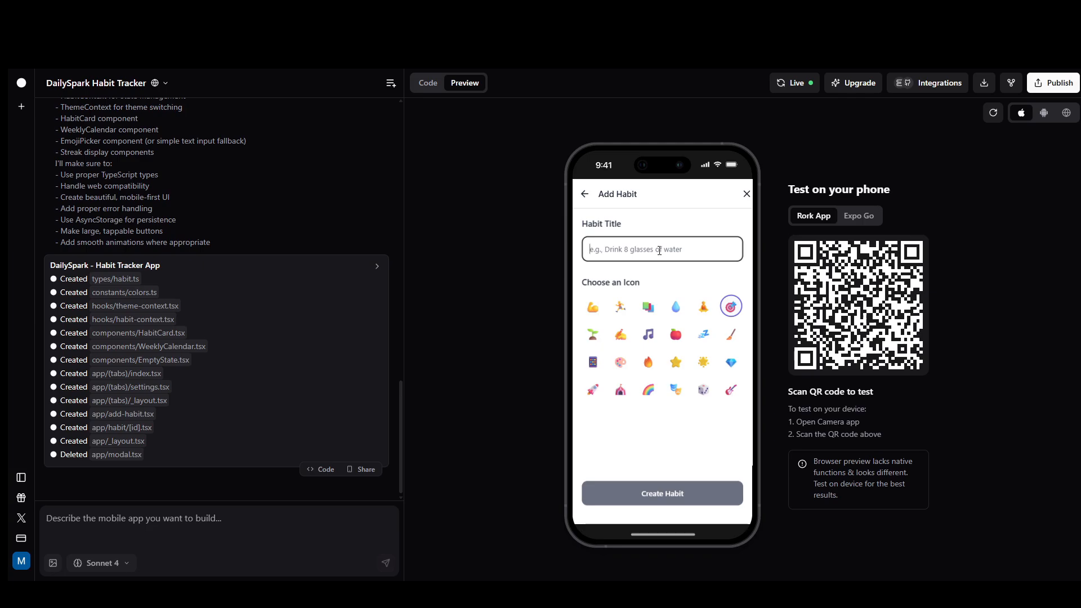
{"action": "type", "text": "Drink water"}
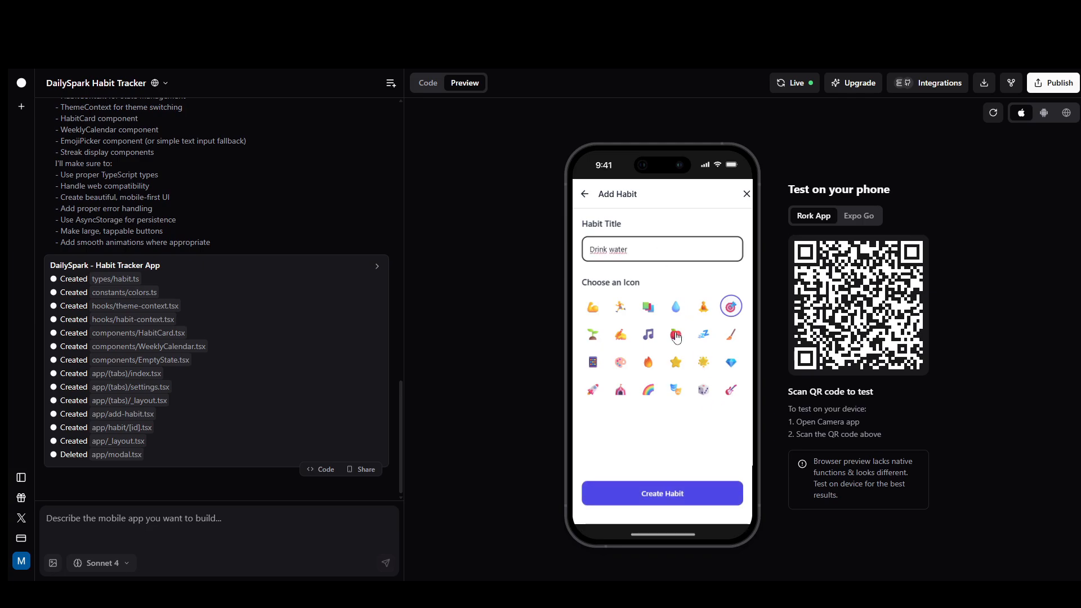
{"action": "left_click", "coordinate": [675, 306]}
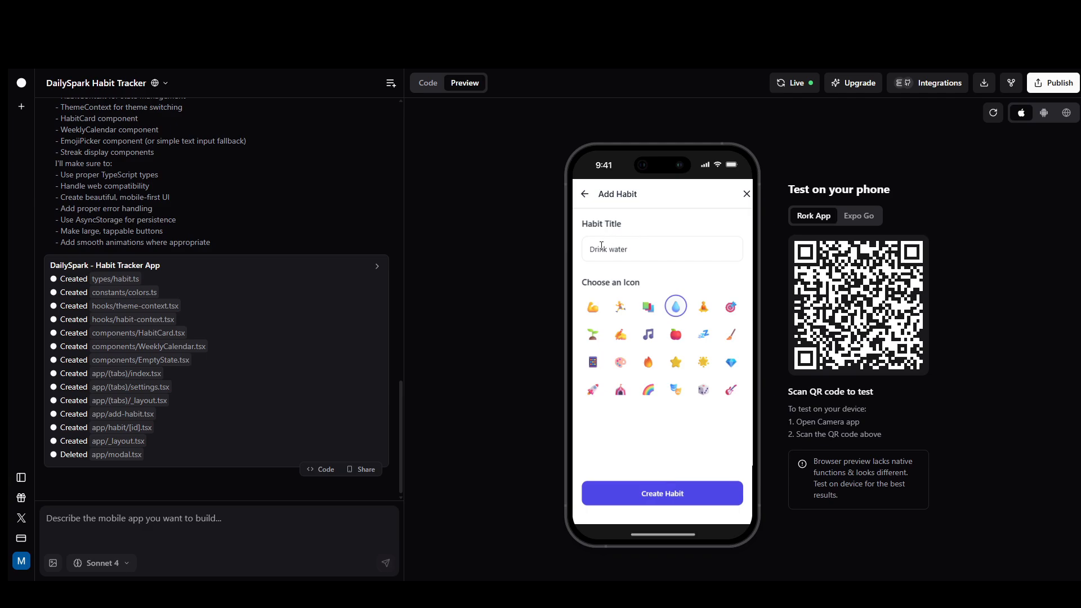
{"action": "mouse_move", "coordinate": [702, 456]}
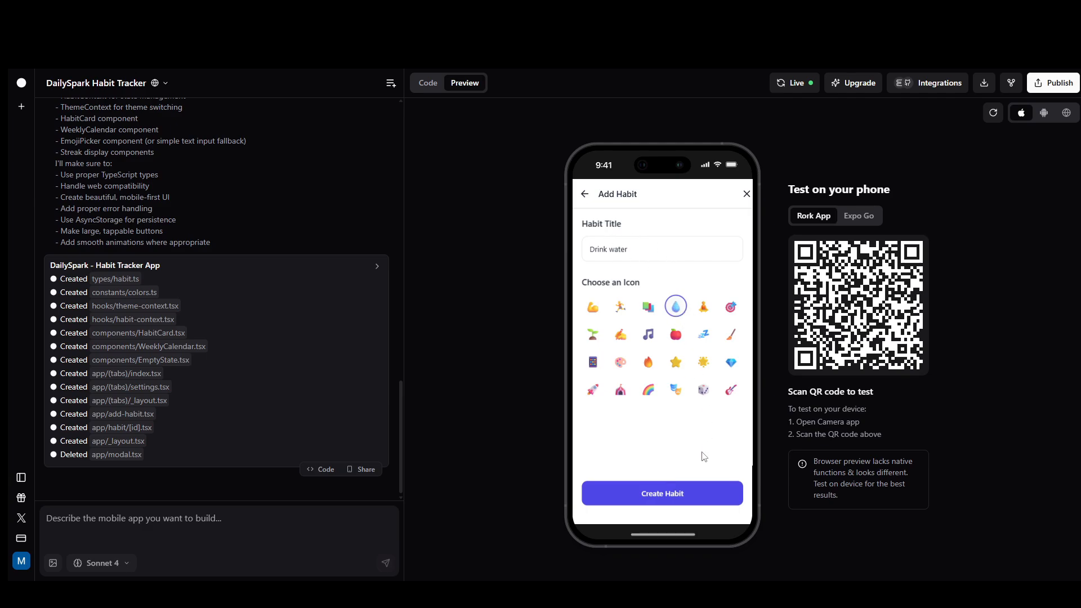
{"action": "left_click", "coordinate": [661, 493]}
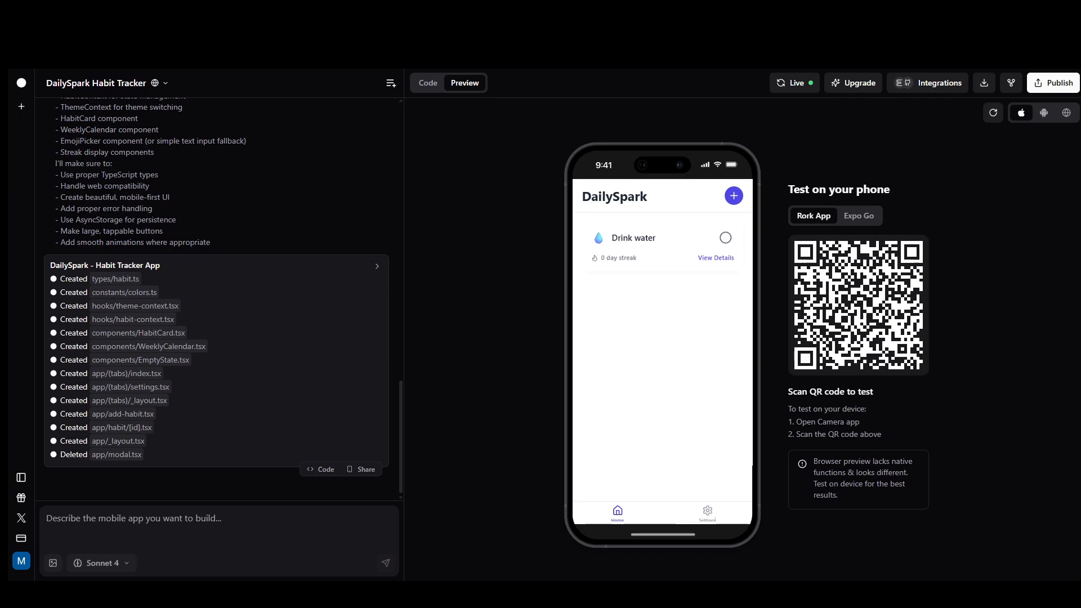
{"action": "mouse_move", "coordinate": [591, 271]}
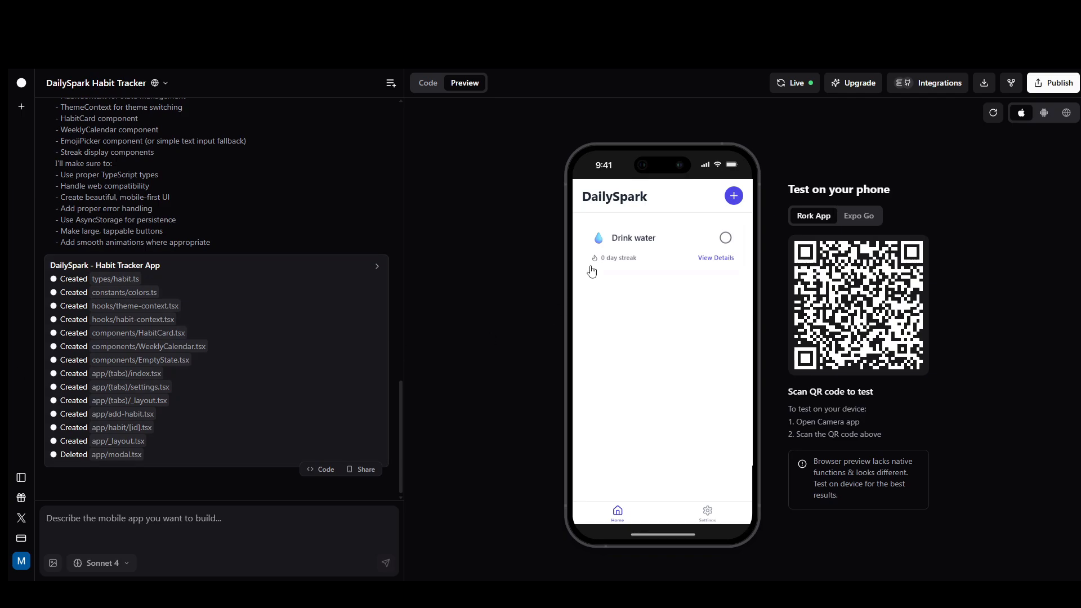
{"action": "left_click", "coordinate": [732, 195]}
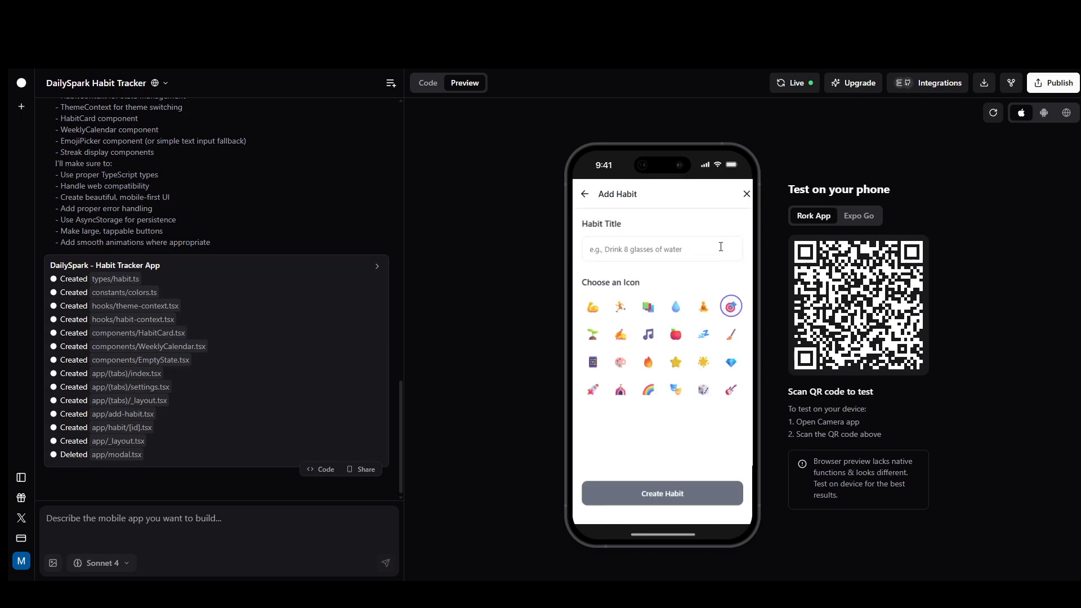
Create a 'Read 10 minutes' habit with the stack of books icon alongside Drink water
{"action": "type", "text": "Read 10 minutes"}
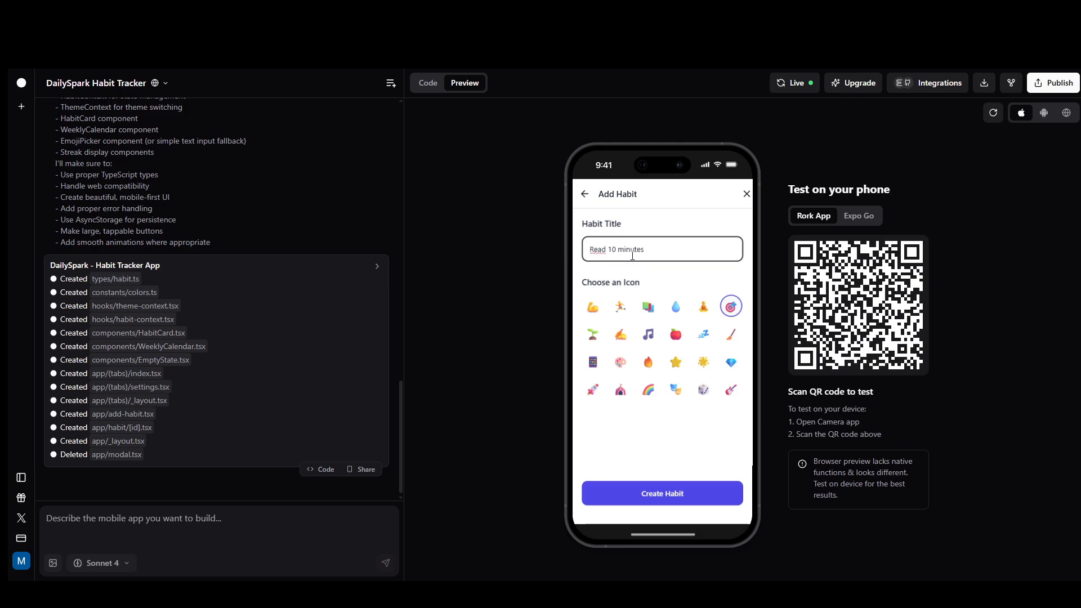
{"action": "left_click", "coordinate": [646, 306]}
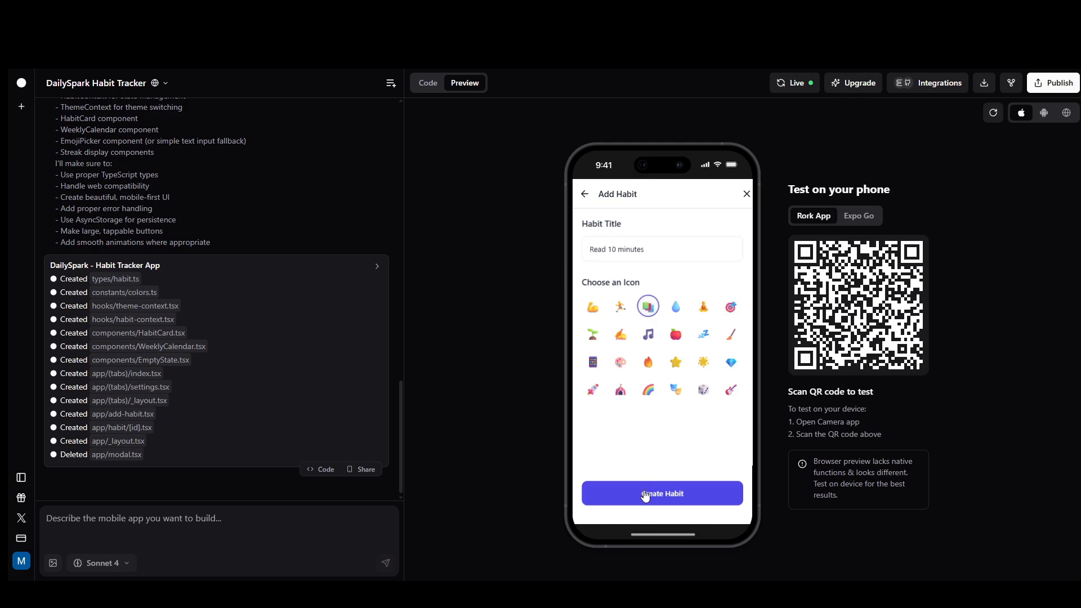
{"action": "left_click", "coordinate": [661, 493]}
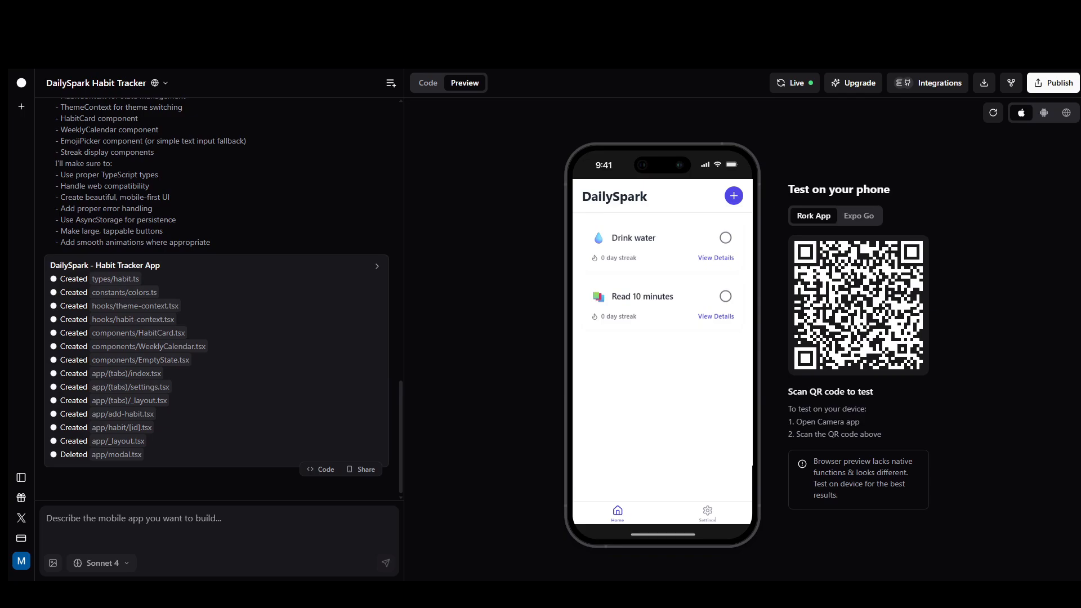